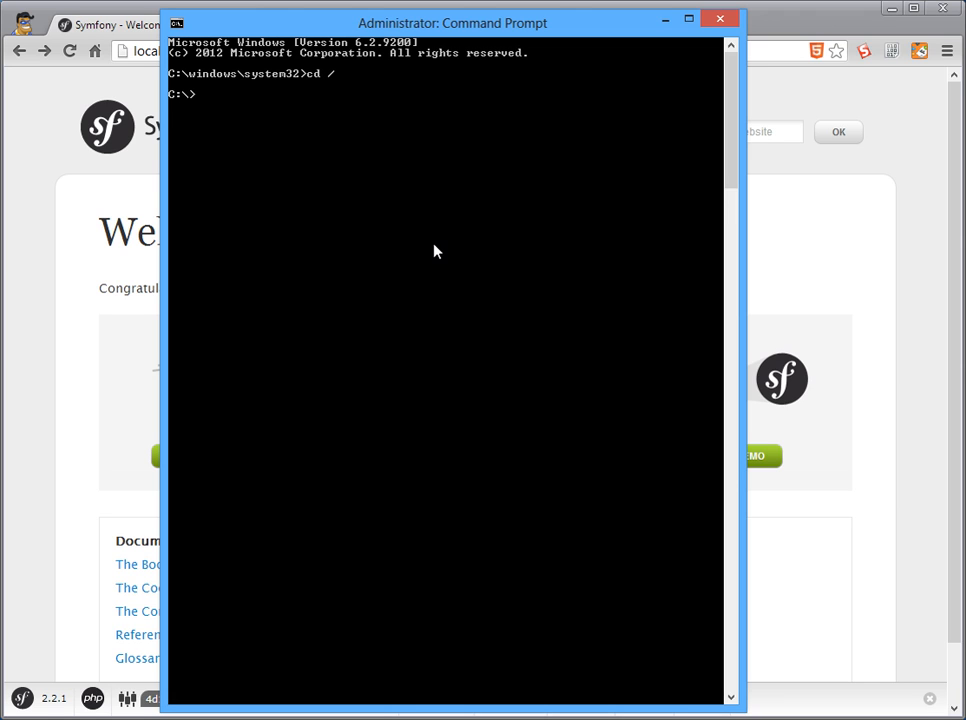
# Step: Try changing into xampp/htdocs/symfony2, which fails since the path does not exist
pyautogui.write('cd')
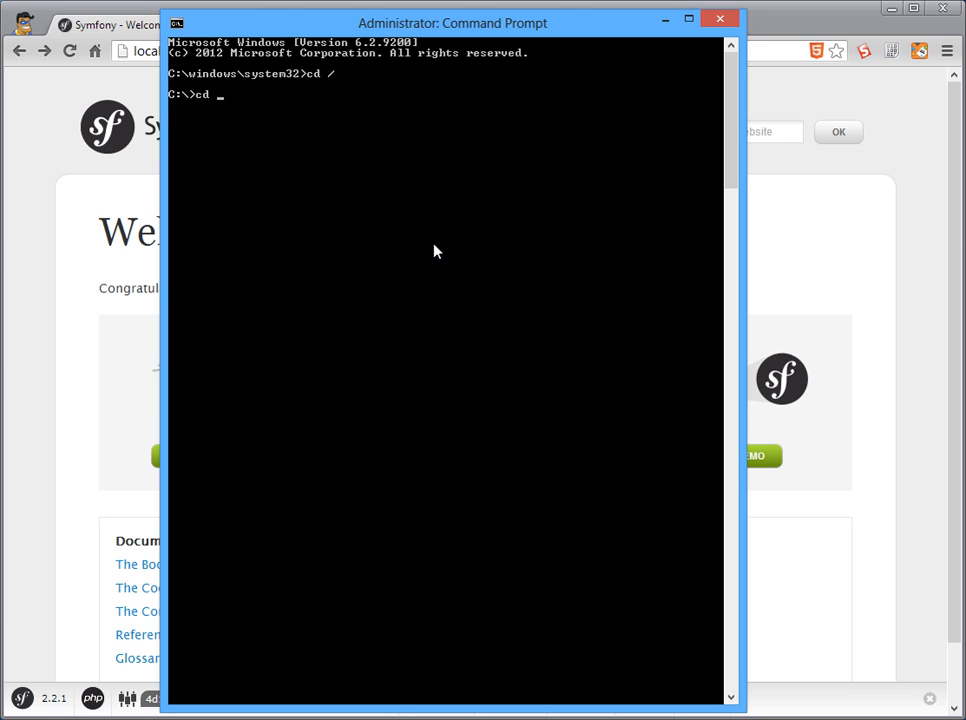
pyautogui.write('xampp')
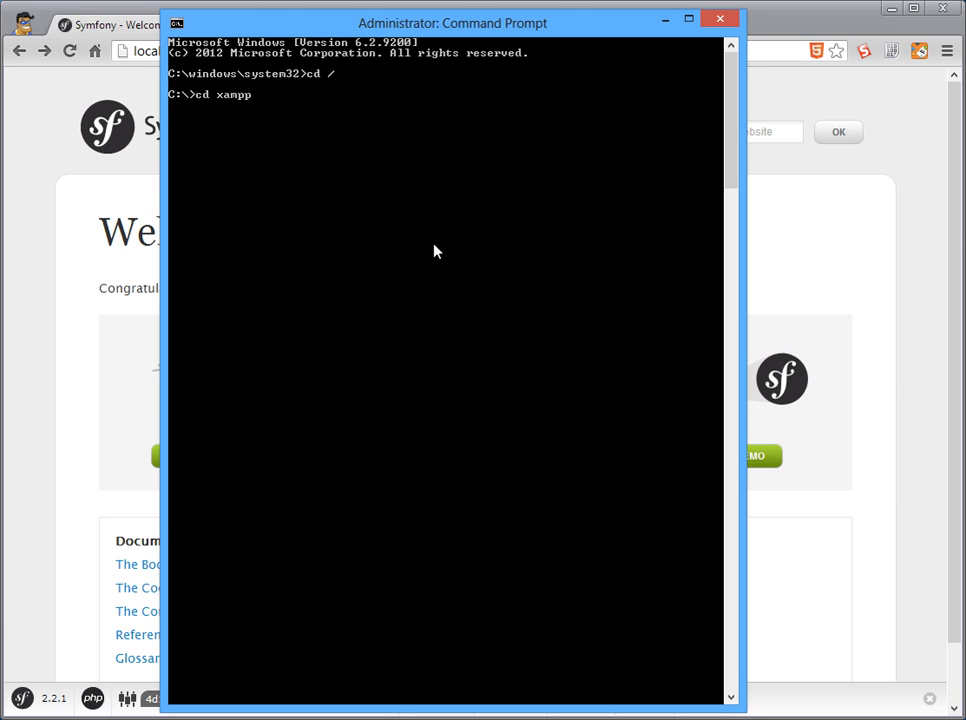
pyautogui.write('/h')
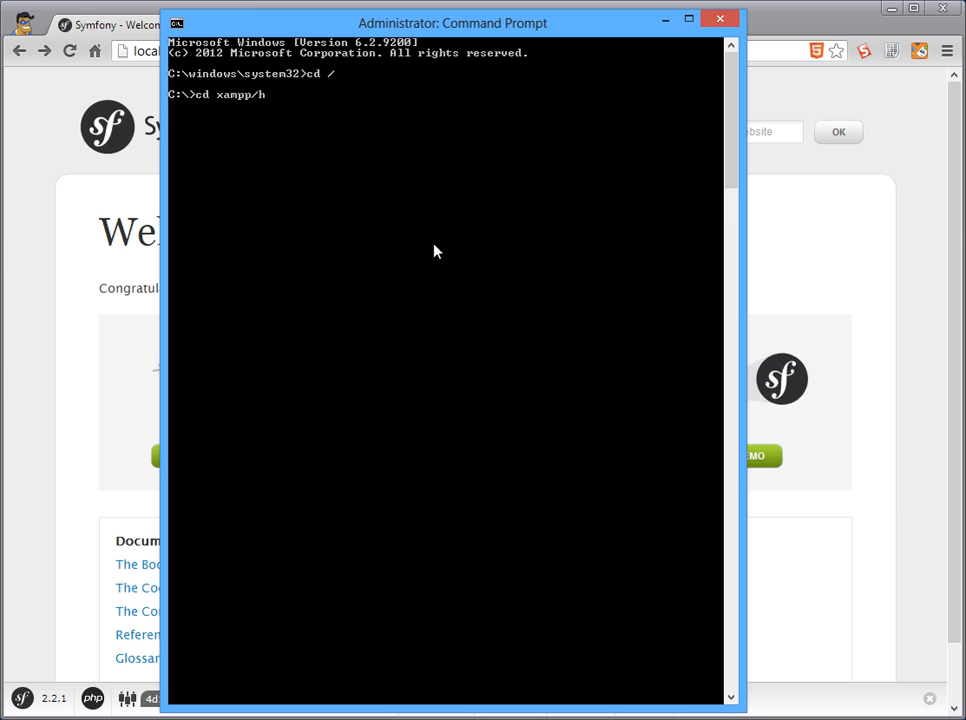
pyautogui.write('tdocs/sy')
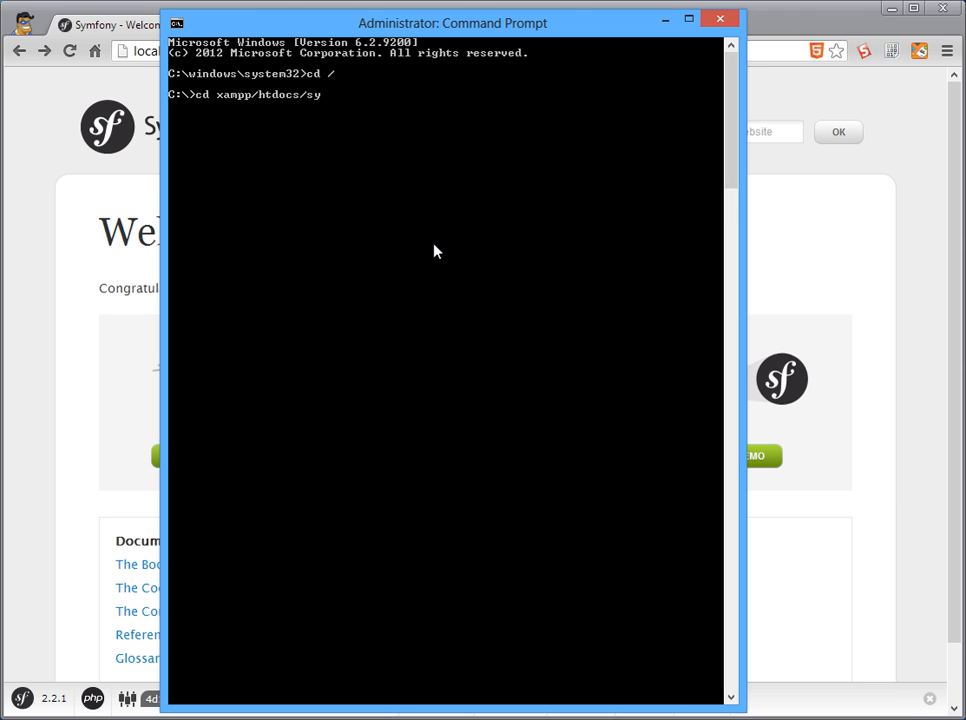
pyautogui.write('mfony2')
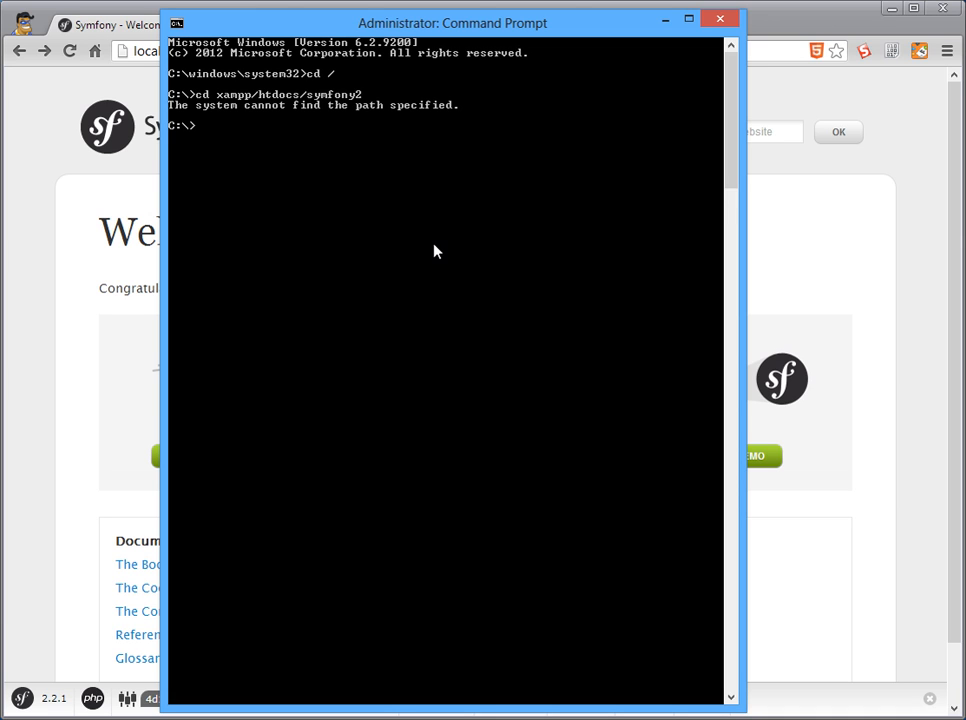
# Step: Change into wamp/www/symfony2 and list its files with dir
pyautogui.write('cd')
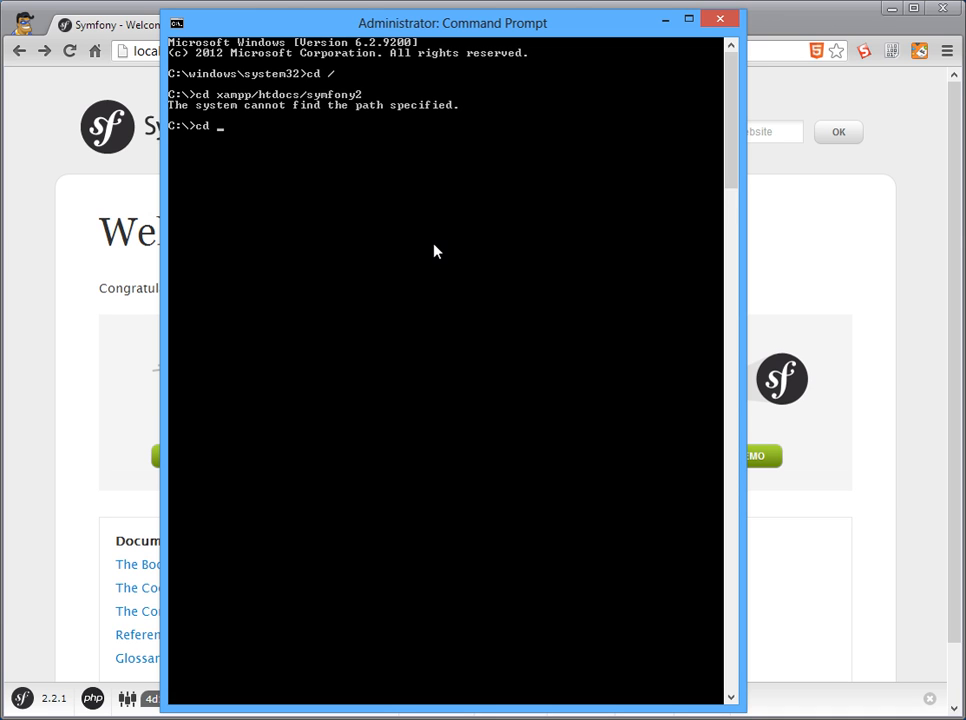
pyautogui.write('wamp')
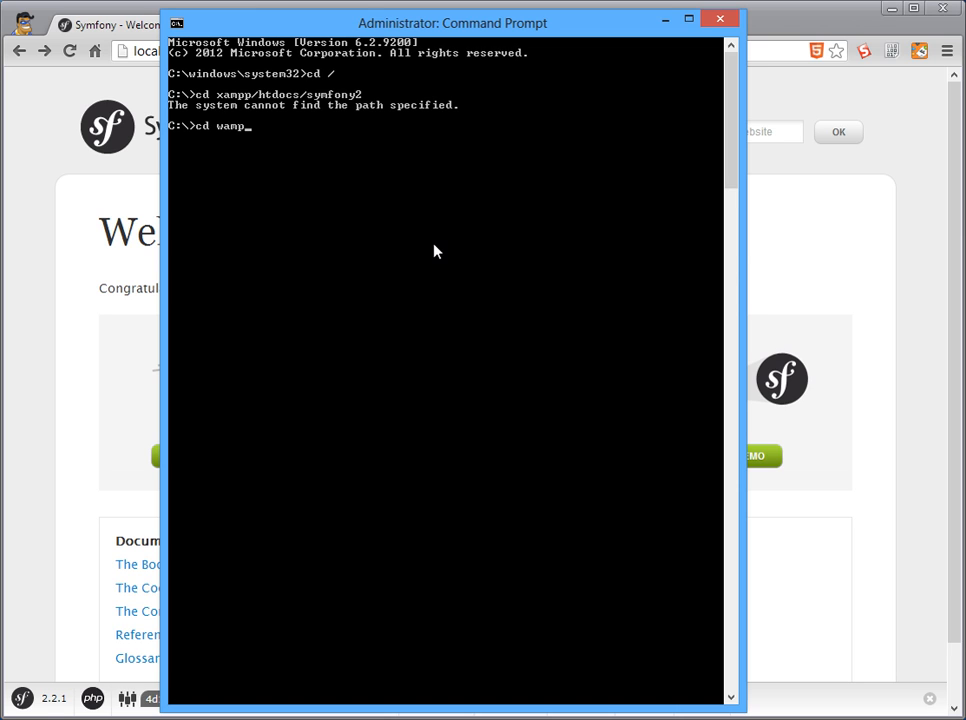
pyautogui.write('/www/')
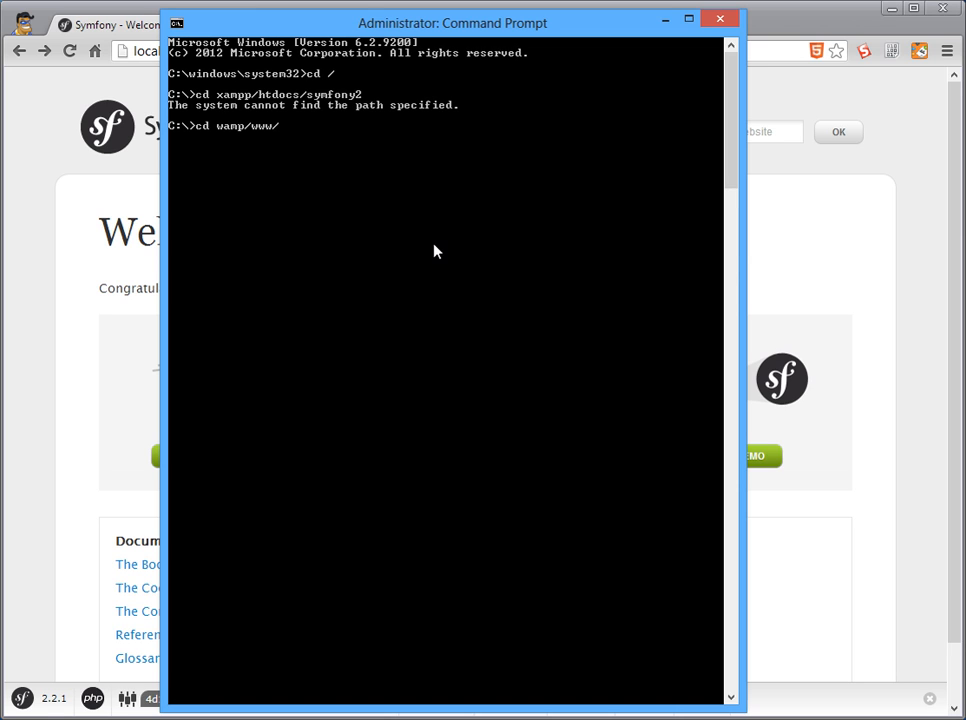
pyautogui.write('symfony2')
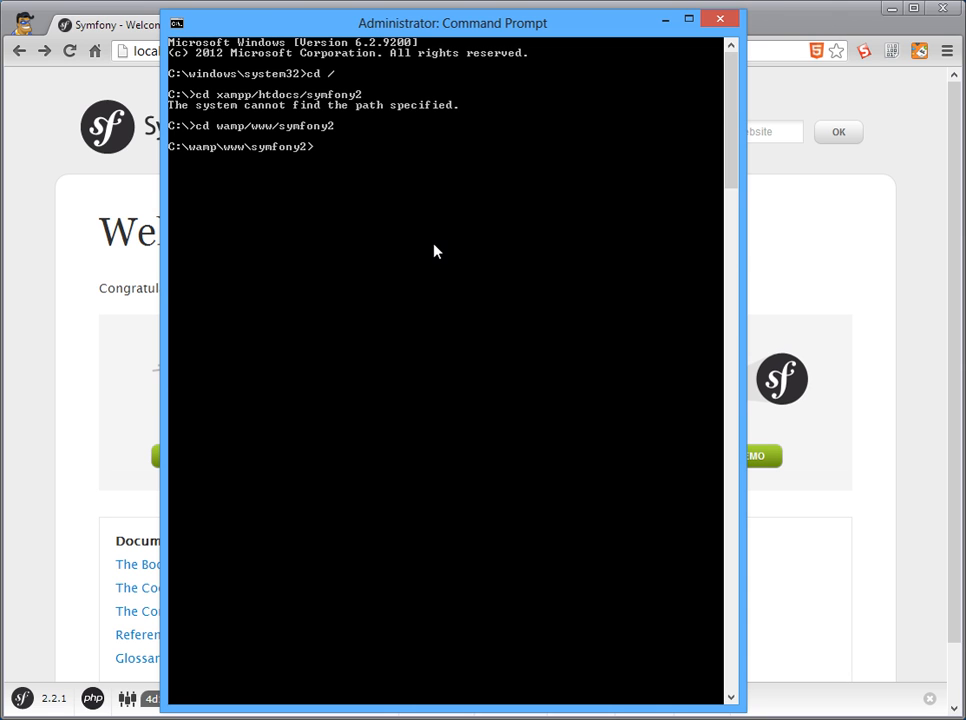
pyautogui.write('dir')
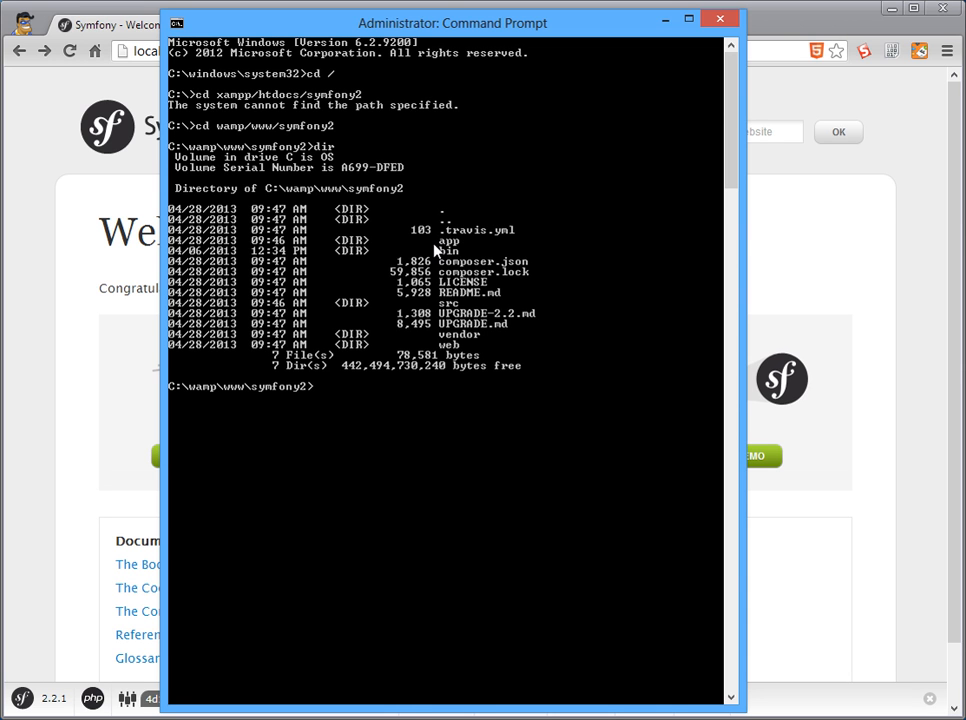
pyautogui.moveTo(436, 252)
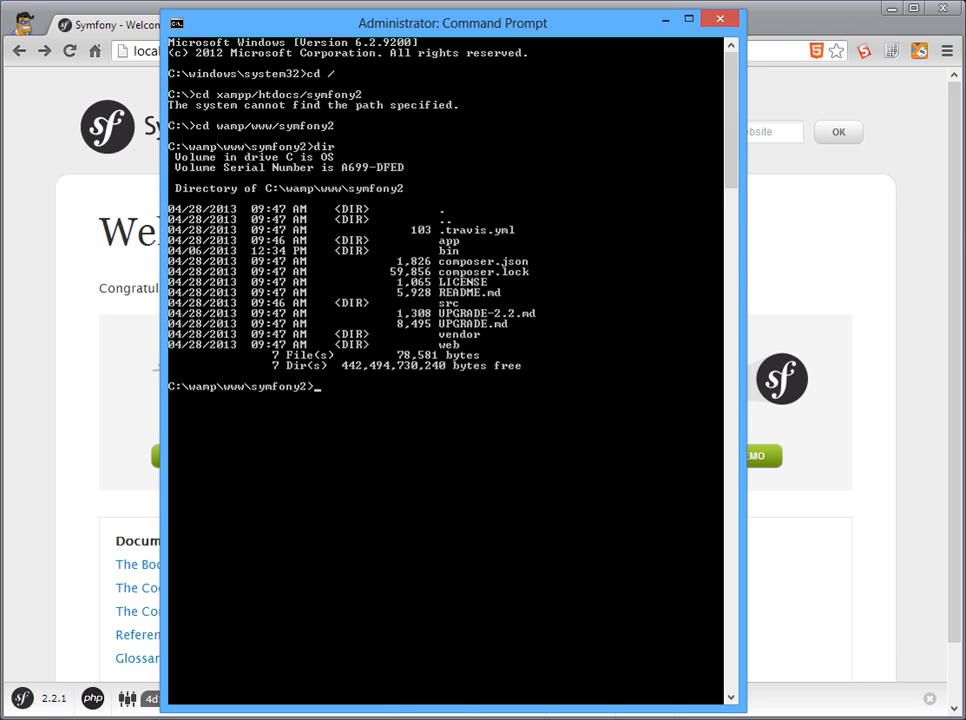
# Step: Check the Symfony version with php app/console --version after a direct app/console call fails
pyautogui.write('app/')
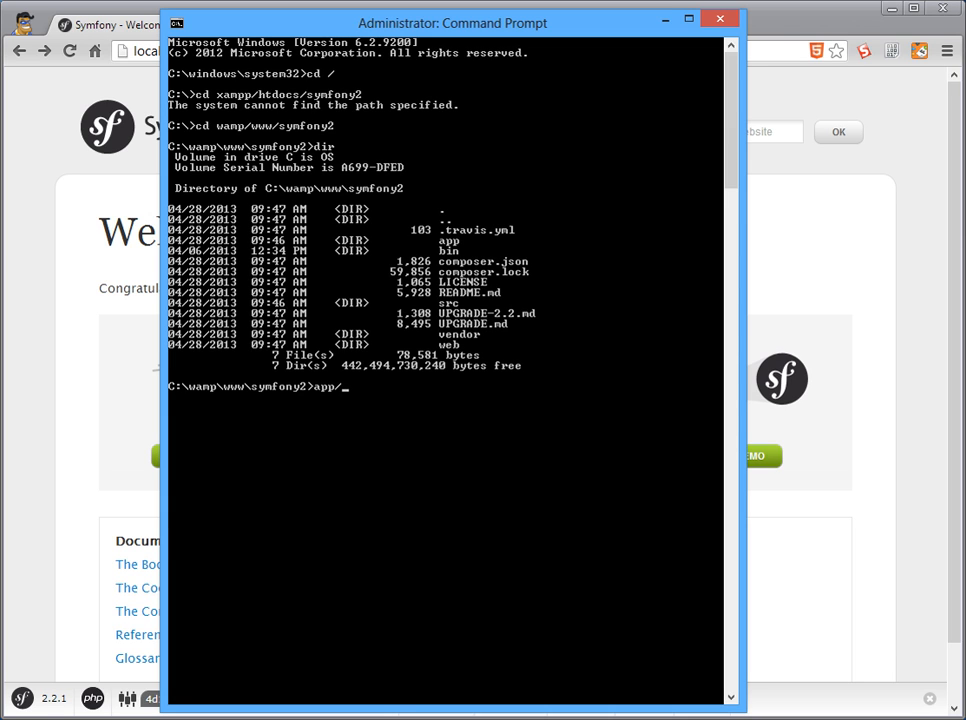
pyautogui.write('console --version')
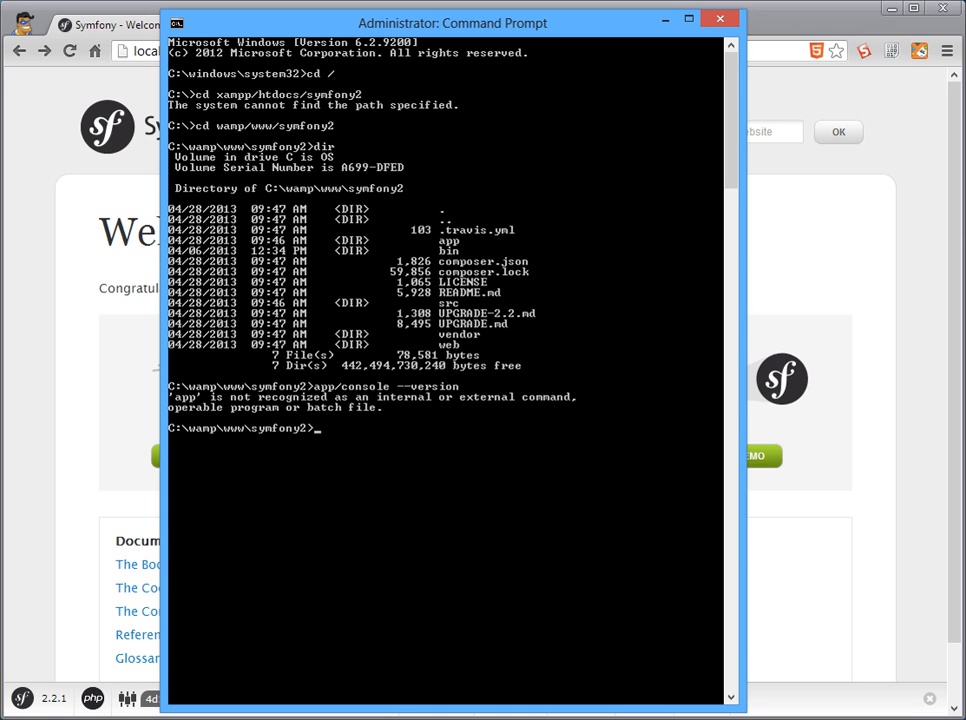
pyautogui.write('php')
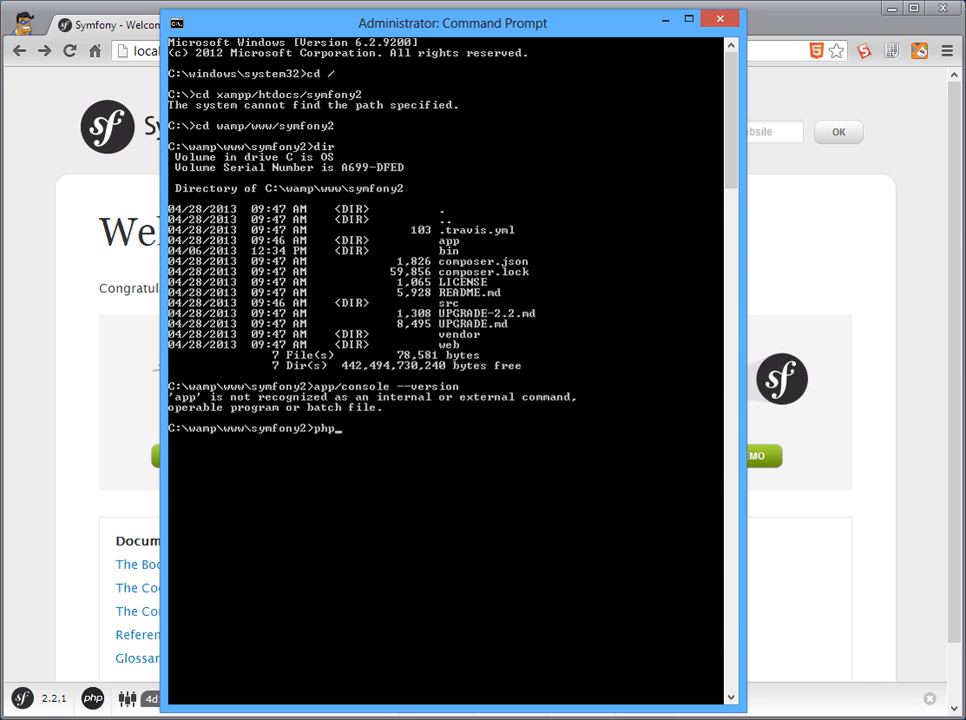
pyautogui.write('app/c')
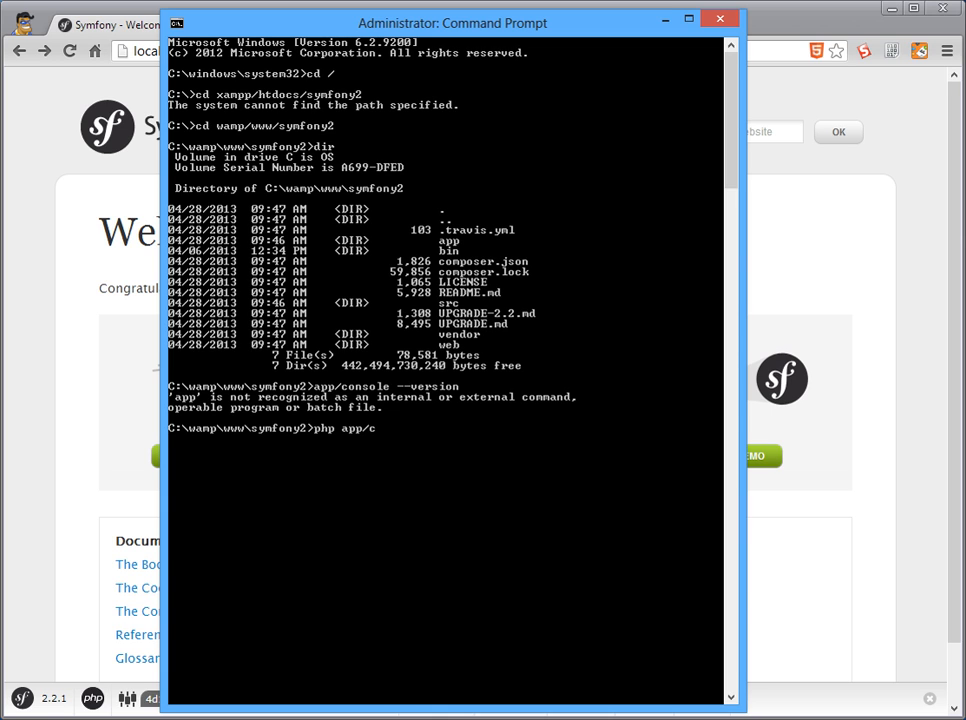
pyautogui.write('onsole')
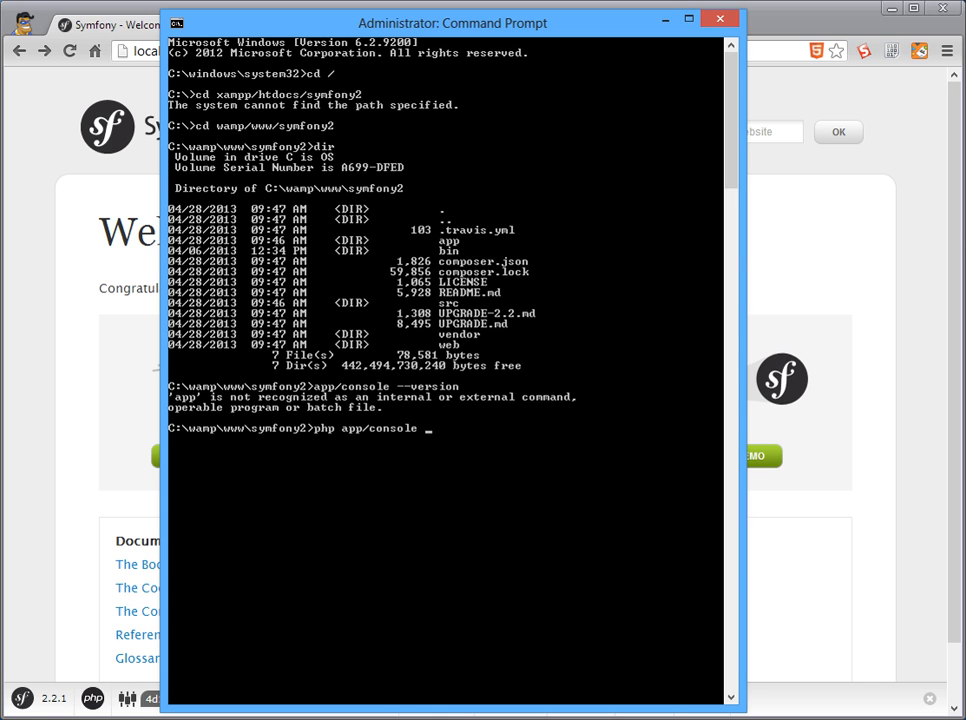
pyautogui.write('--version')
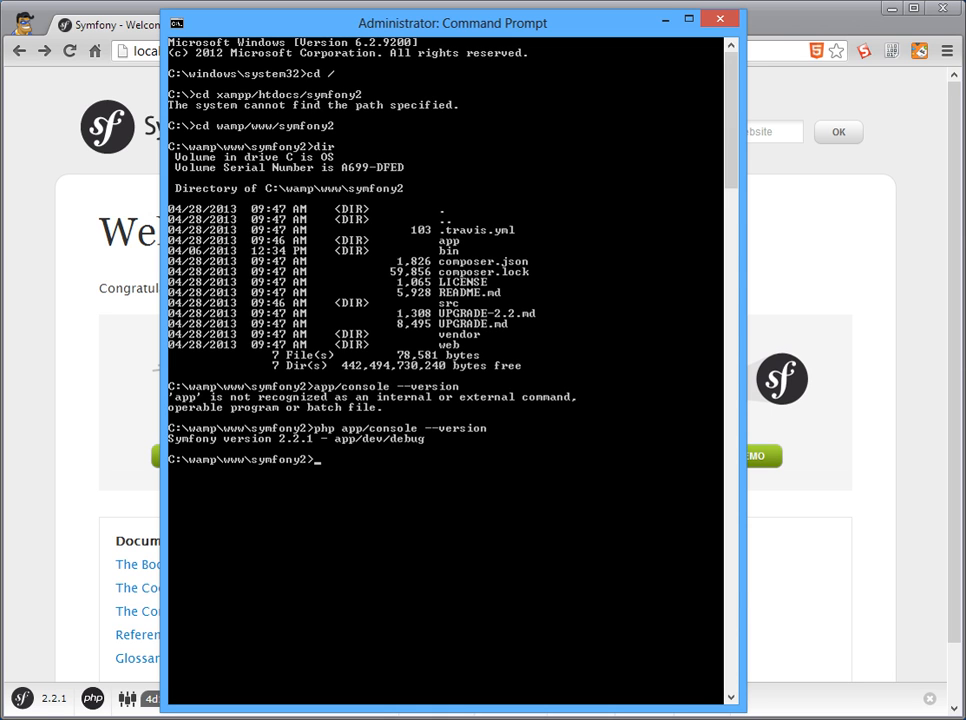
pyautogui.moveTo(584, 420)
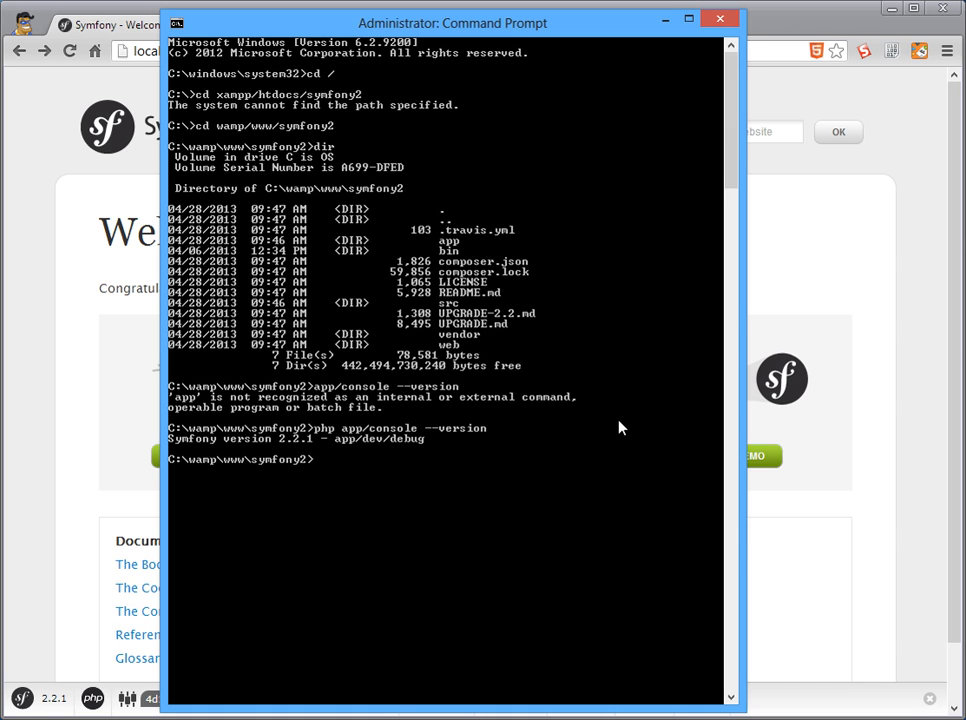
# Step: Start the bundle generator with php app/console generate:bundle
pyautogui.write('php')
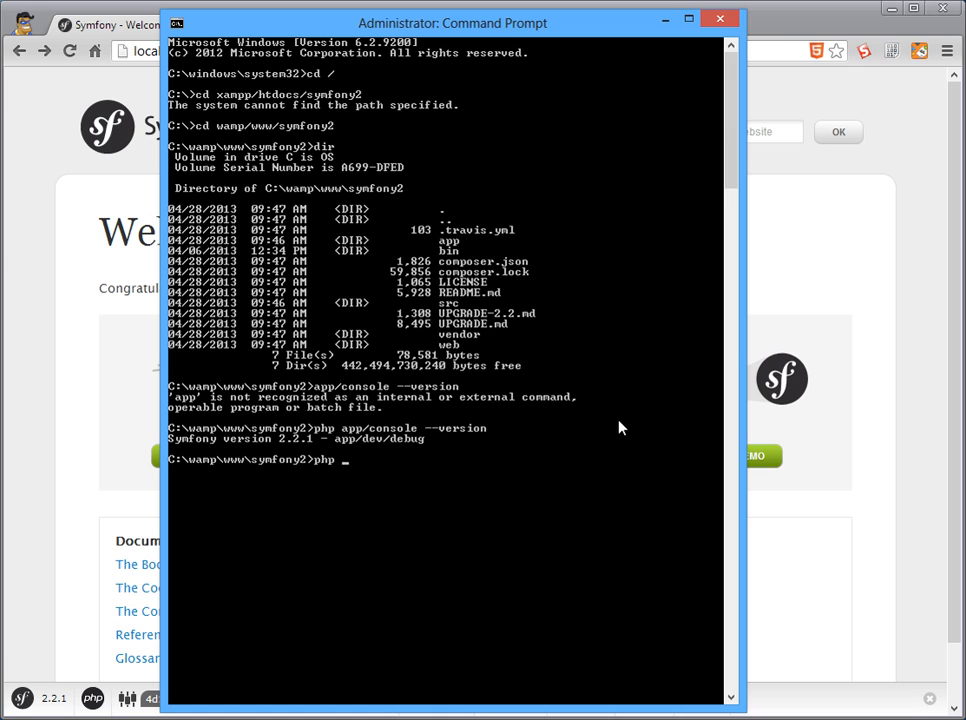
pyautogui.write('app/consol')
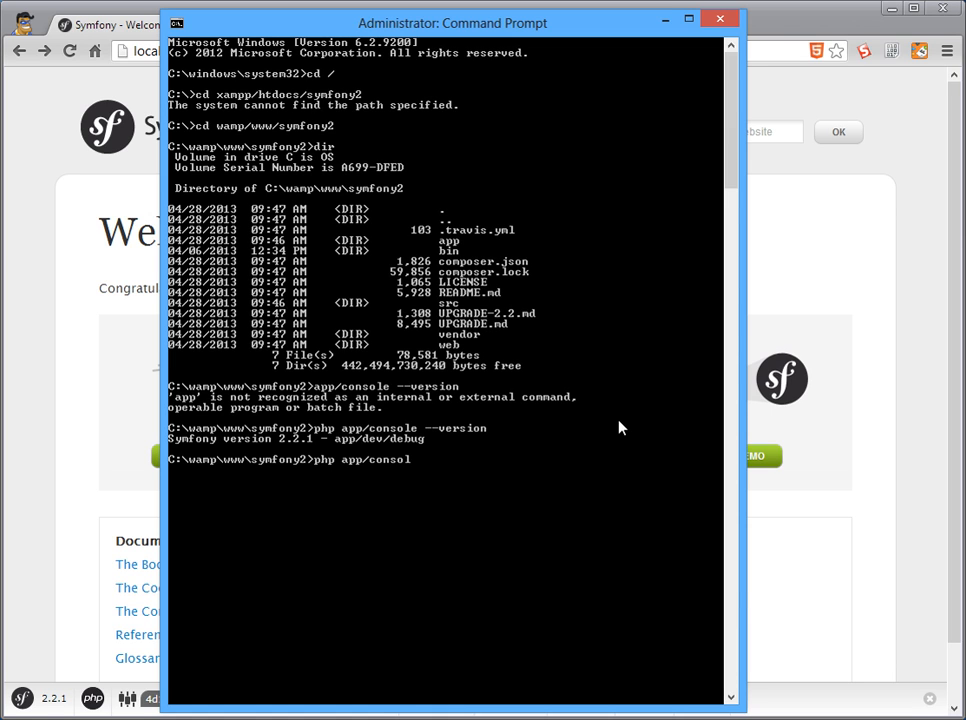
pyautogui.write('gener')
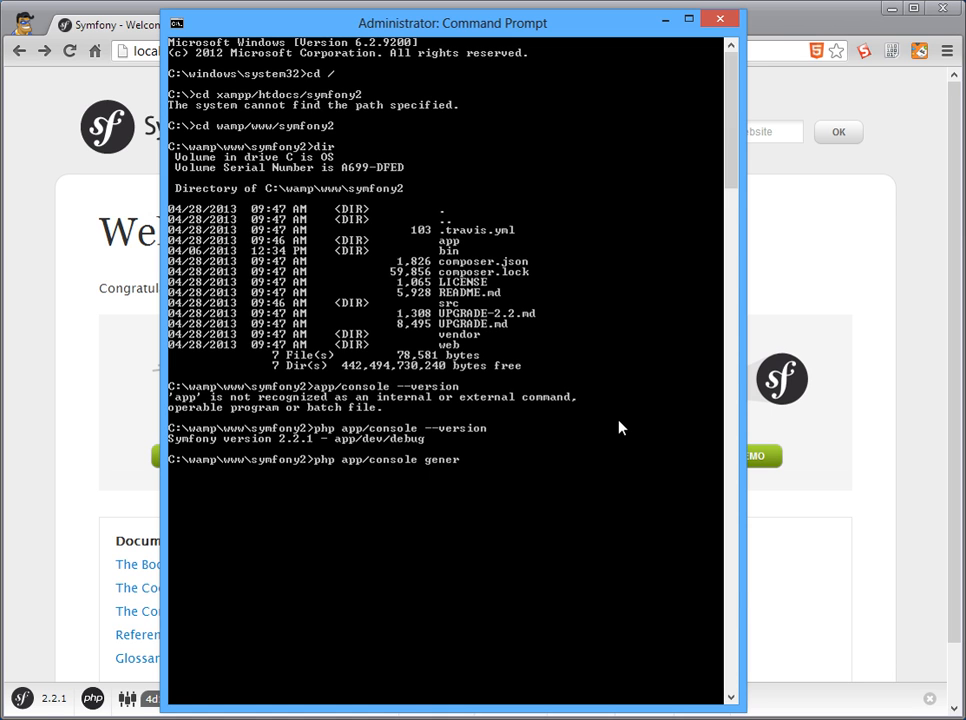
pyautogui.write('ate:bundle')
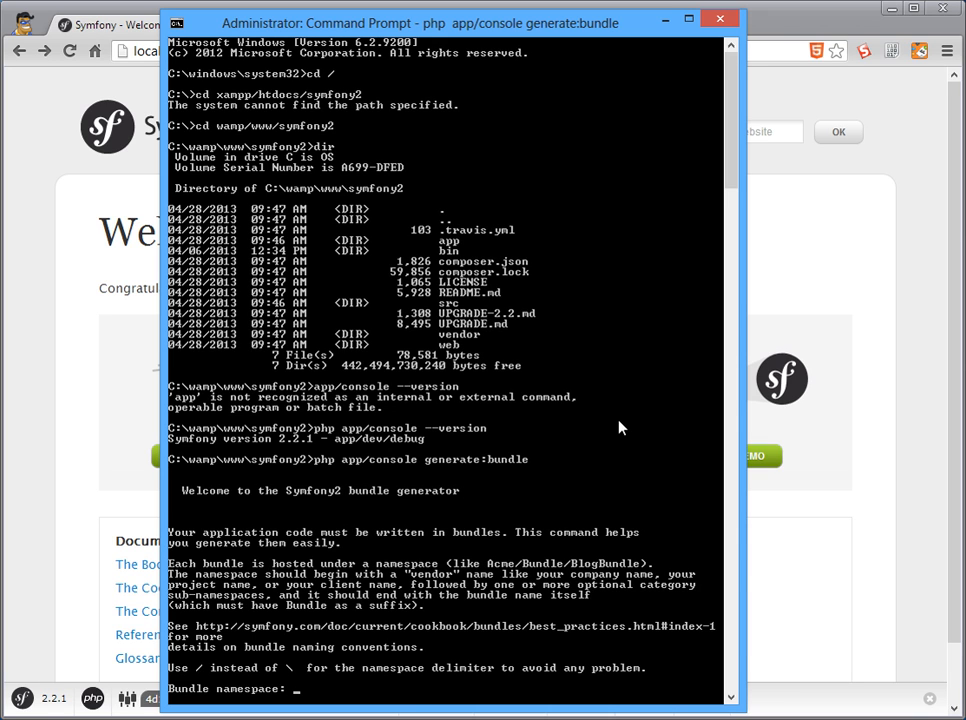
# Step: Enter Pete/BlogBundle as the bundle namespace
pyautogui.write('P')
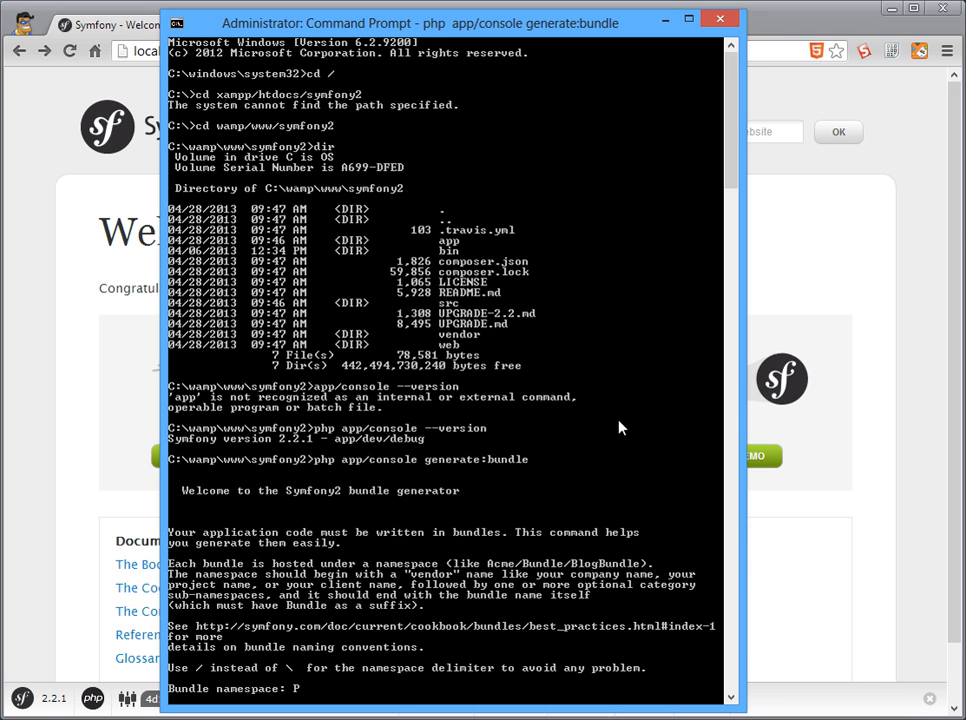
pyautogui.write('ete/B')
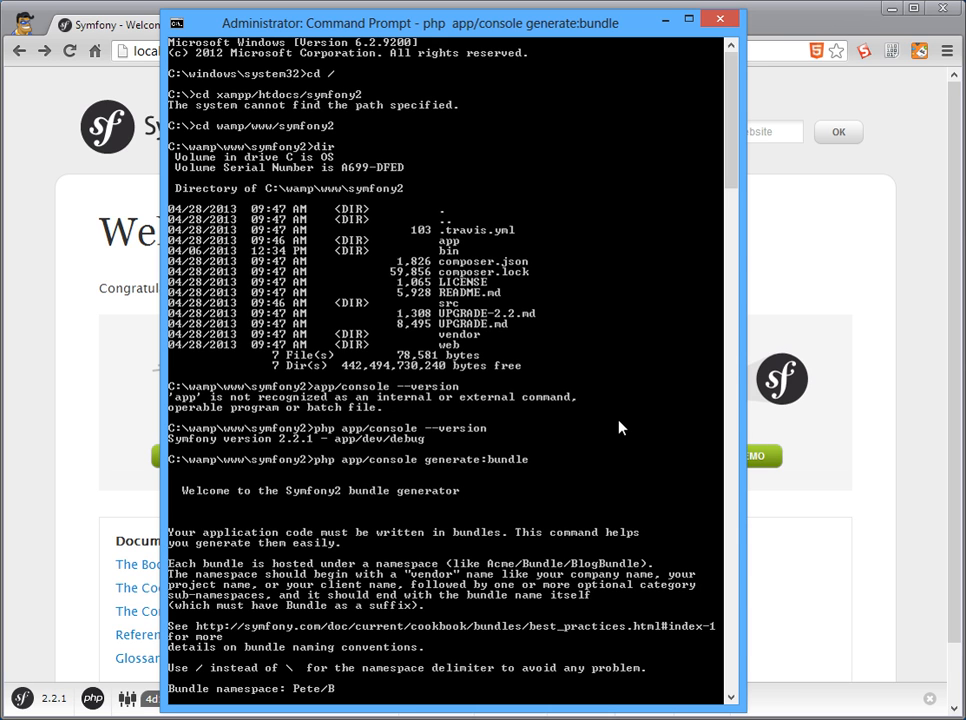
pyautogui.write('BlogBun')
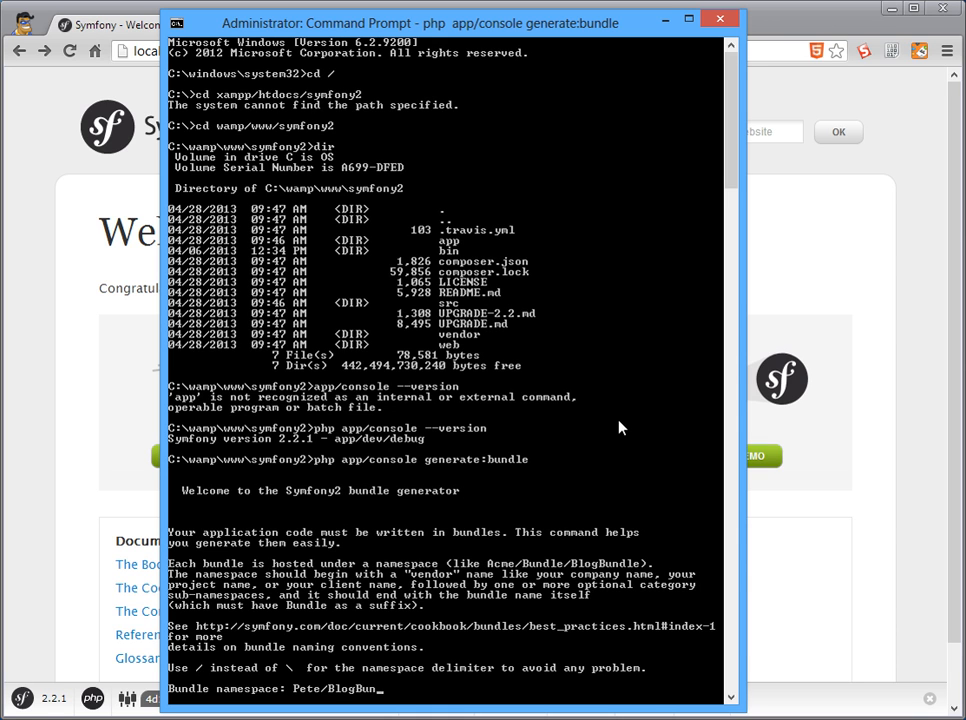
pyautogui.write('dle')
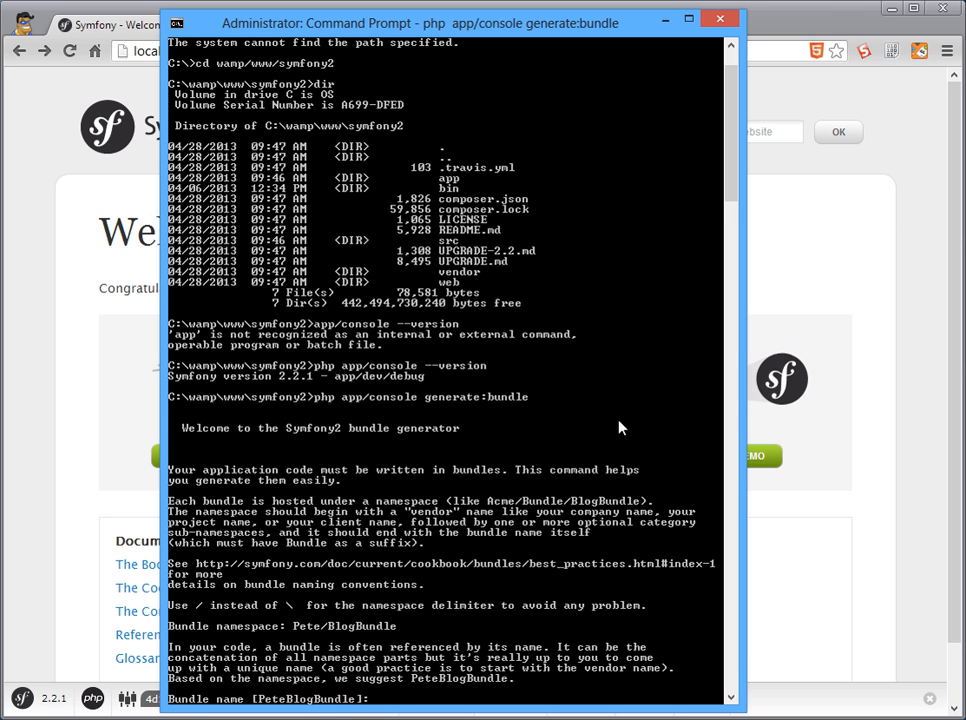
# Step: Accept the PeteBlogBundle name and defaults, choosing yml and the full directory structure
pyautogui.press('enter')
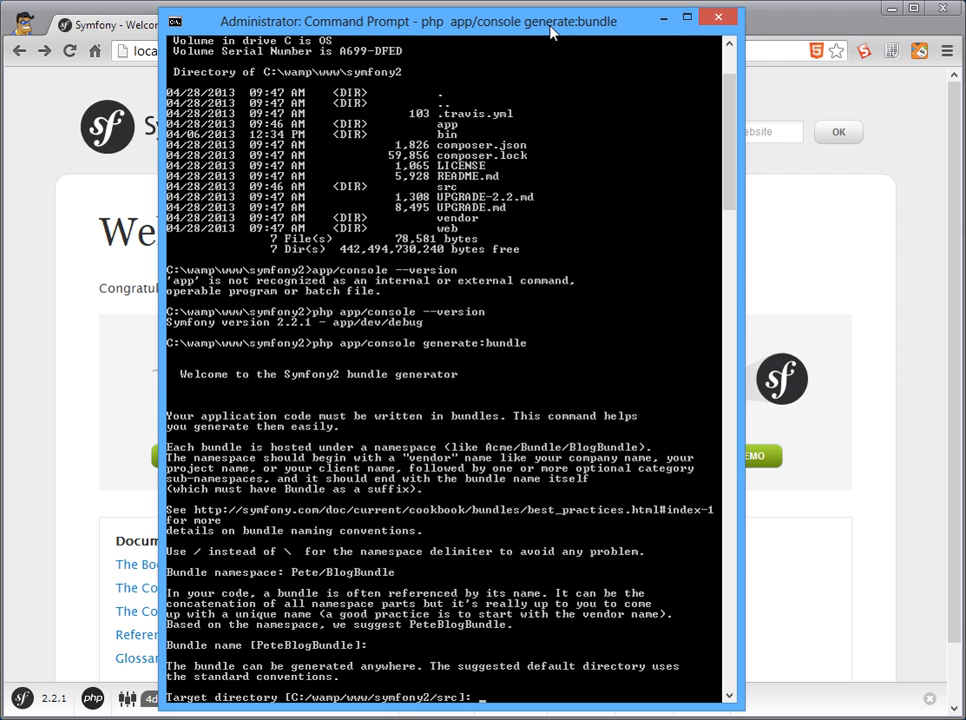
pyautogui.moveTo(612, 350)
pyautogui.write('yes')
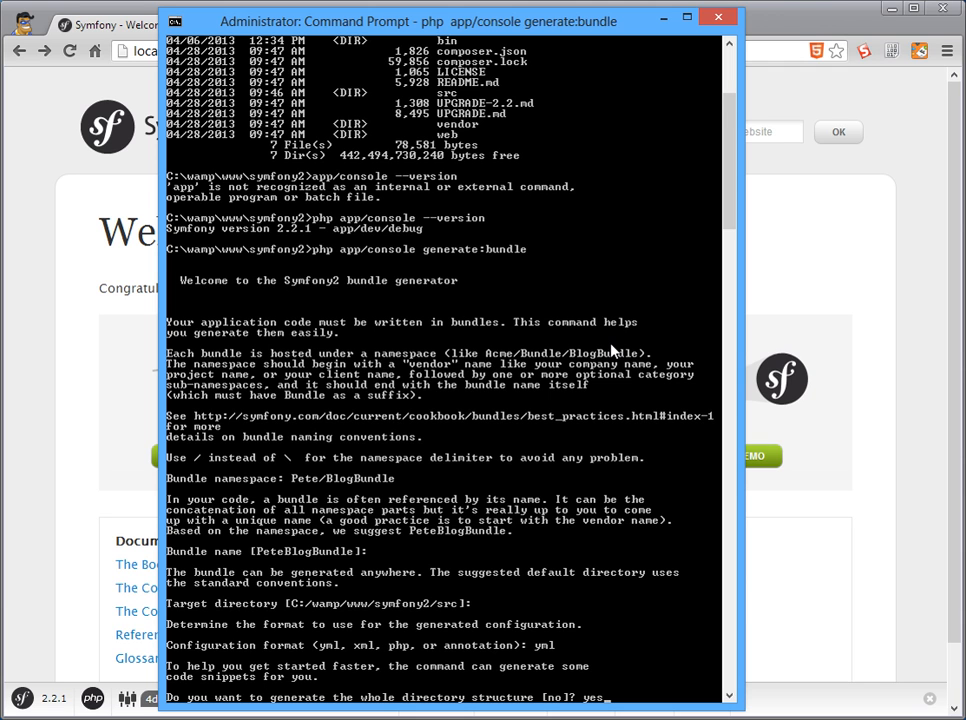
pyautogui.press('enter')
pyautogui.write('yes')
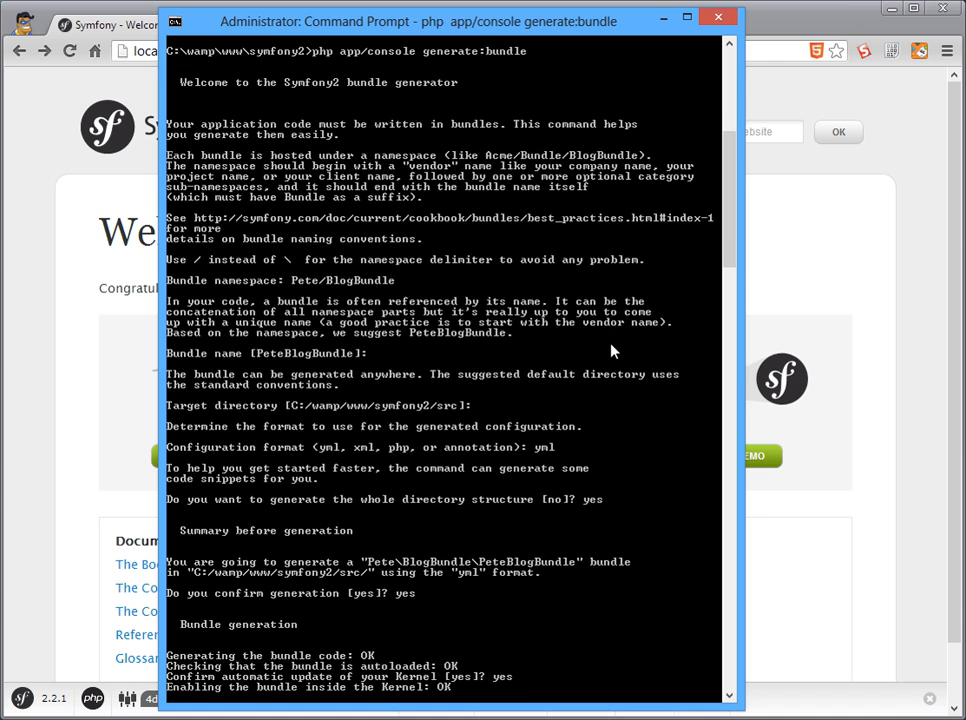
# Step: Confirm kernel and routing updates to finish generating Pete\BlogBundle
pyautogui.press('enter')
pyautogui.write('y')
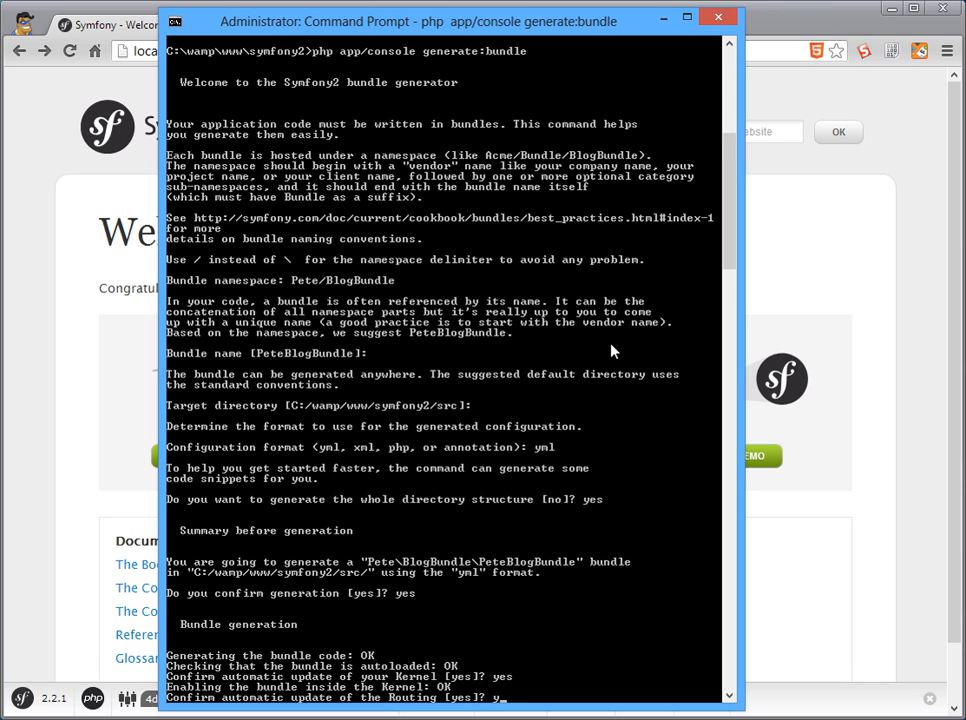
pyautogui.press('Return')
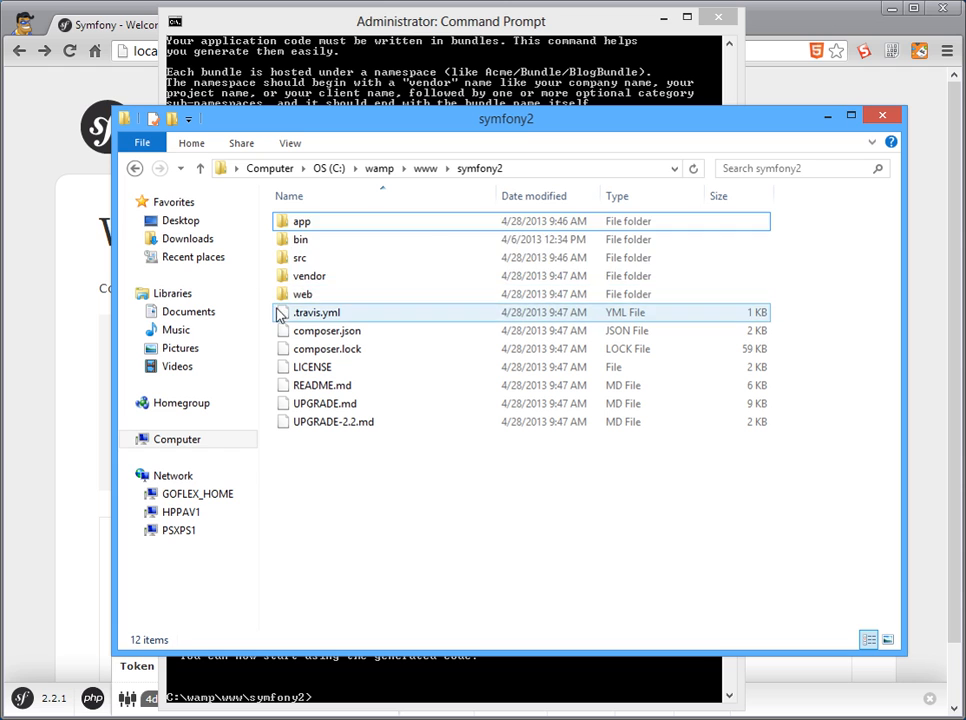
# Step: Browse into app, return to the symfony2 folder and enter src showing Acme and Pete
pyautogui.doubleClick(304, 220)
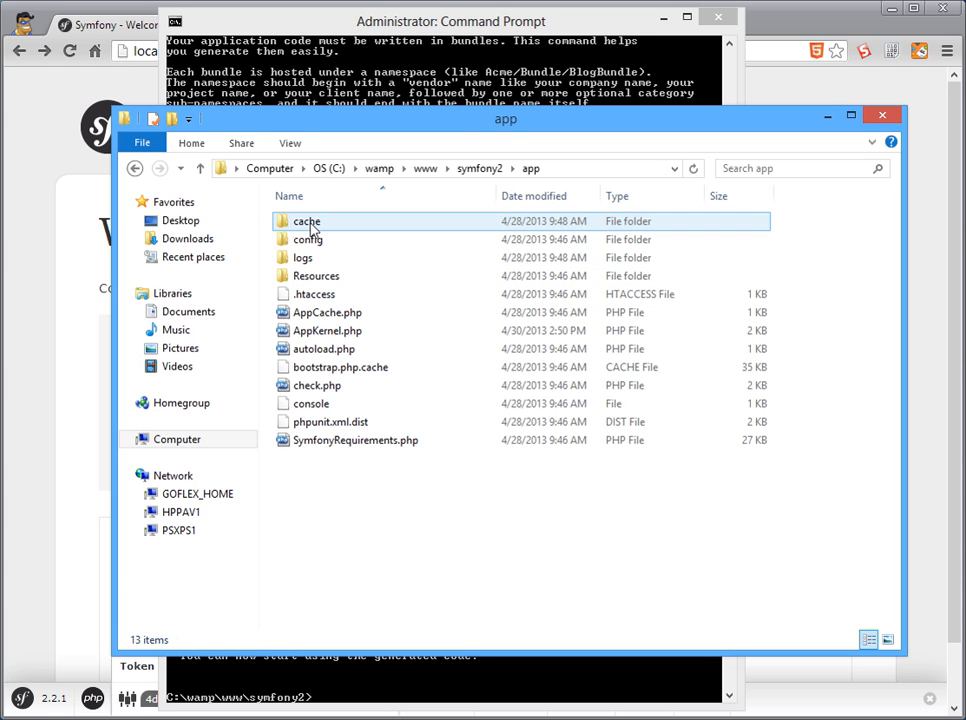
pyautogui.click(324, 312)
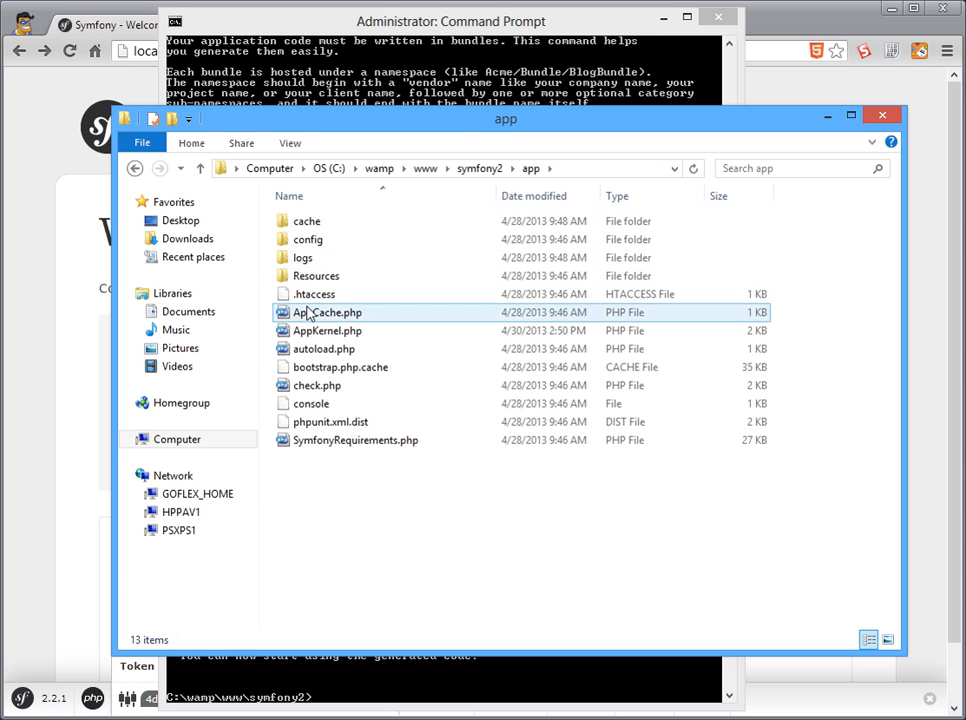
pyautogui.doubleClick(316, 276)
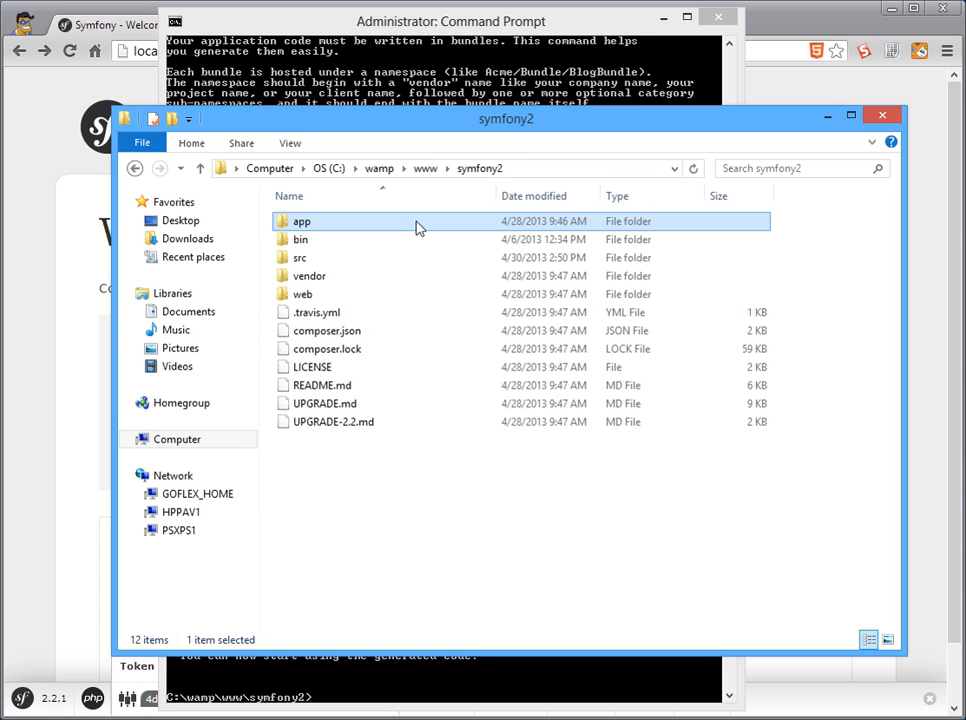
pyautogui.moveTo(304, 294)
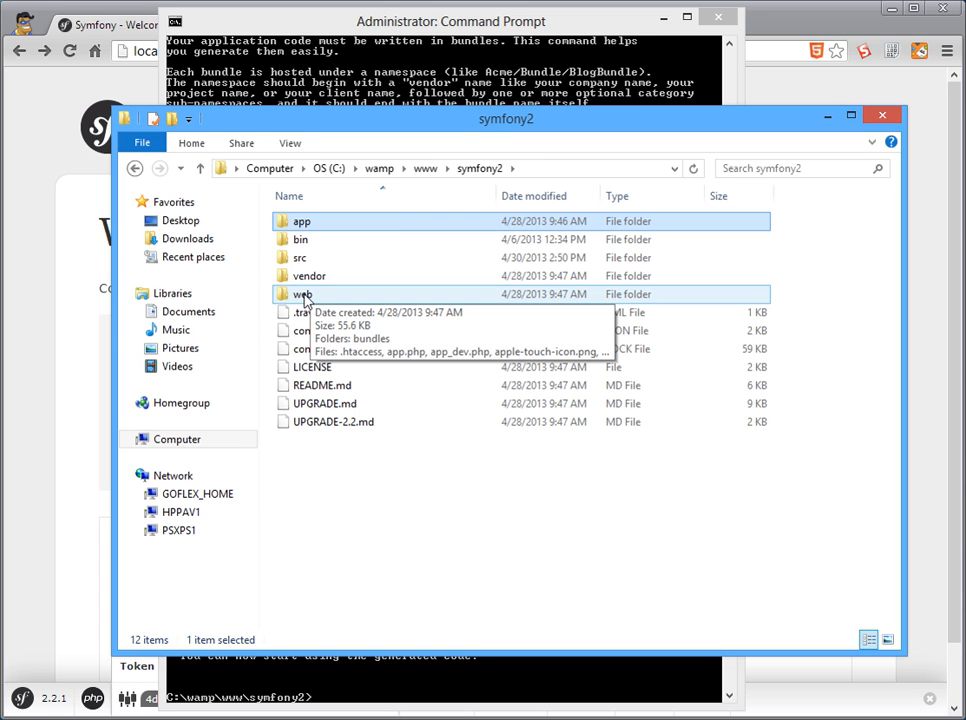
pyautogui.click(308, 276)
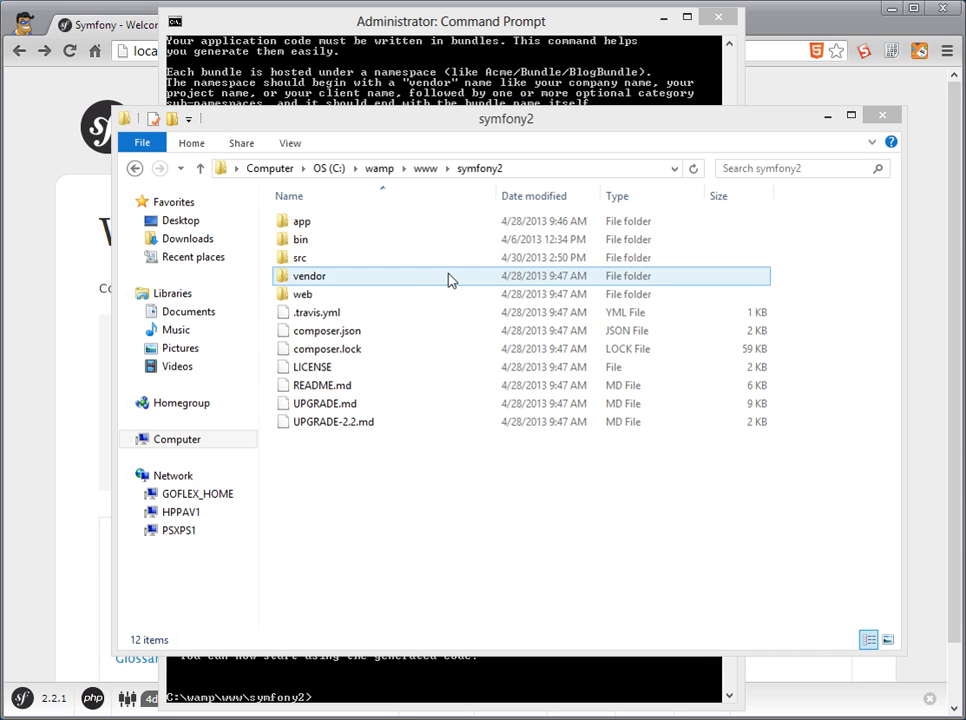
pyautogui.doubleClick(300, 256)
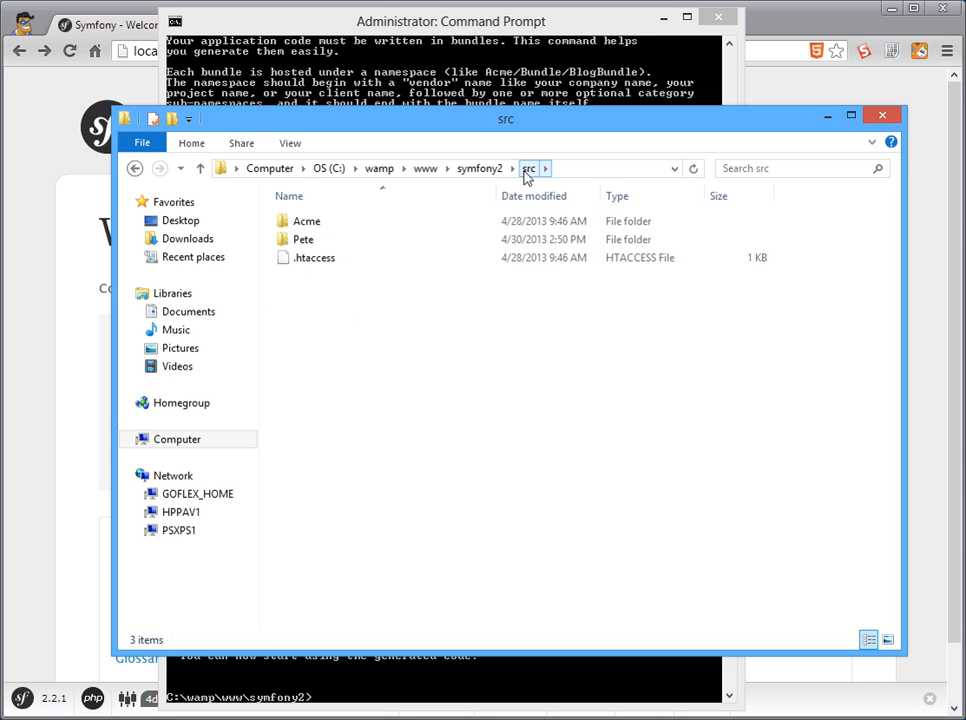
# Step: Navigate into Pete > BlogBundle > Controller in Explorer
pyautogui.click(528, 168)
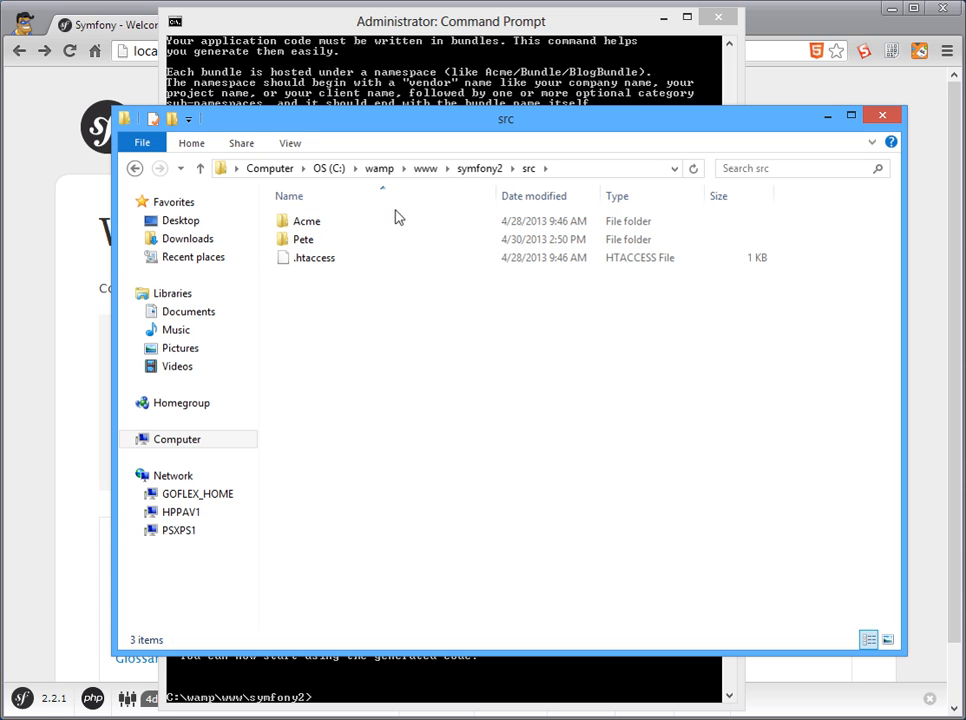
pyautogui.doubleClick(304, 240)
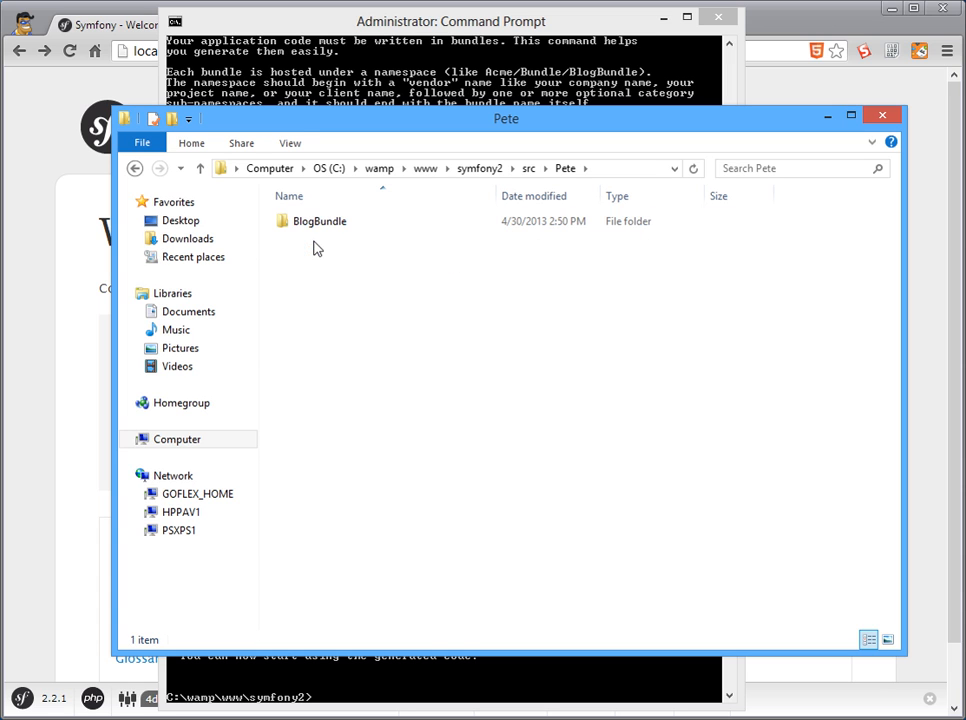
pyautogui.doubleClick(320, 220)
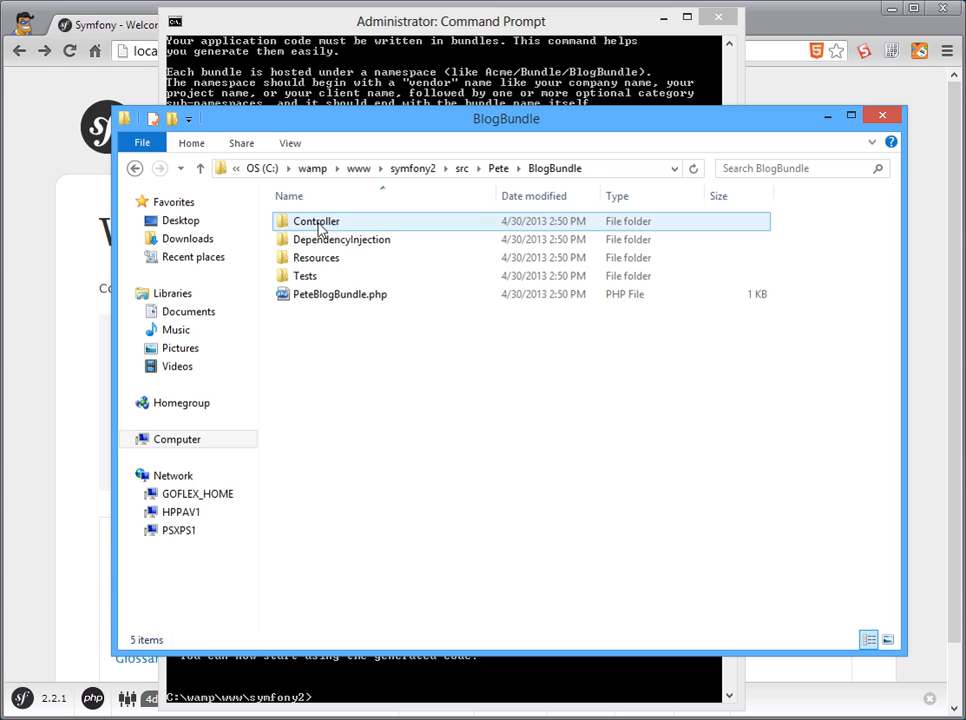
pyautogui.moveTo(730, 250)
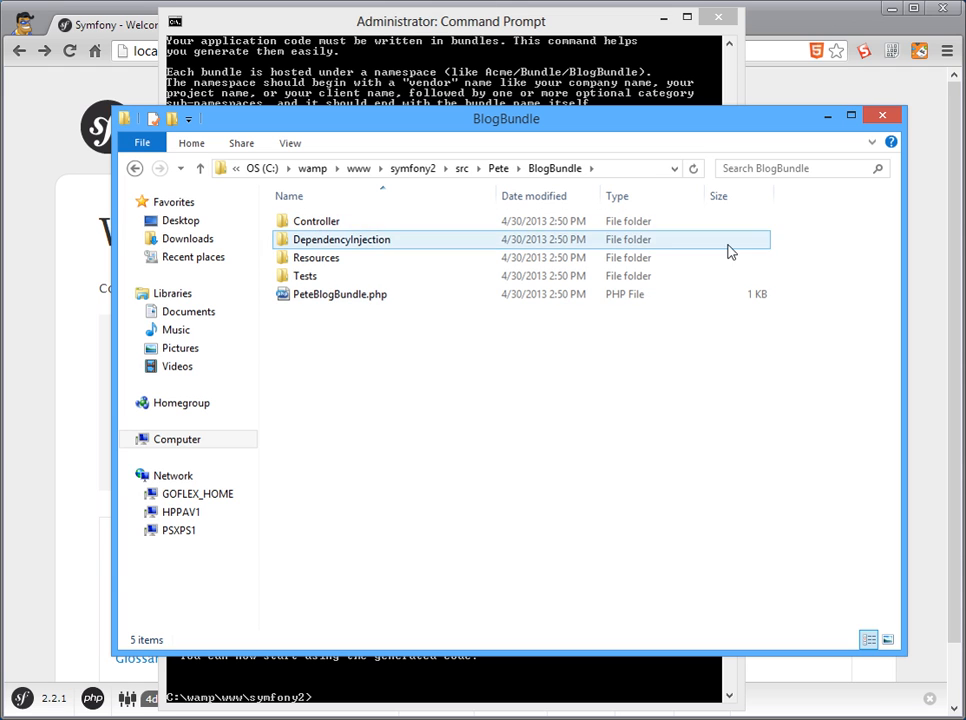
pyautogui.click(324, 324)
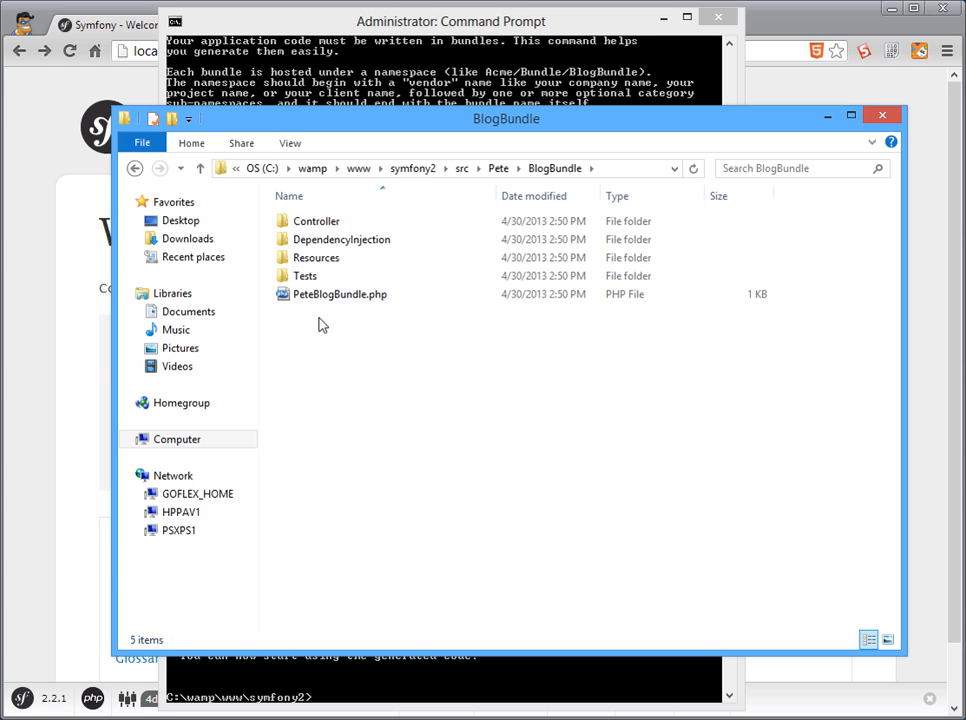
pyautogui.click(316, 256)
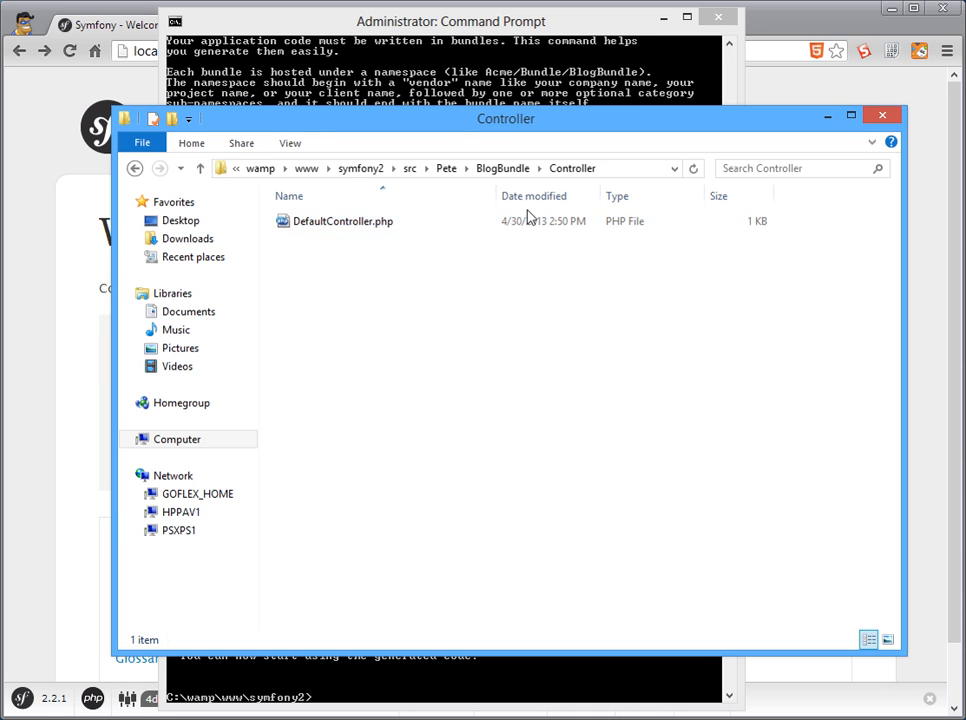
# Step: Open DefaultController.php in Notepad++ to view its indexAction
pyautogui.click(342, 220)
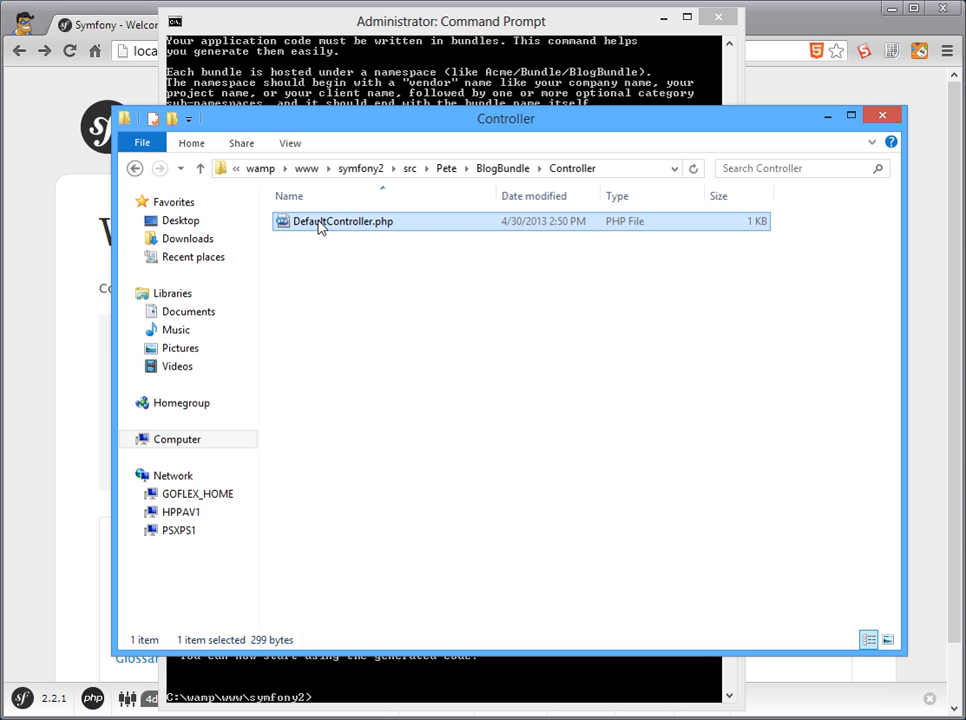
pyautogui.moveTo(360, 294)
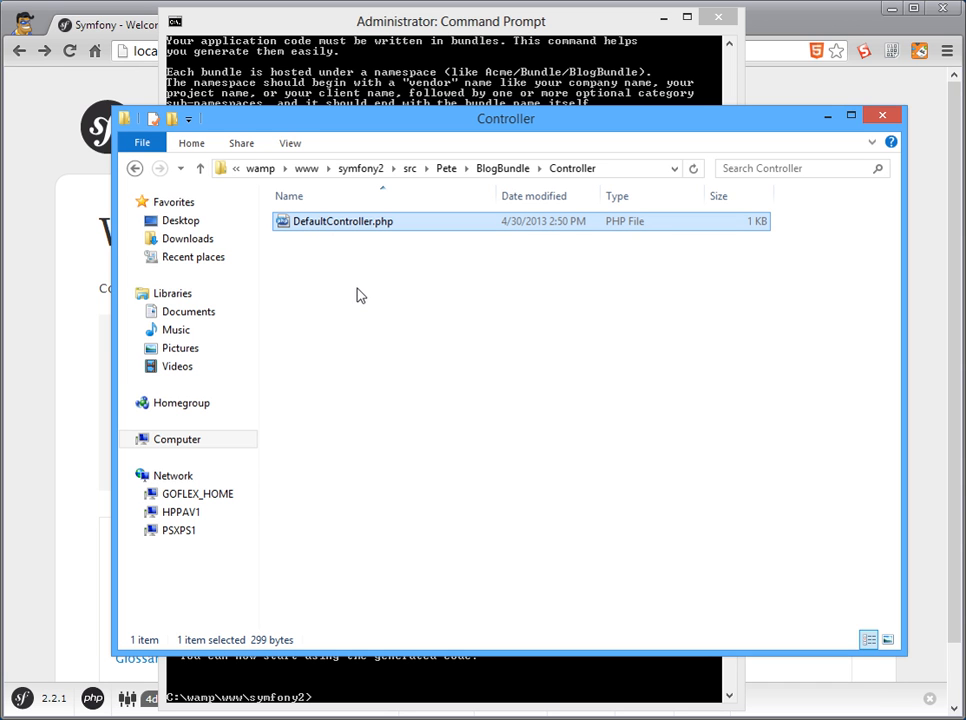
pyautogui.doubleClick(342, 220)
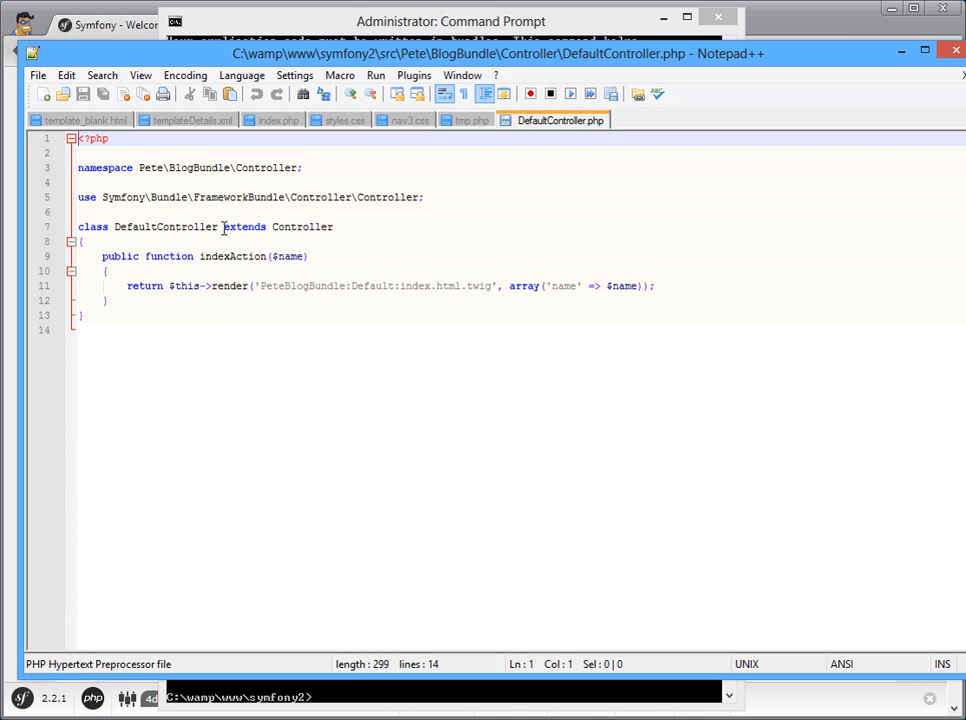
pyautogui.moveTo(460, 284)
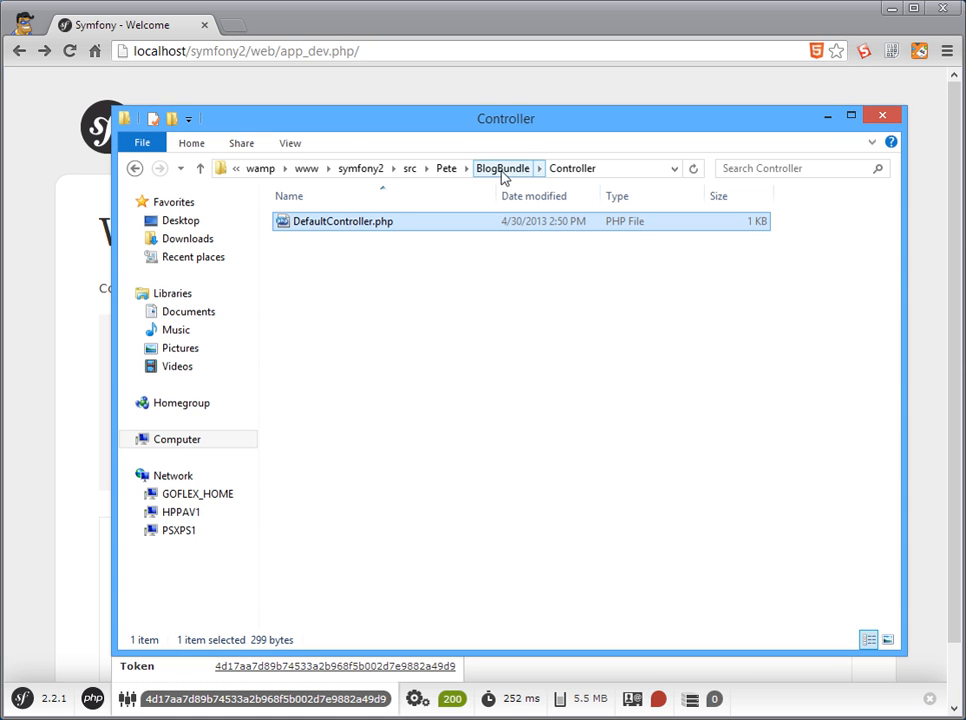
# Step: Open Resources/config/routing.yml from BlogBundle and select the /hello/{name} pattern
pyautogui.click(502, 168)
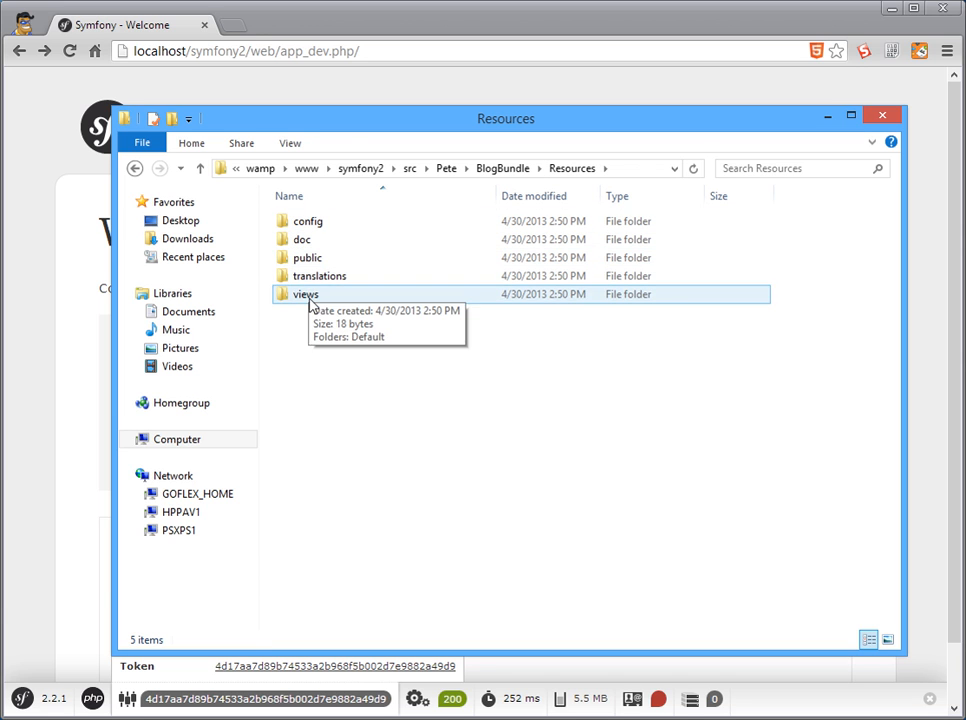
pyautogui.doubleClick(304, 292)
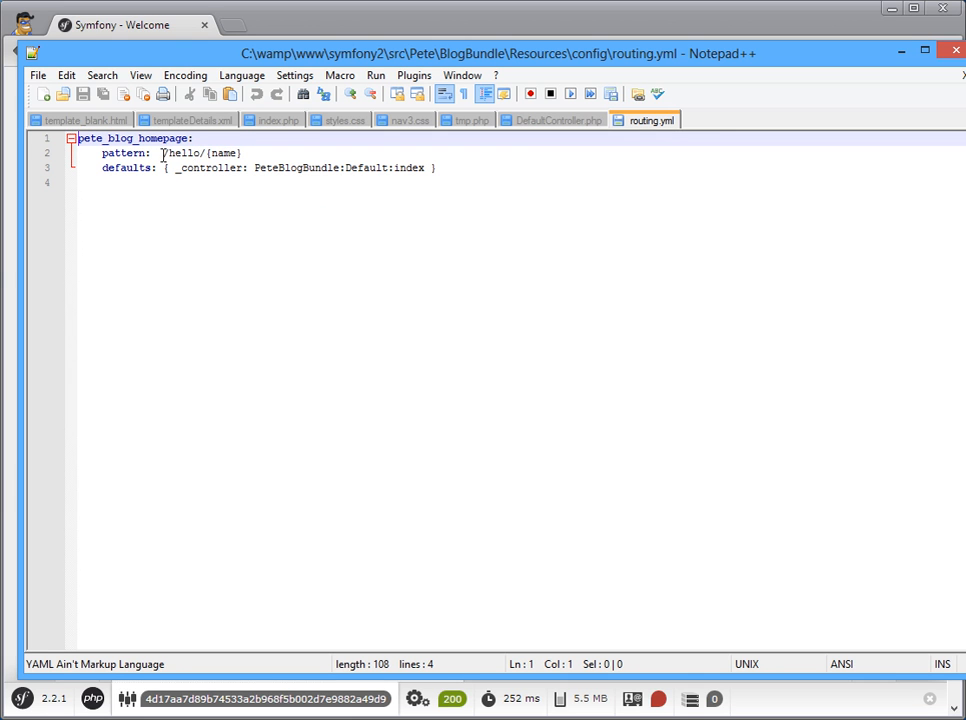
pyautogui.moveTo(164, 152); pyautogui.dragTo(240, 152)
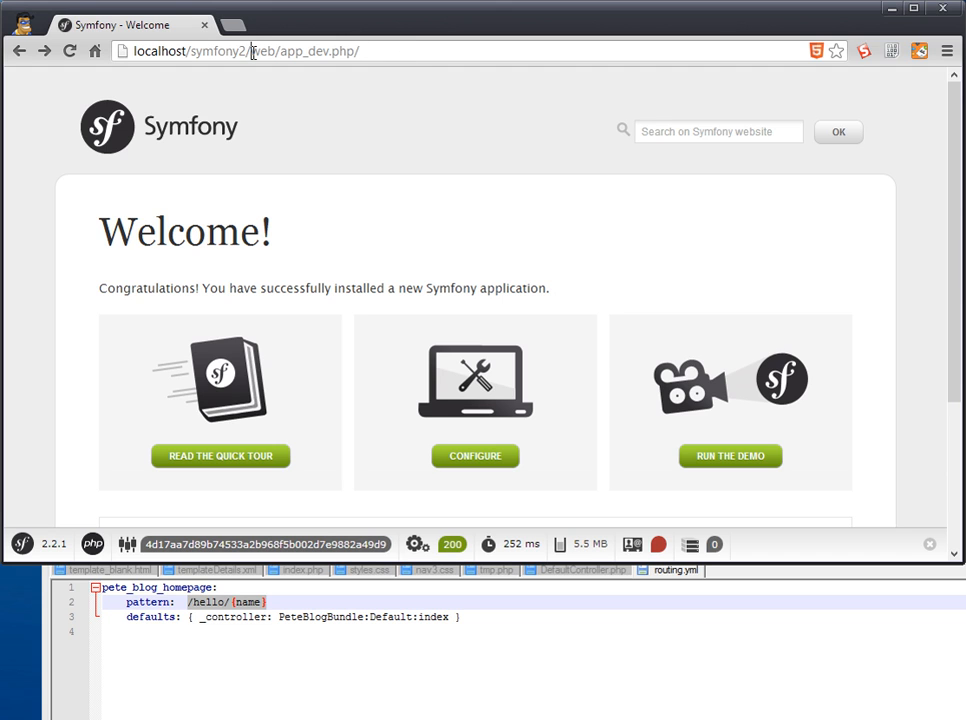
# Step: Load app_dev.php/hello/Pete in Chrome to show the Hello Pete! greeting
pyautogui.doubleClick(262, 52)
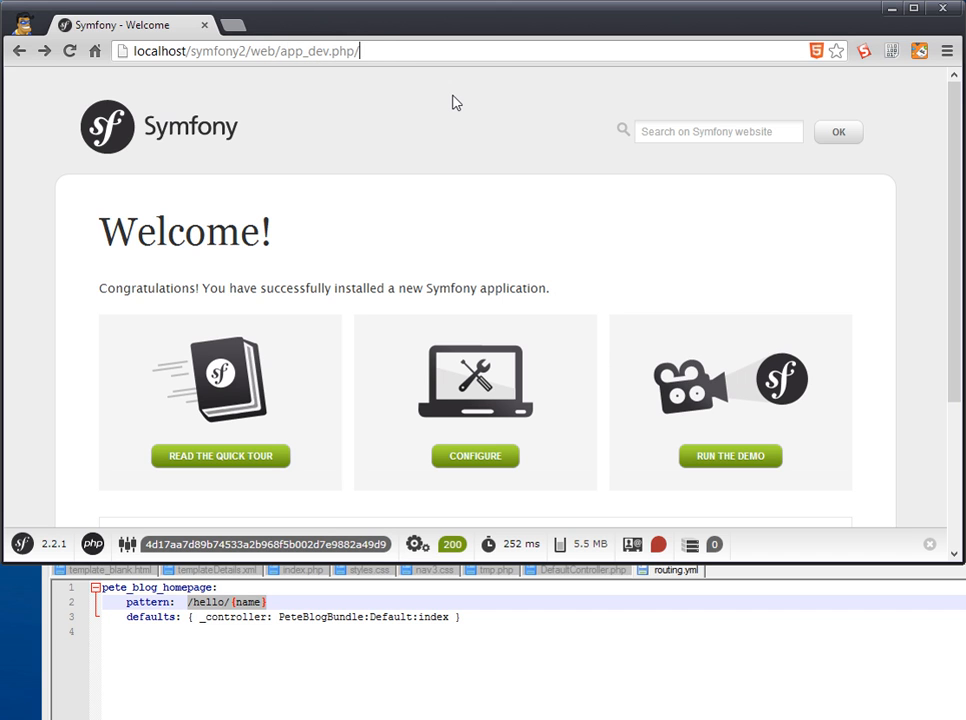
pyautogui.write('hello/P')
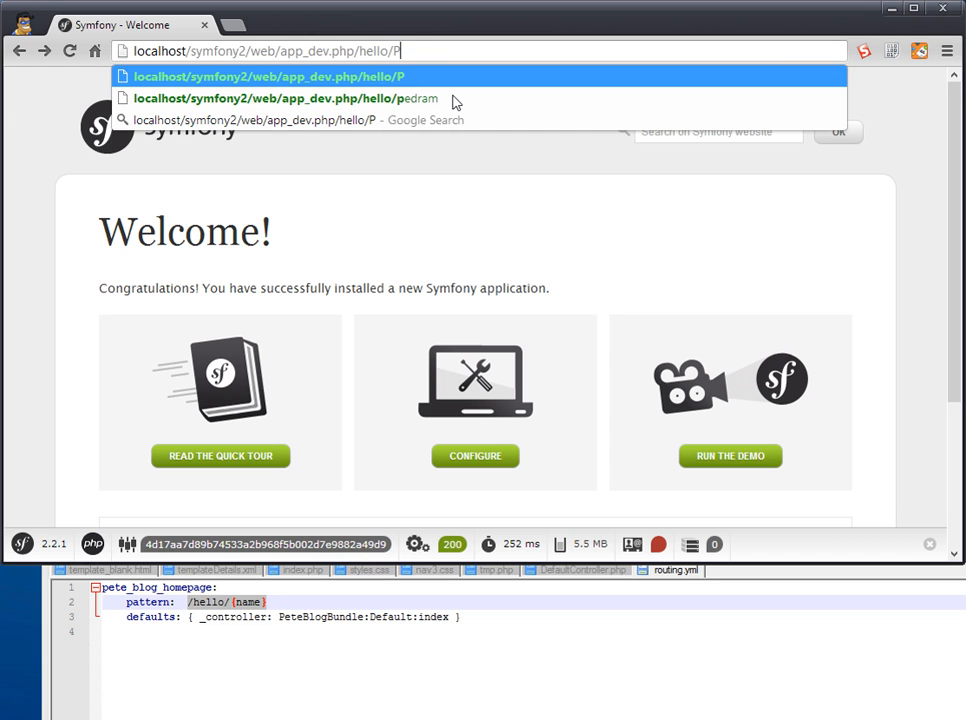
pyautogui.write('ete')
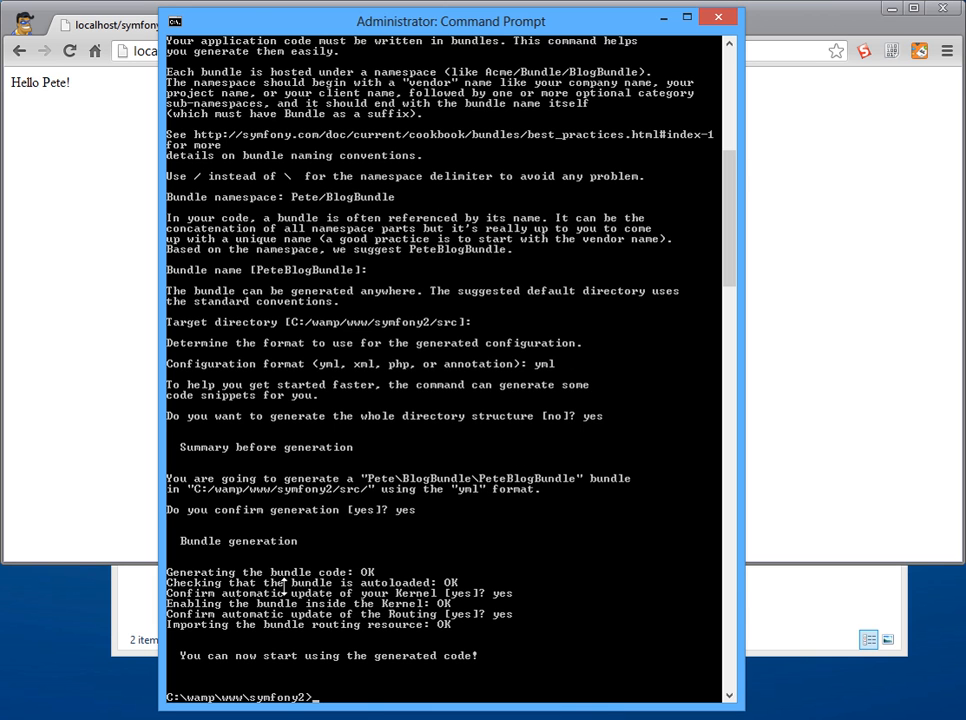
# Step: Create the symfony2 database with php app/console doctrine:database:create
pyautogui.scroll(-3)
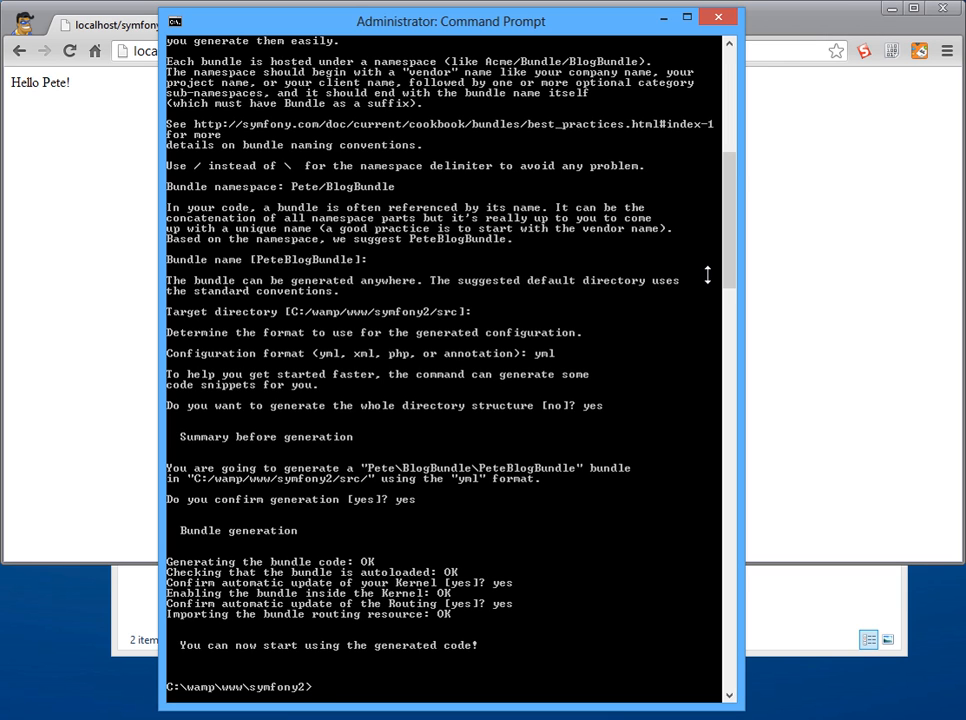
pyautogui.write('php')
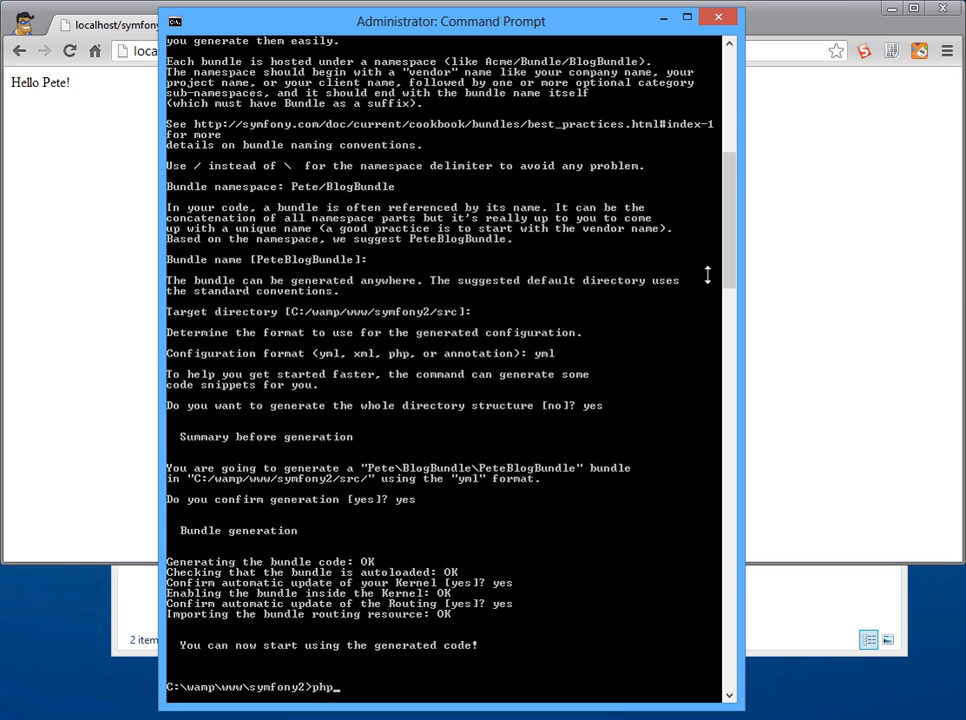
pyautogui.write('app/console do')
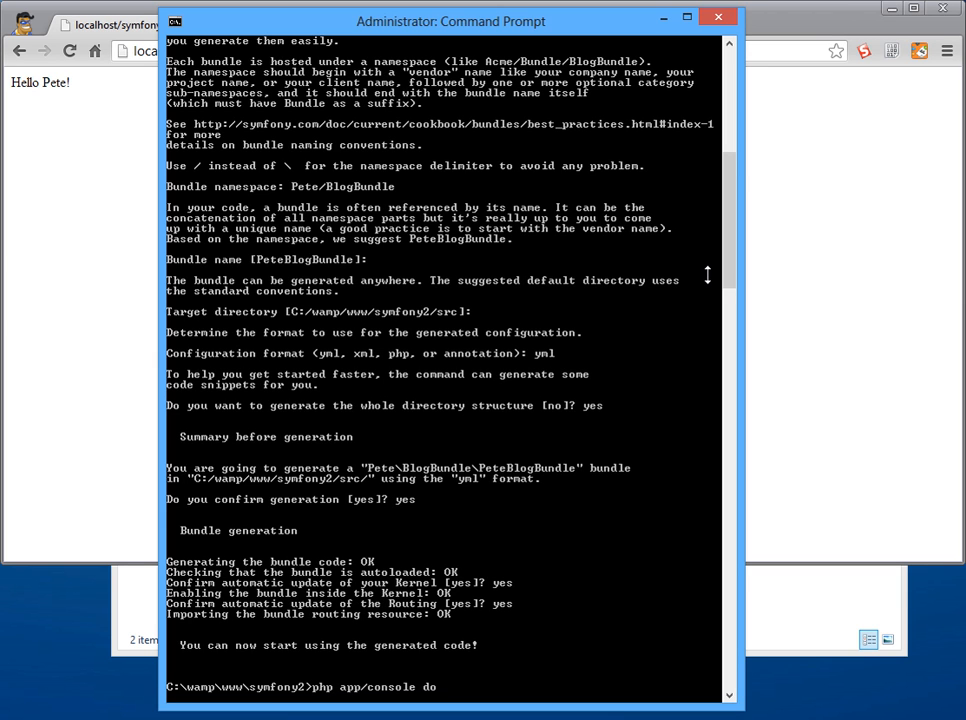
pyautogui.write('ctrine:d')
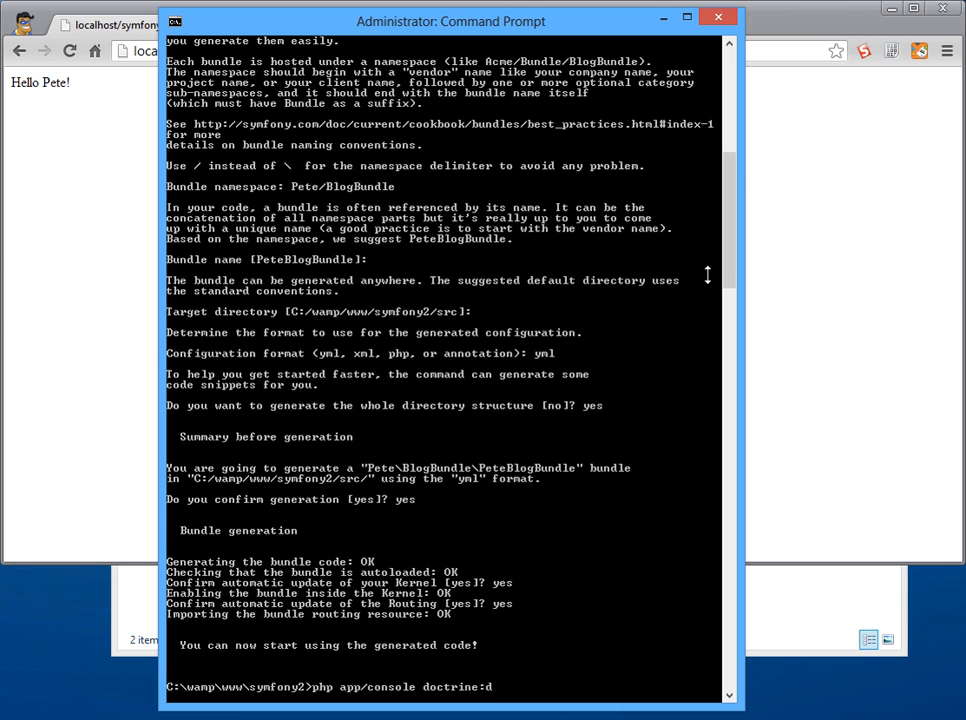
pyautogui.write('atabase')
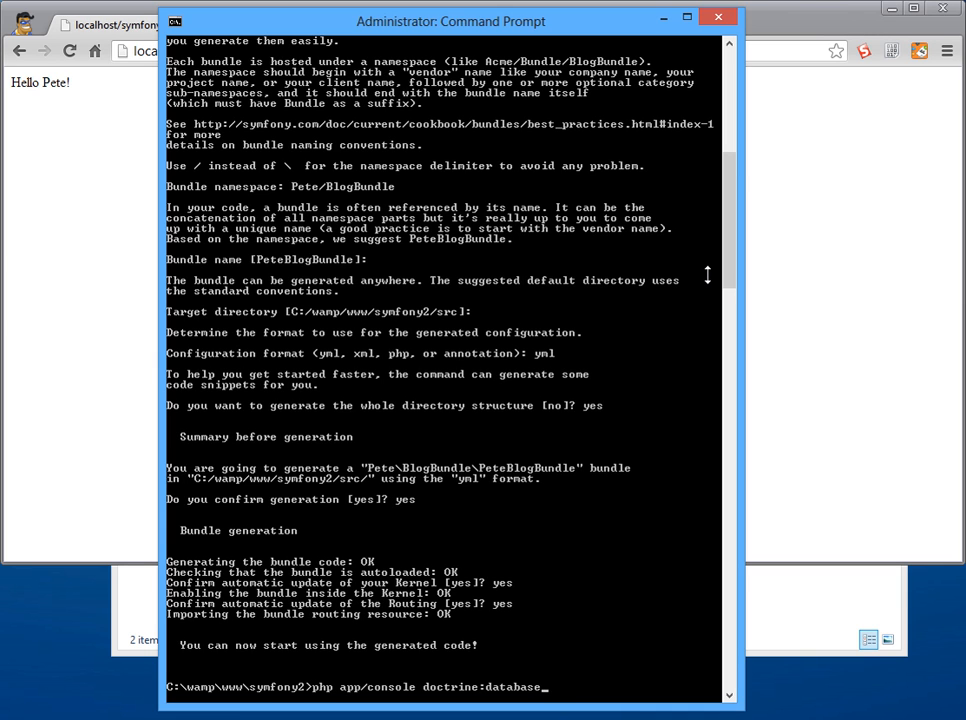
pyautogui.write(':create')
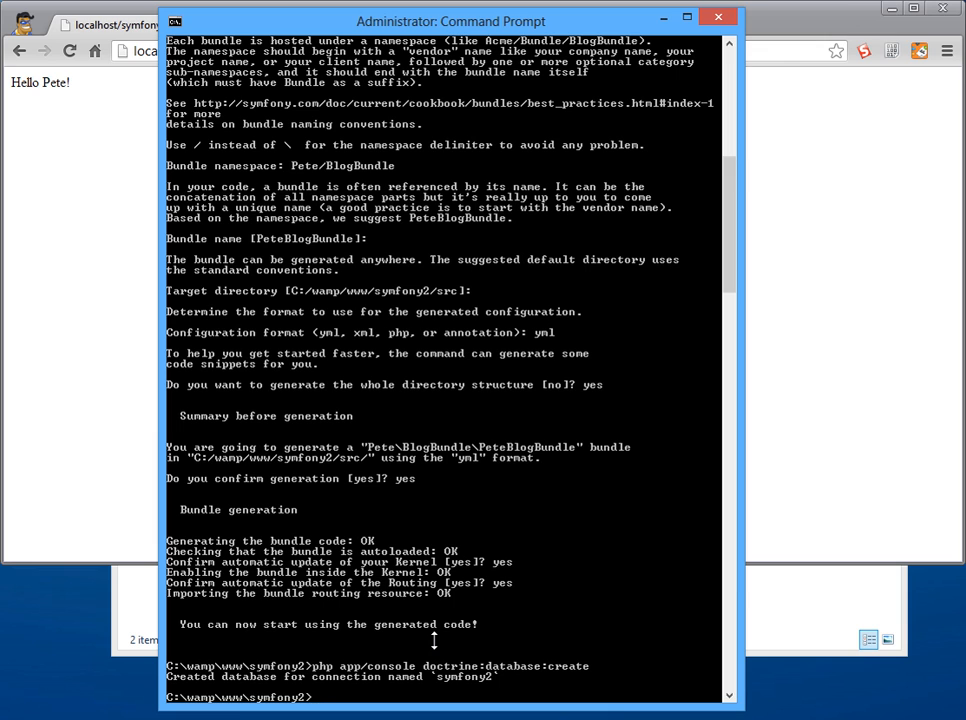
# Step: Begin typing the next php app/console doctrine command
pyautogui.write('php')
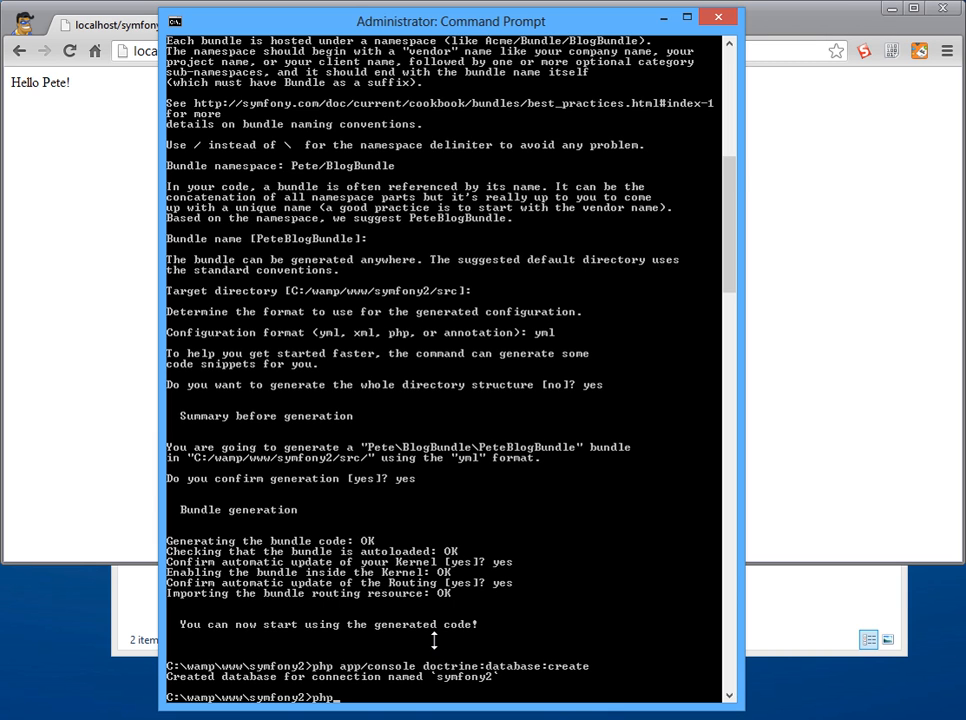
pyautogui.write('app/console doct')
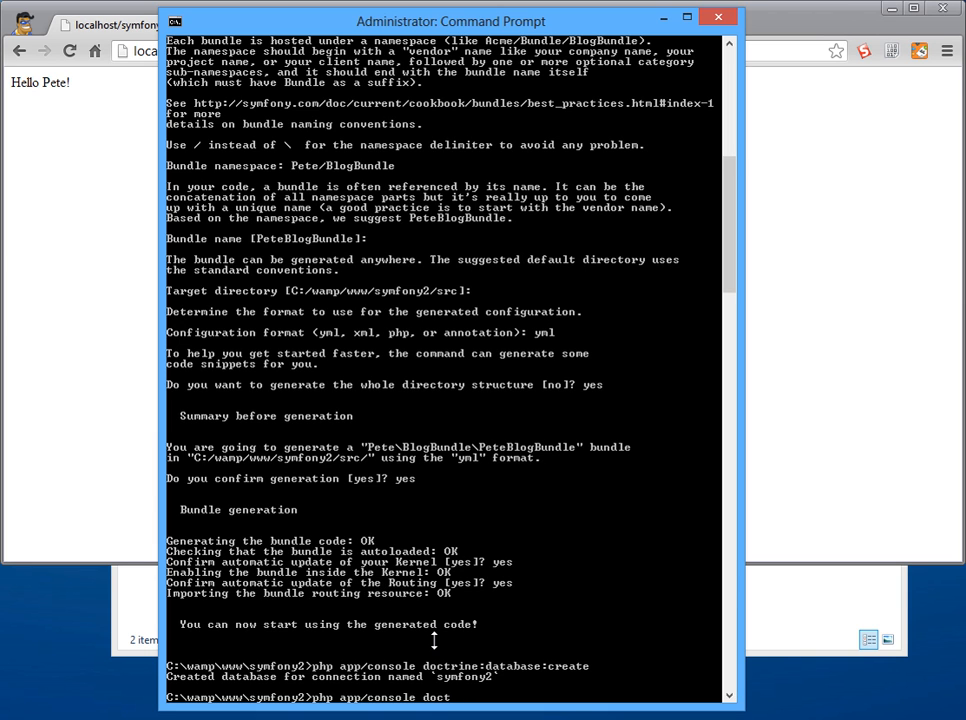
# Step: Run php app/console doctrine:schema:update --dump-sql to preview the schema SQL
pyautogui.write('rine')
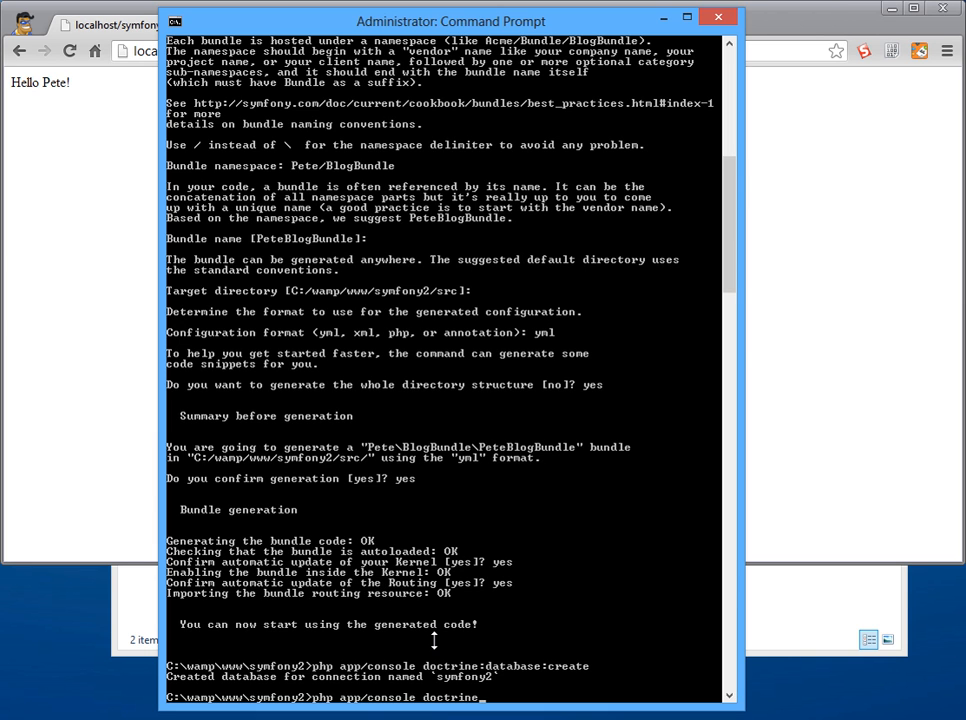
pyautogui.write('schema:update')
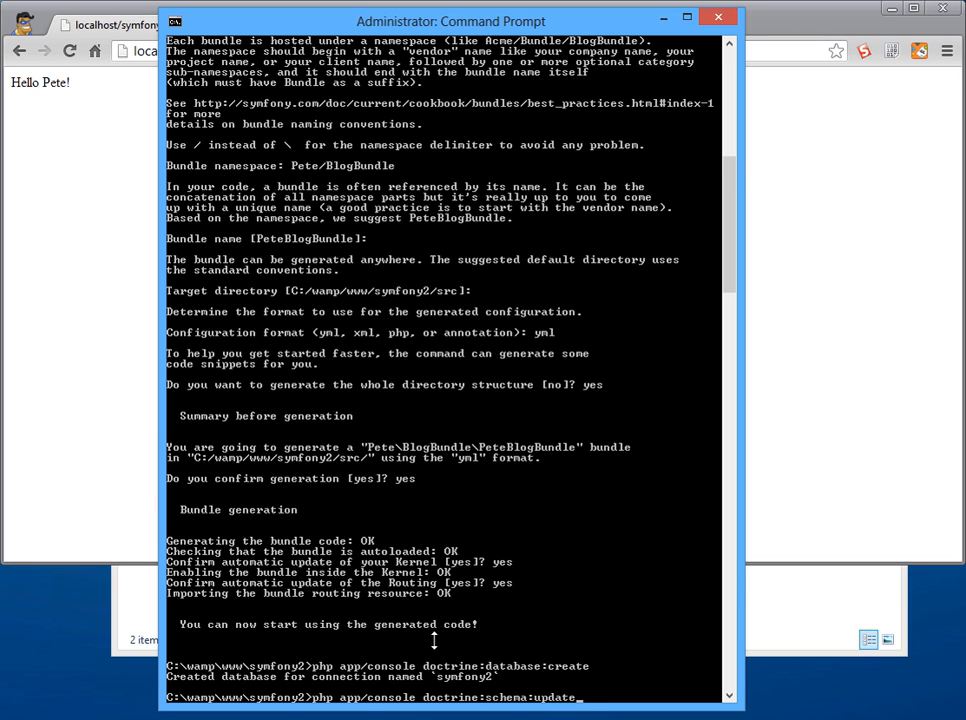
pyautogui.write('--dump-sql')
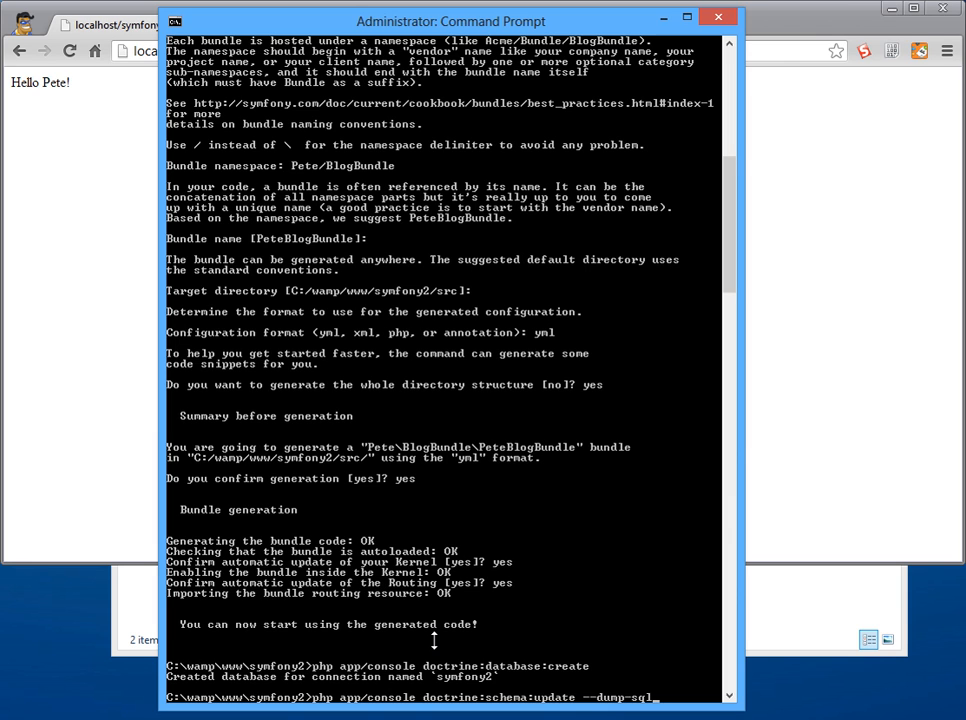
pyautogui.moveTo(48, 356)
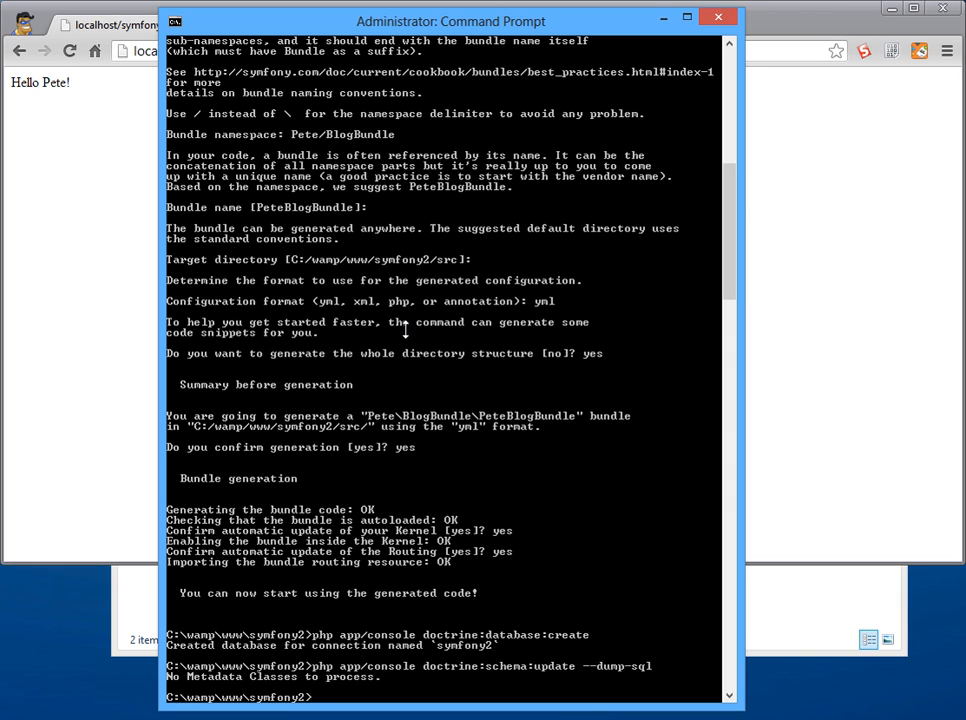
pyautogui.moveTo(508, 52)
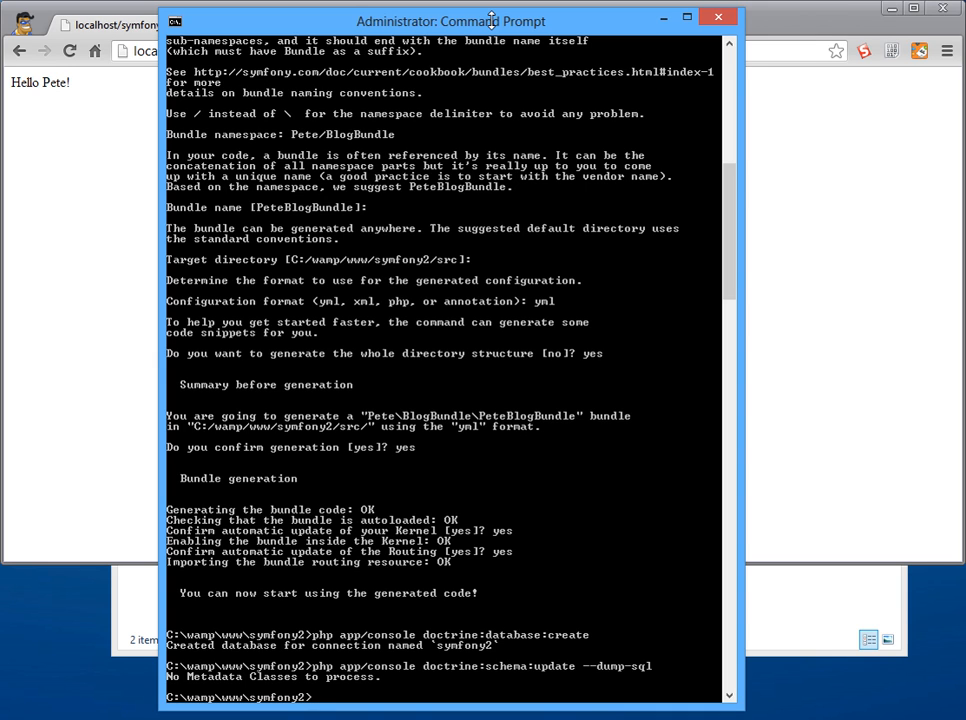
# Step: Start the entity generator with php app/console gen:doctrine:entity
pyautogui.write('php')
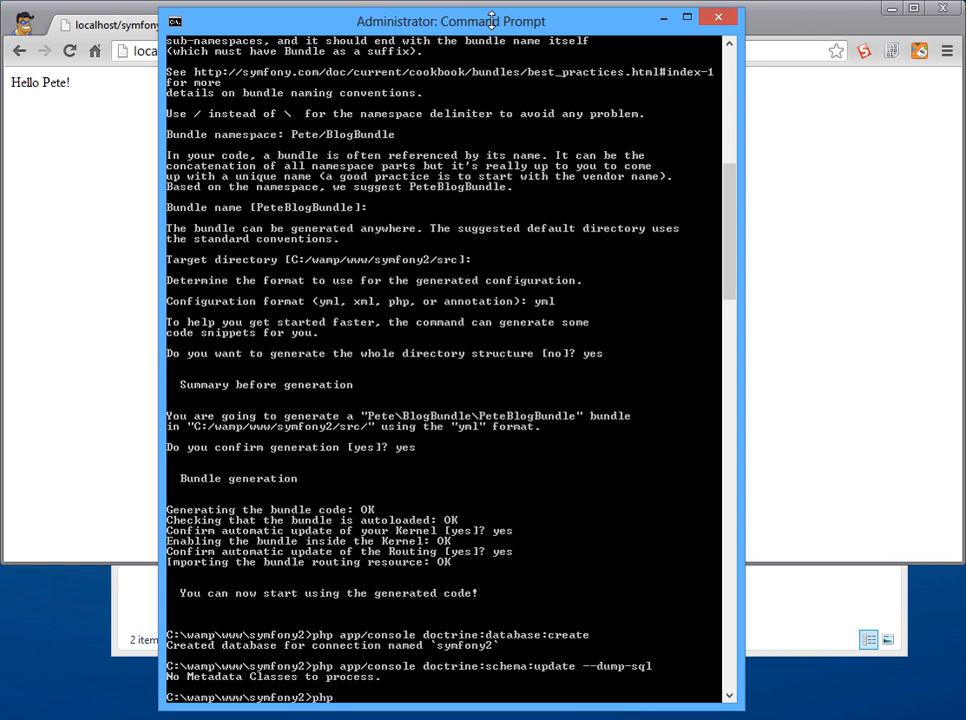
pyautogui.write('app')
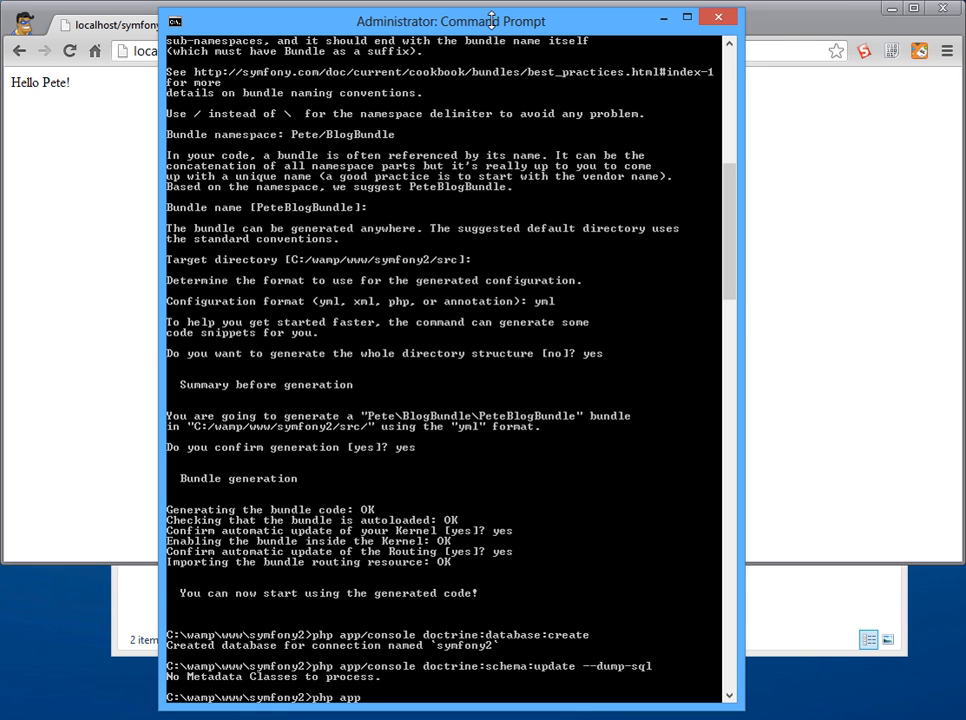
pyautogui.write('/console')
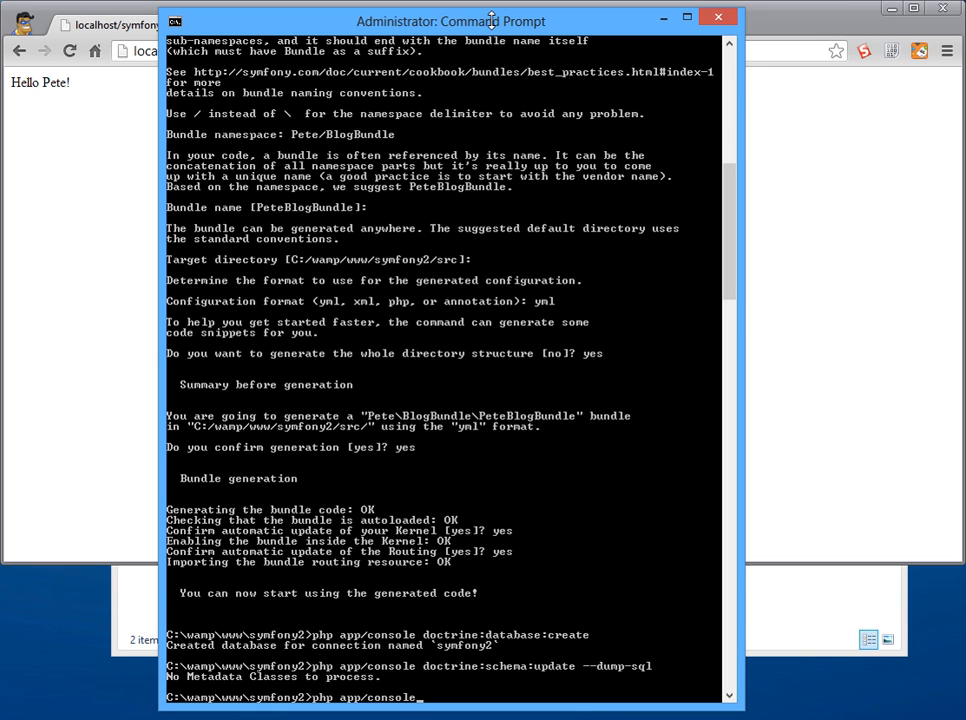
pyautogui.write('gen:doctrine:entity')
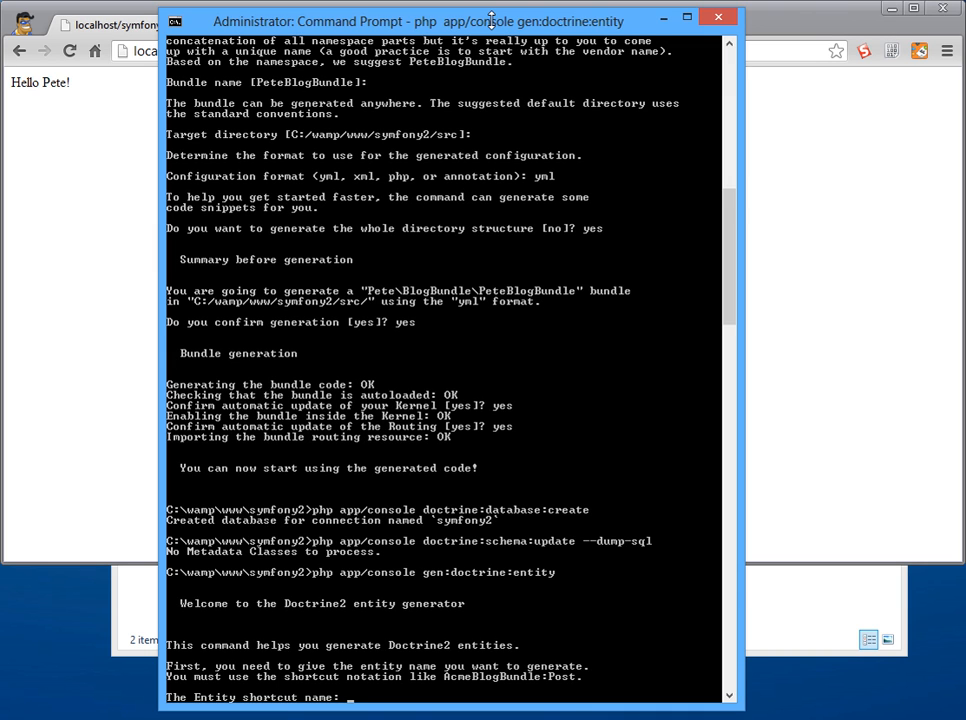
# Step: Enter PeteBlogBundle:Post as the entity shortcut and choose yml mapping
pyautogui.write('Pet')
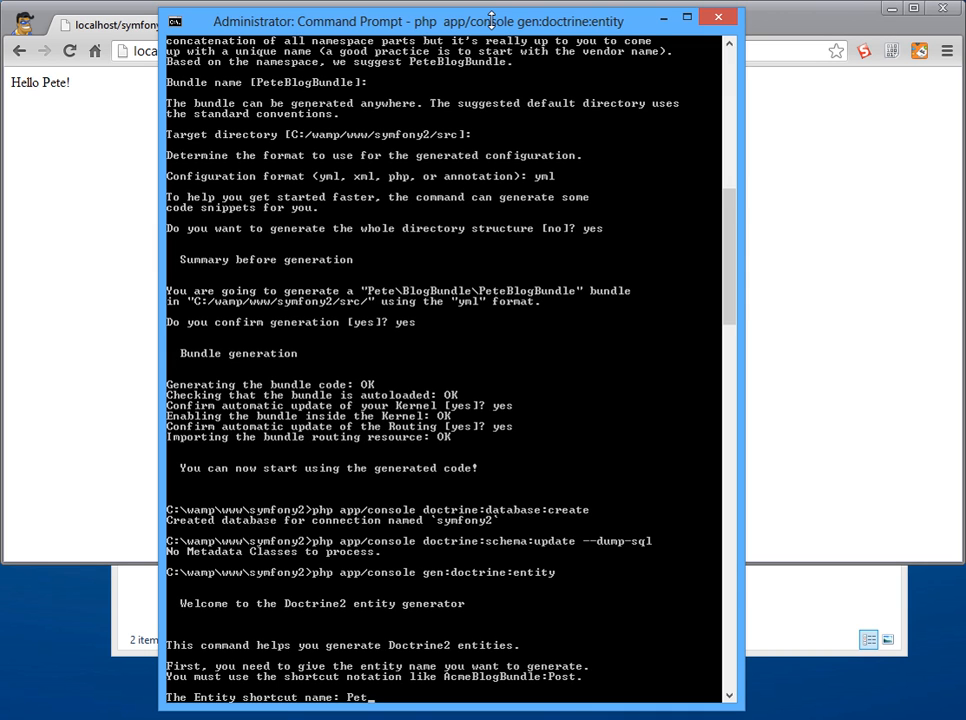
pyautogui.write('eBlogBundle')
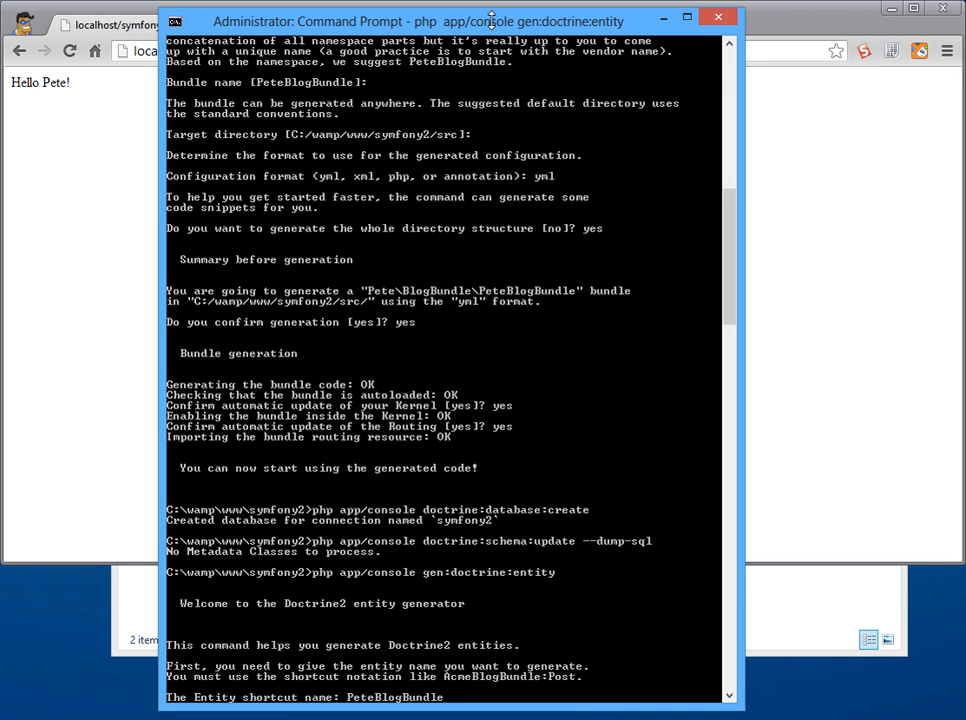
pyautogui.write(':Post')
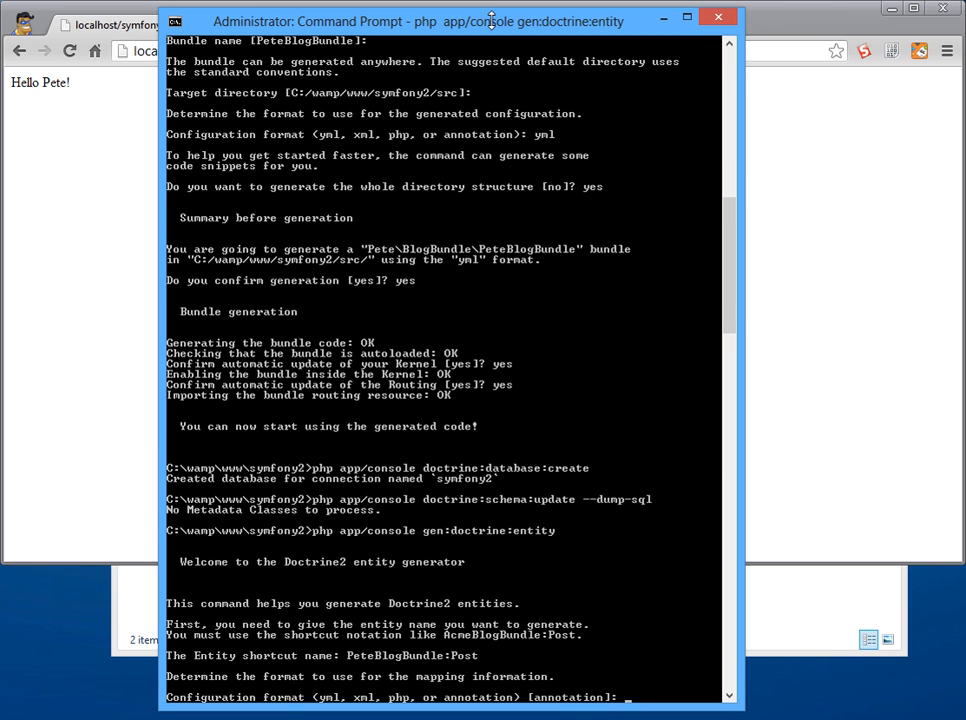
pyautogui.write('y')
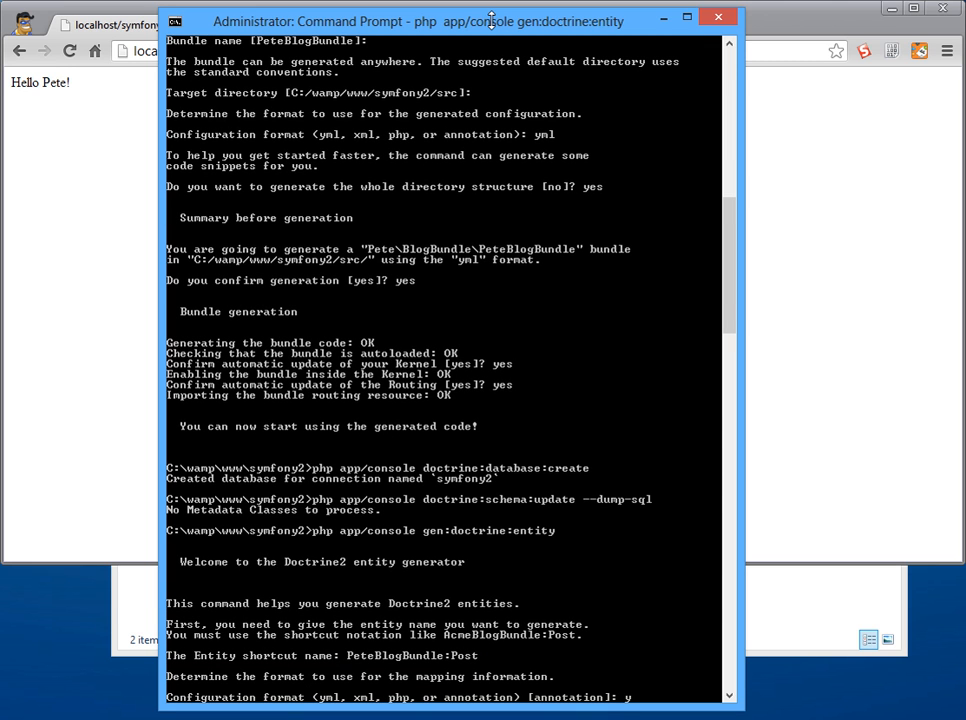
pyautogui.write('yml')
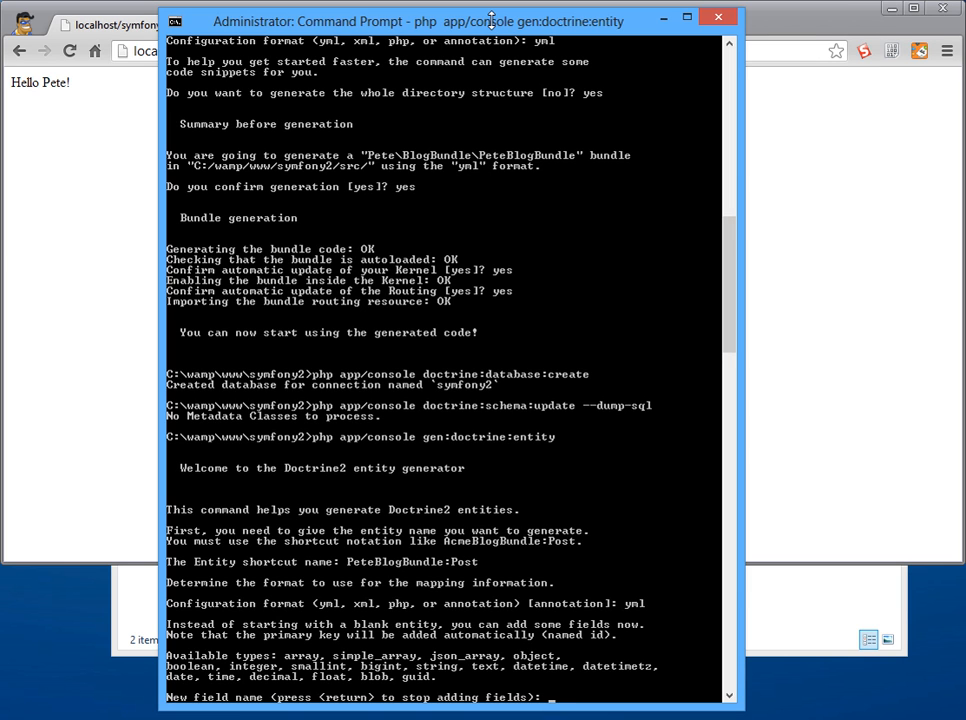
# Step: Add fields title (string, 255), body (text) and published_at (datetime)
pyautogui.write('title')
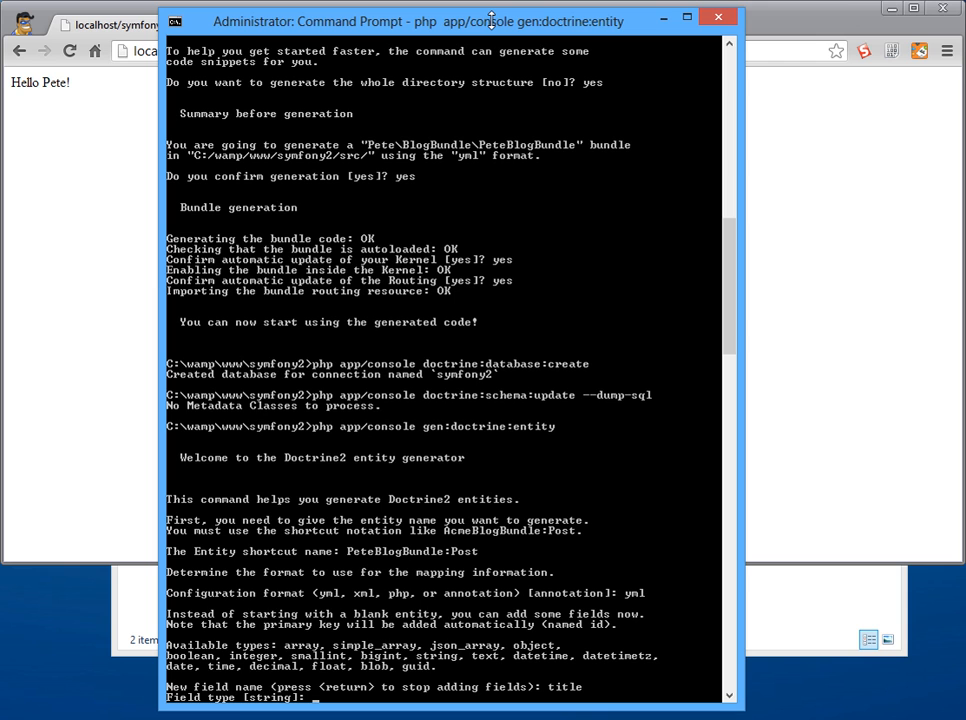
pyautogui.write('string')
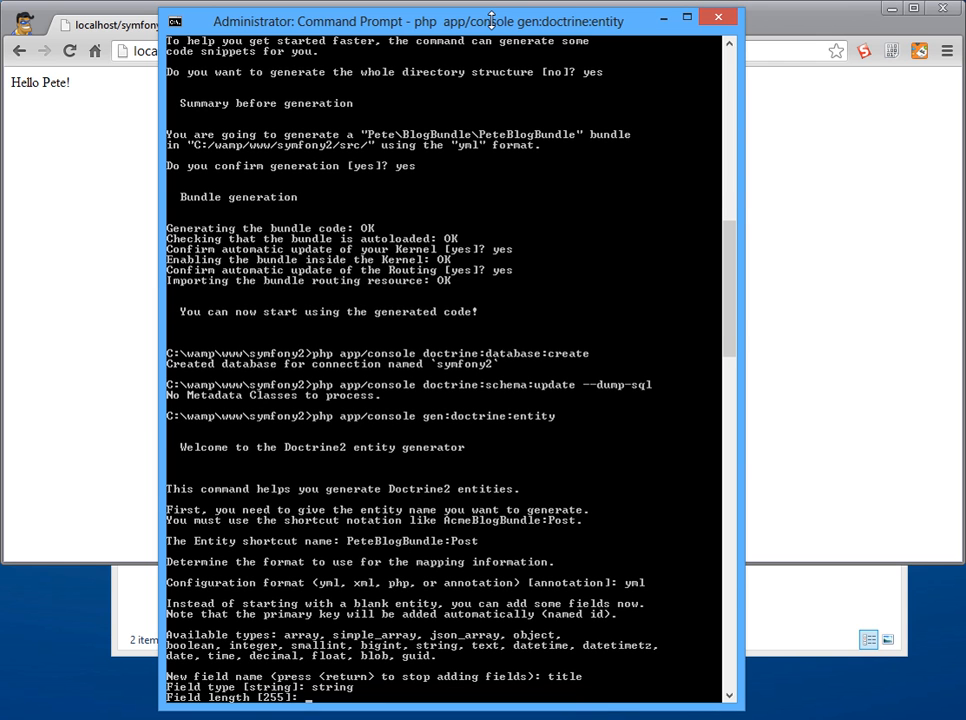
pyautogui.write('255')
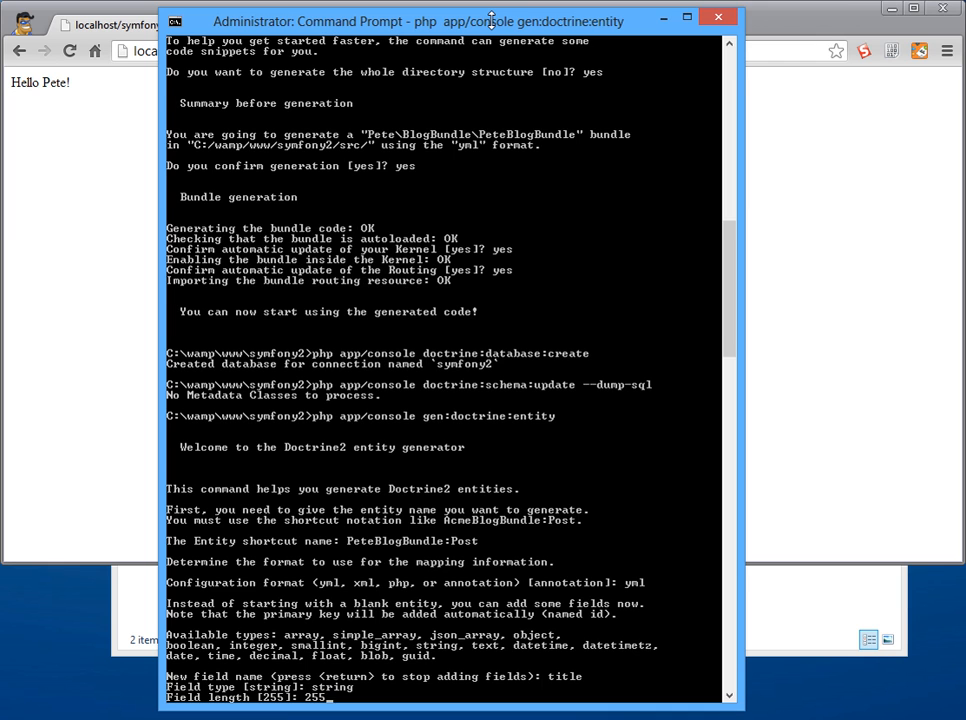
pyautogui.press('enter')
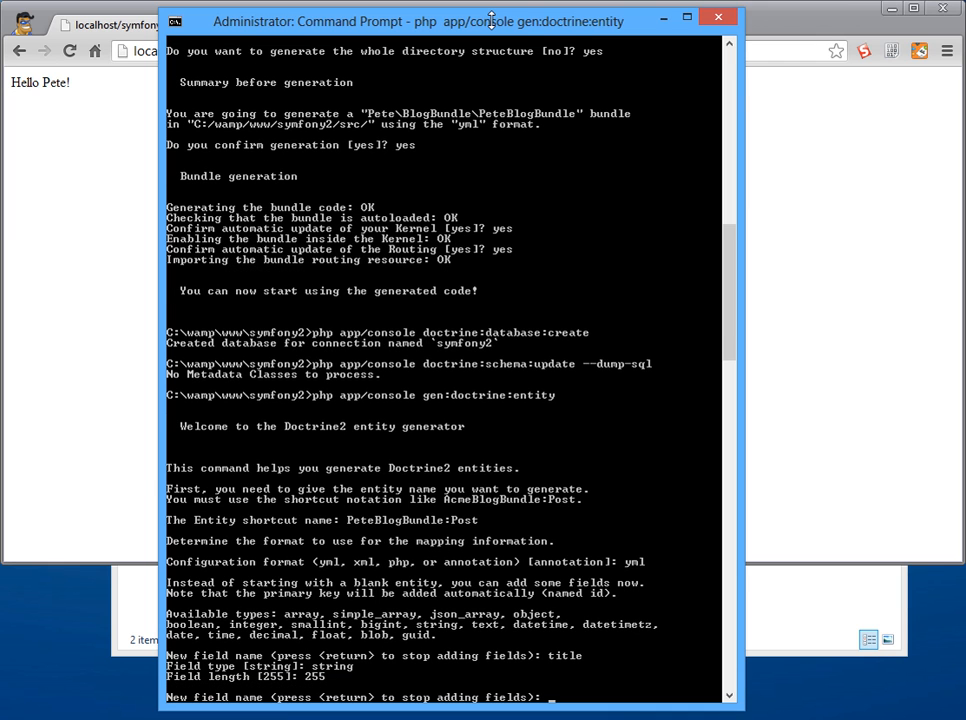
pyautogui.write('body')
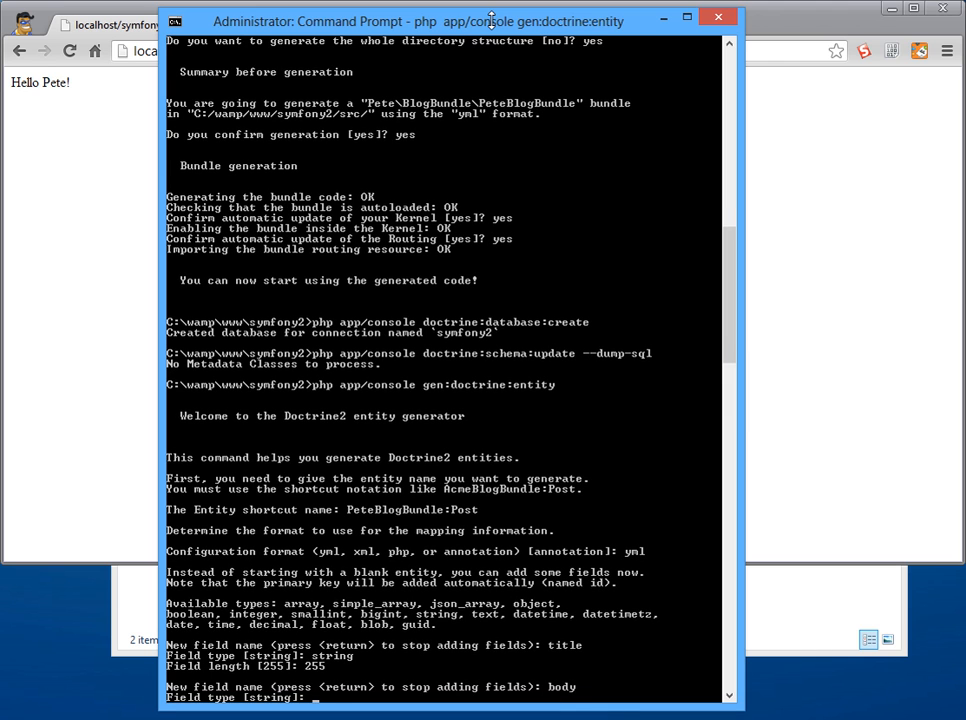
pyautogui.write('text')
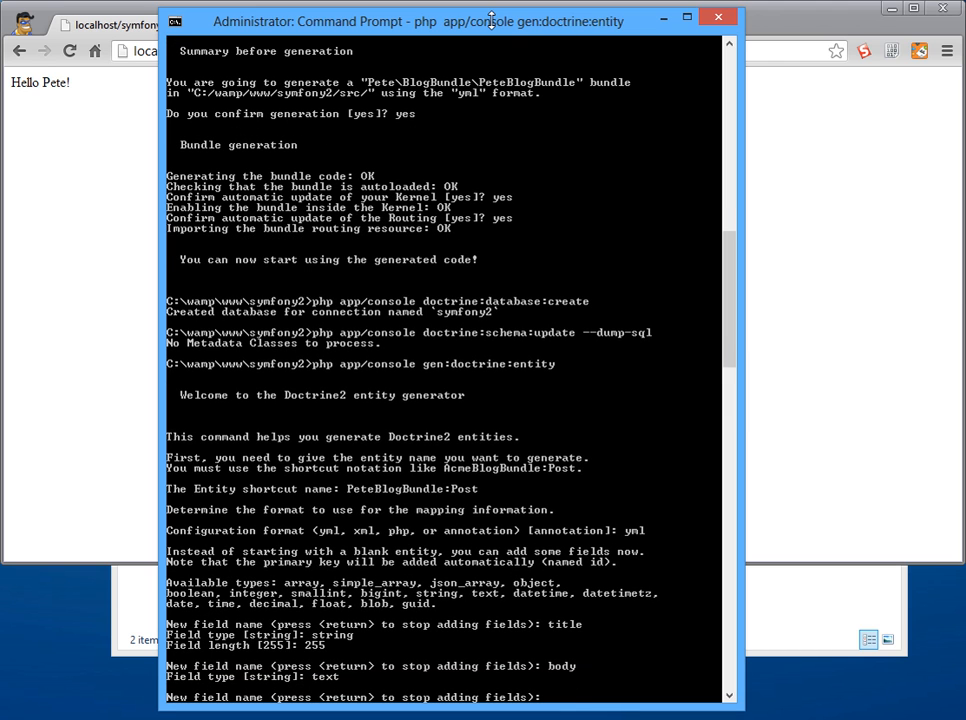
pyautogui.write('published_at')
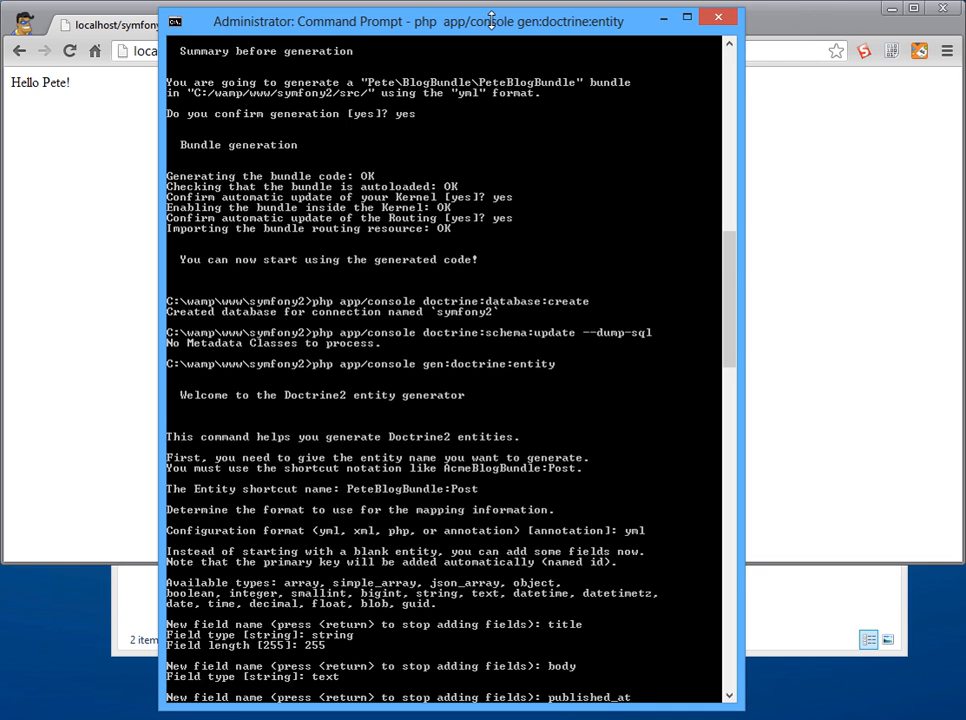
pyautogui.write('datetime]: datetime')
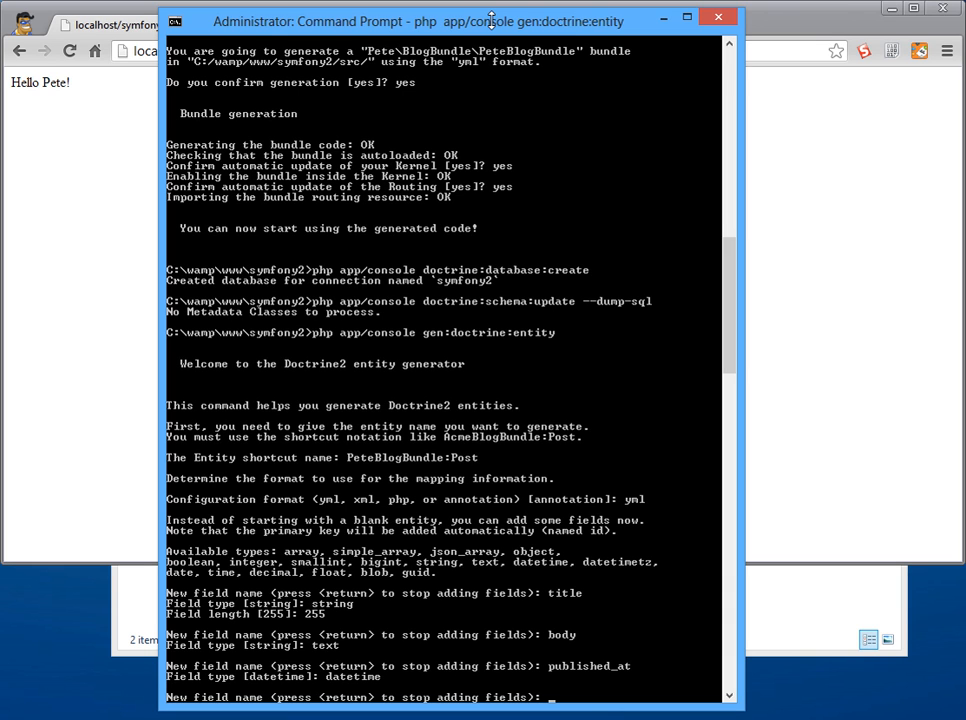
# Step: Finish the entity with no repository class and confirm generation
pyautogui.write('n')
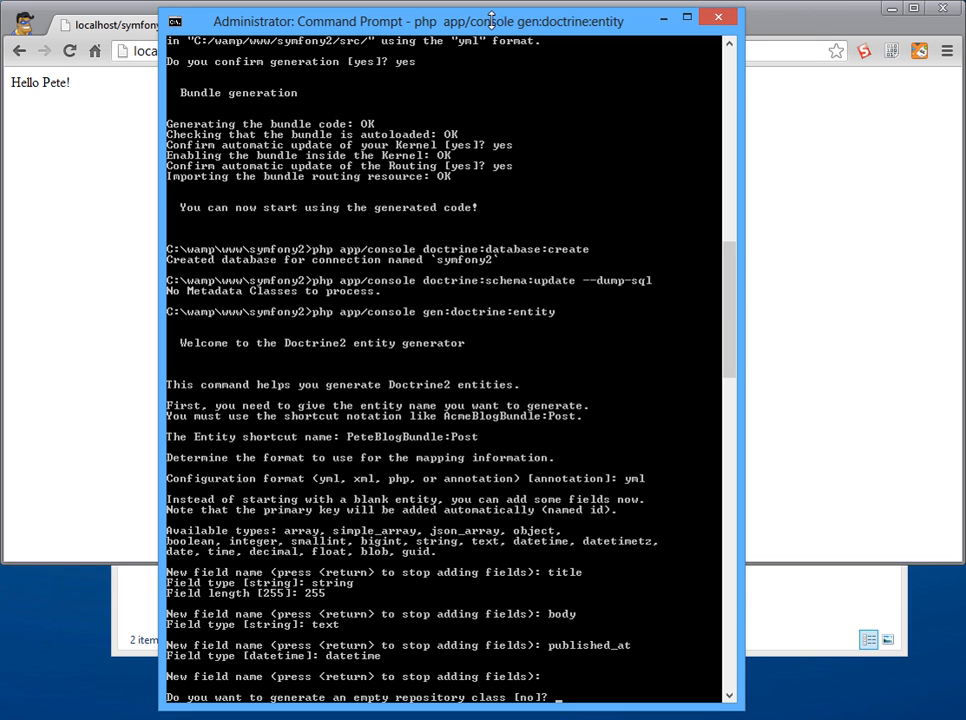
pyautogui.write('n')
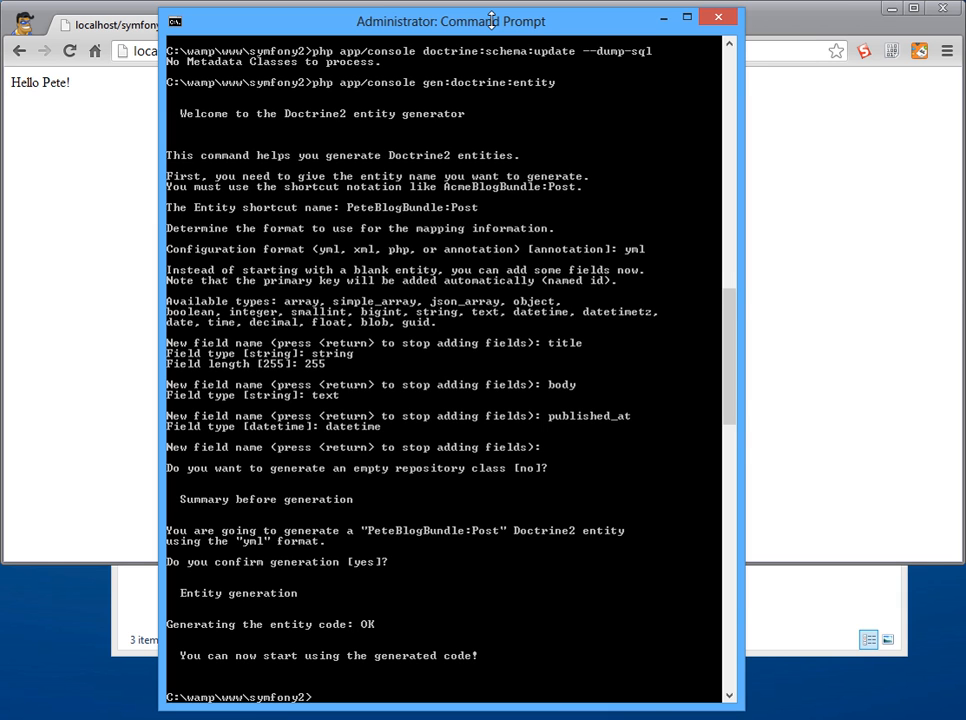
pyautogui.moveTo(832, 616)
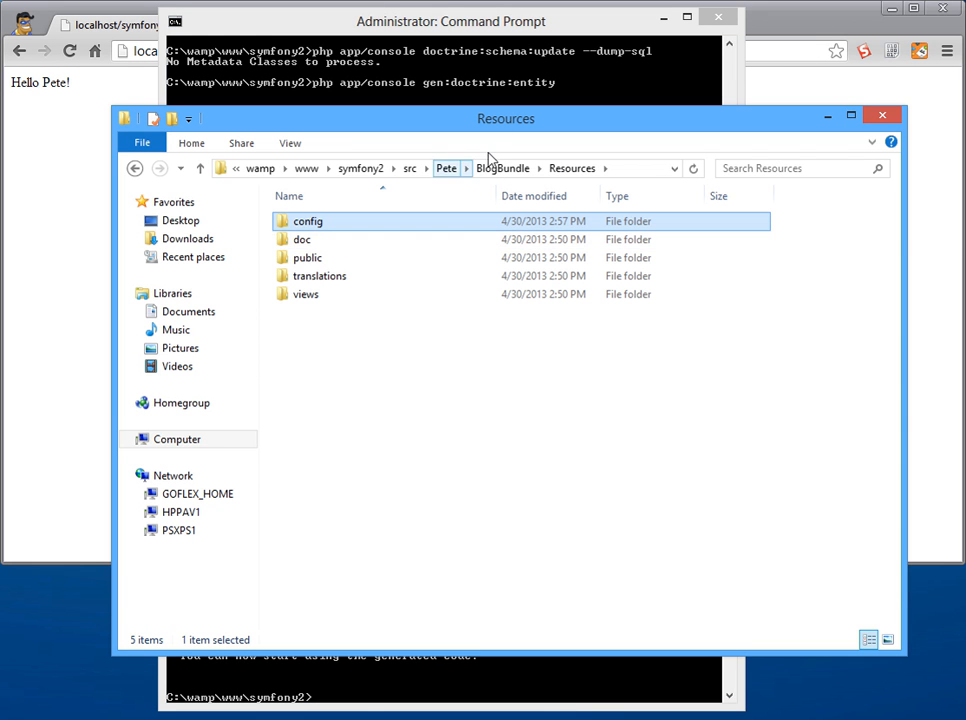
# Step: Browse to the BlogBundle Entity folder and open Post.php with Notepad++
pyautogui.click(502, 168)
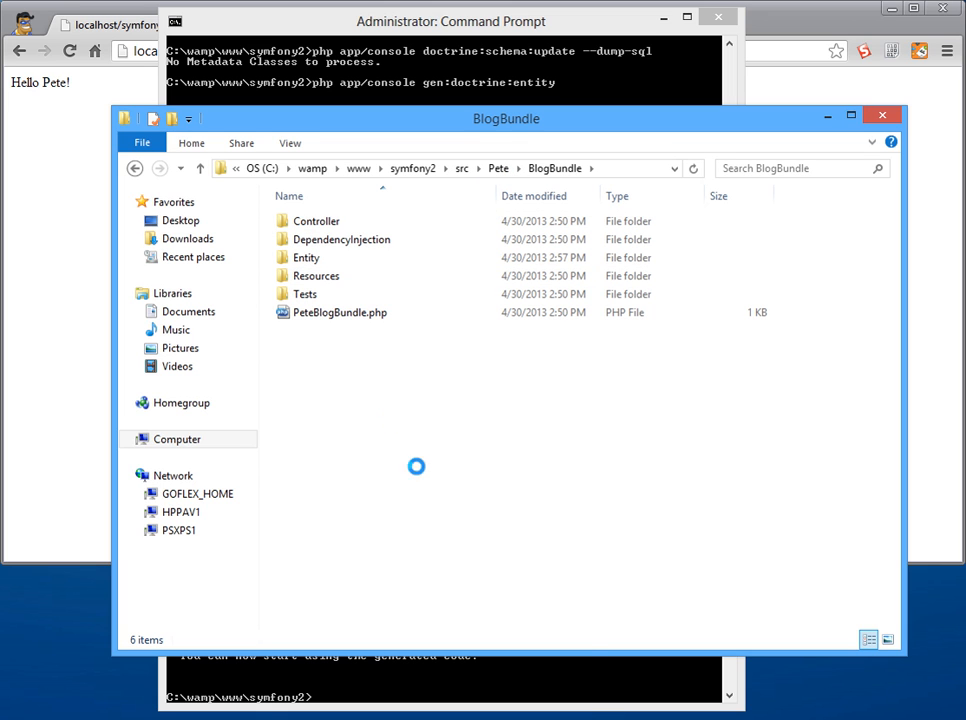
pyautogui.rightClick(416, 464)
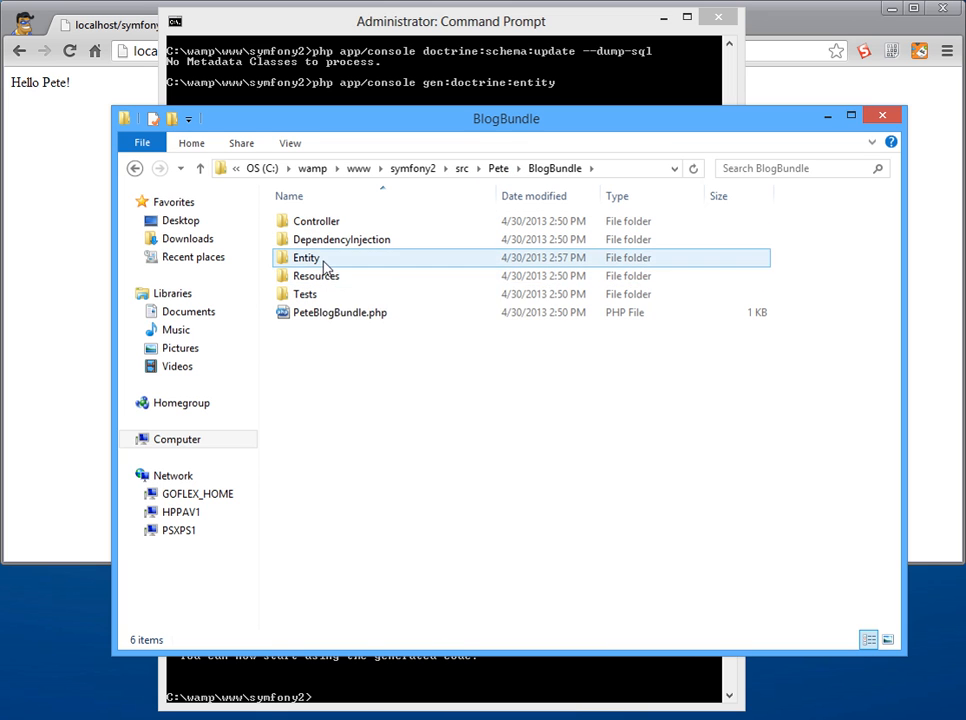
pyautogui.doubleClick(306, 256)
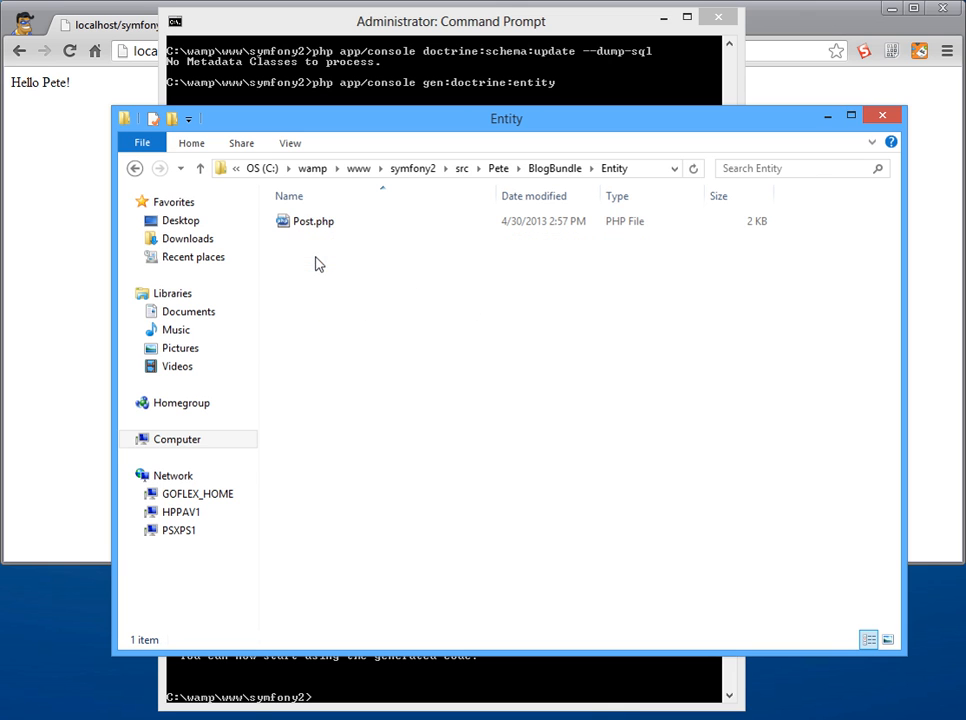
pyautogui.click(312, 220)
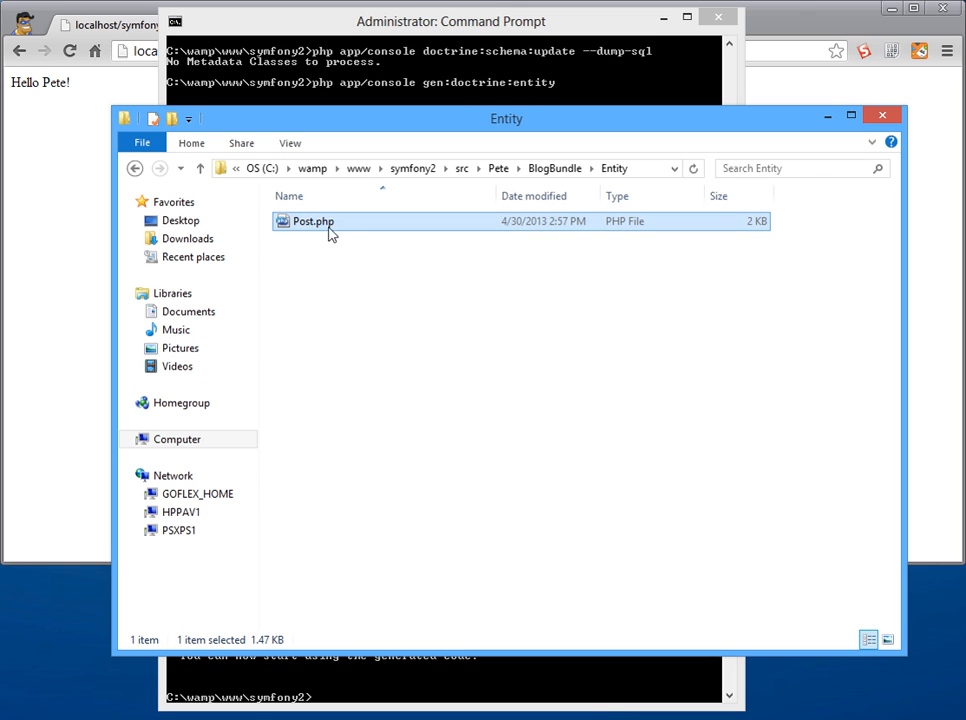
pyautogui.rightClick(312, 220)
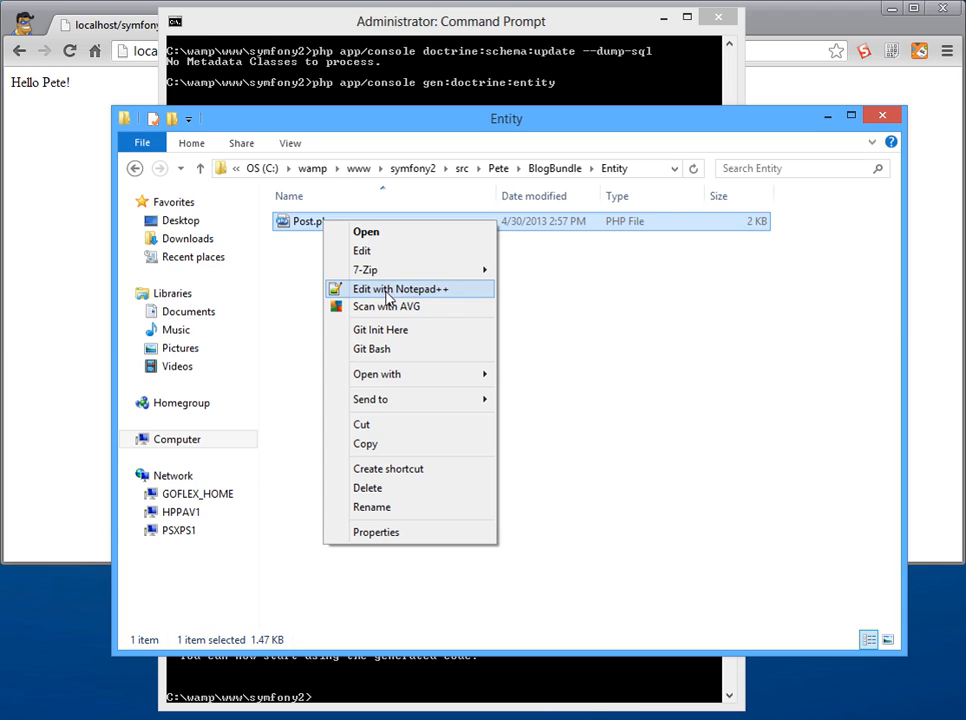
pyautogui.click(402, 288)
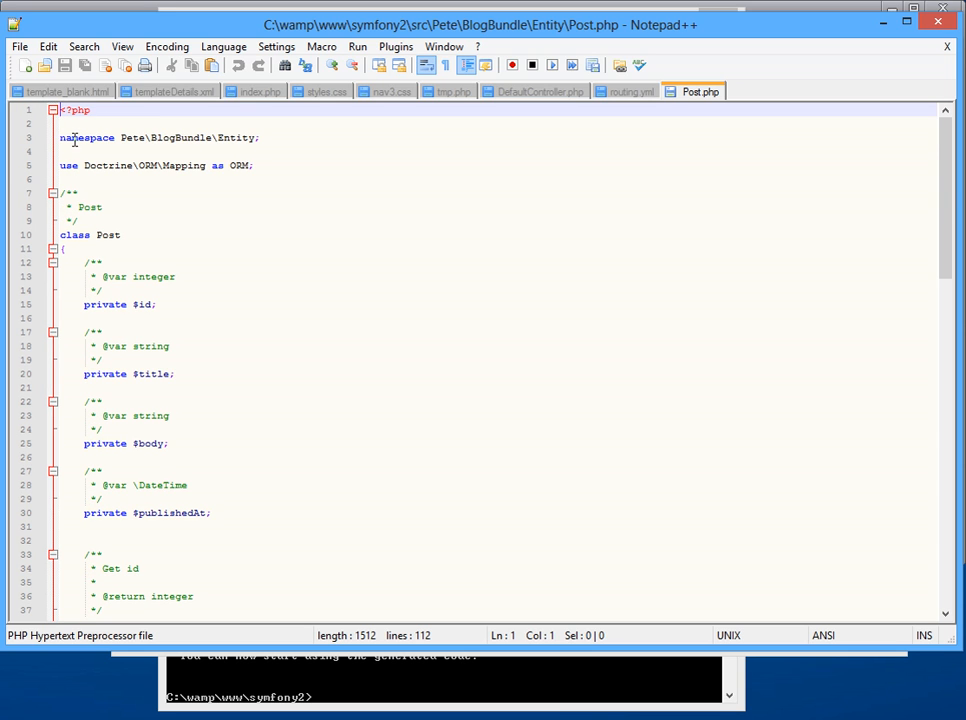
pyautogui.scroll(-3)
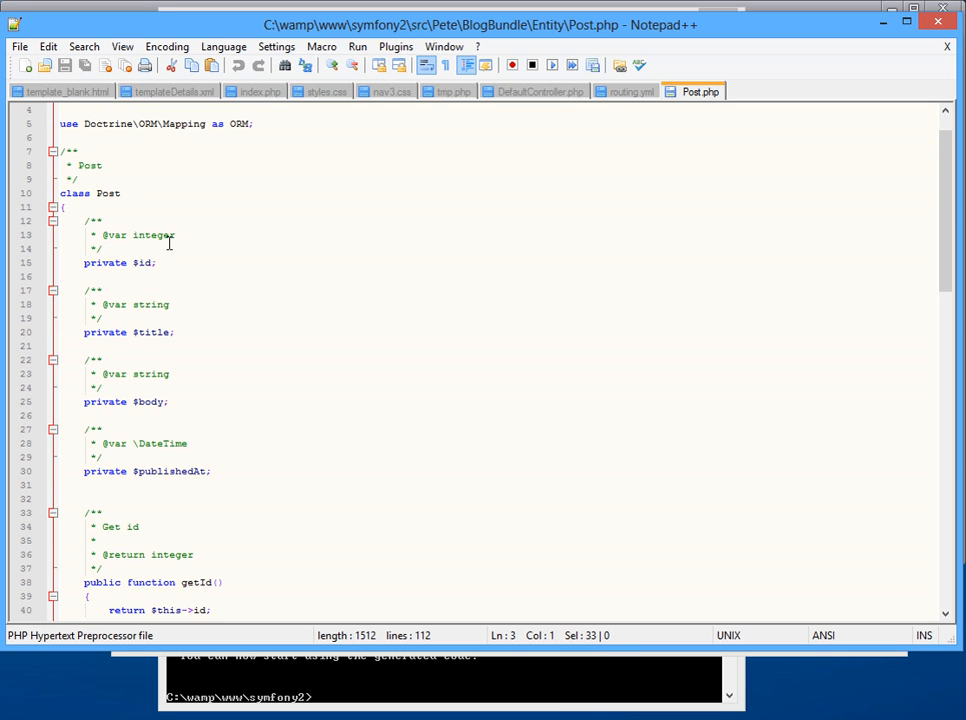
pyautogui.doubleClick(144, 262)
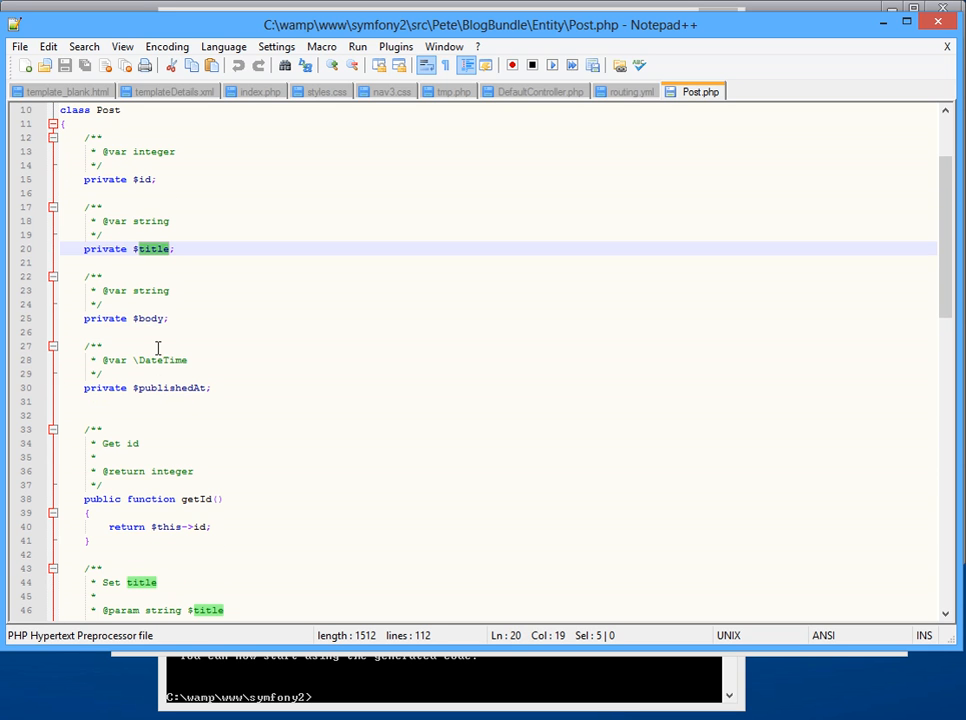
pyautogui.scroll(-3)
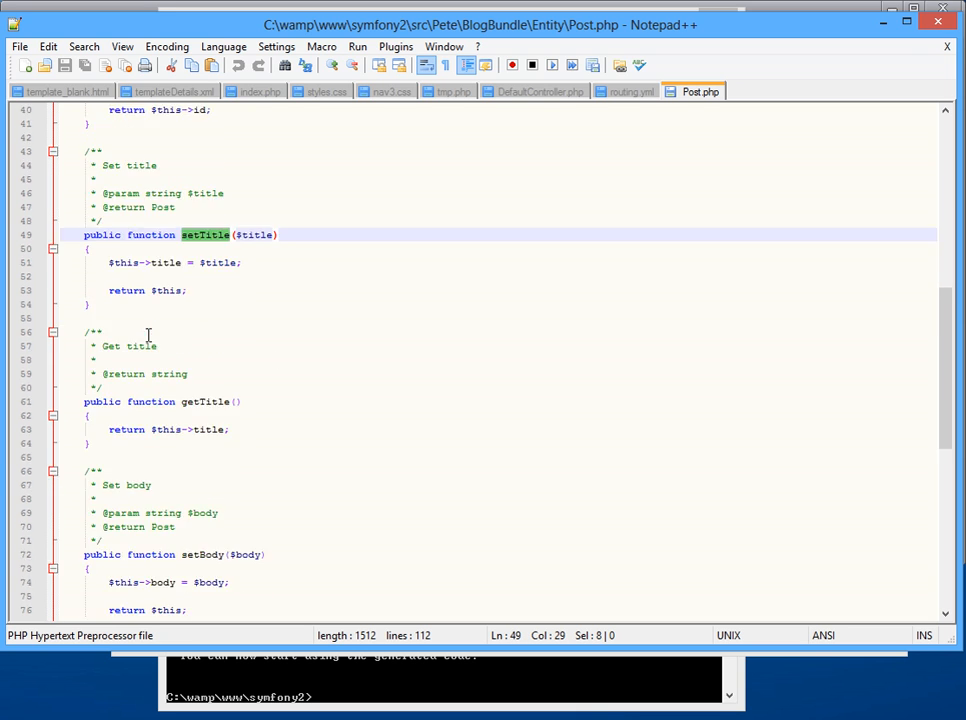
pyautogui.scroll(-3)
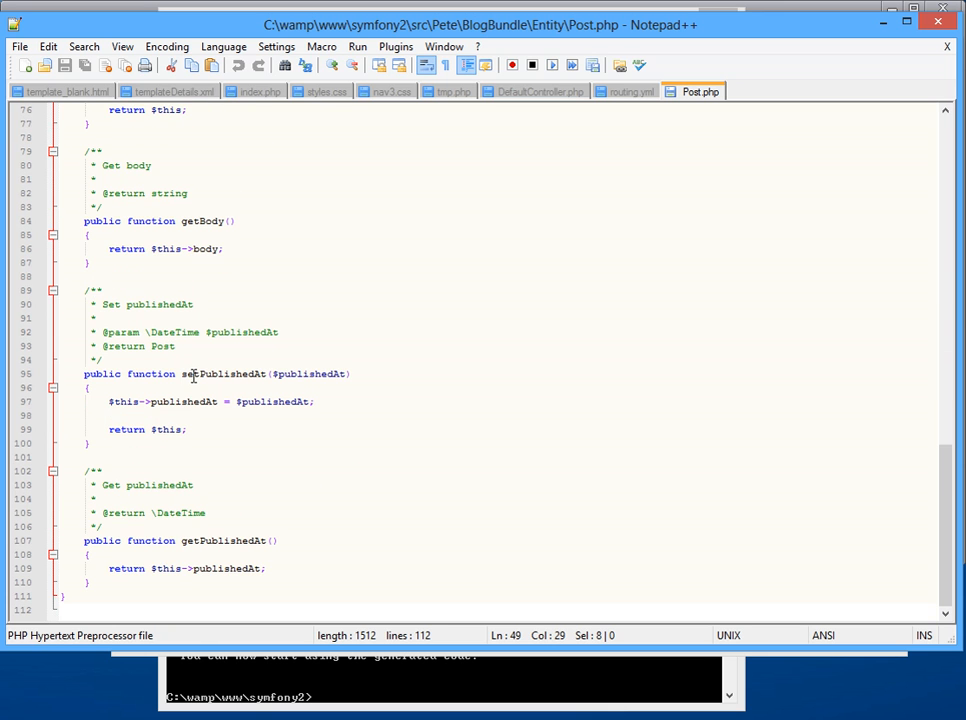
pyautogui.scroll(3)
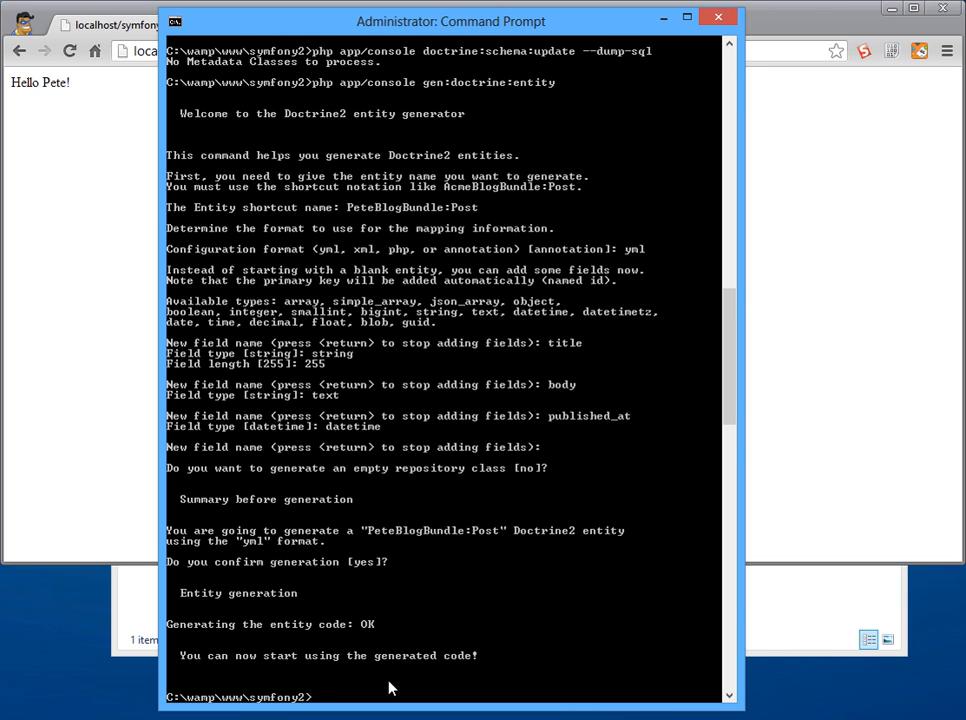
# Step: Run doctrine:schema:update --dump-sql to preview the CREATE TABLE Post SQL
pyautogui.write('php')
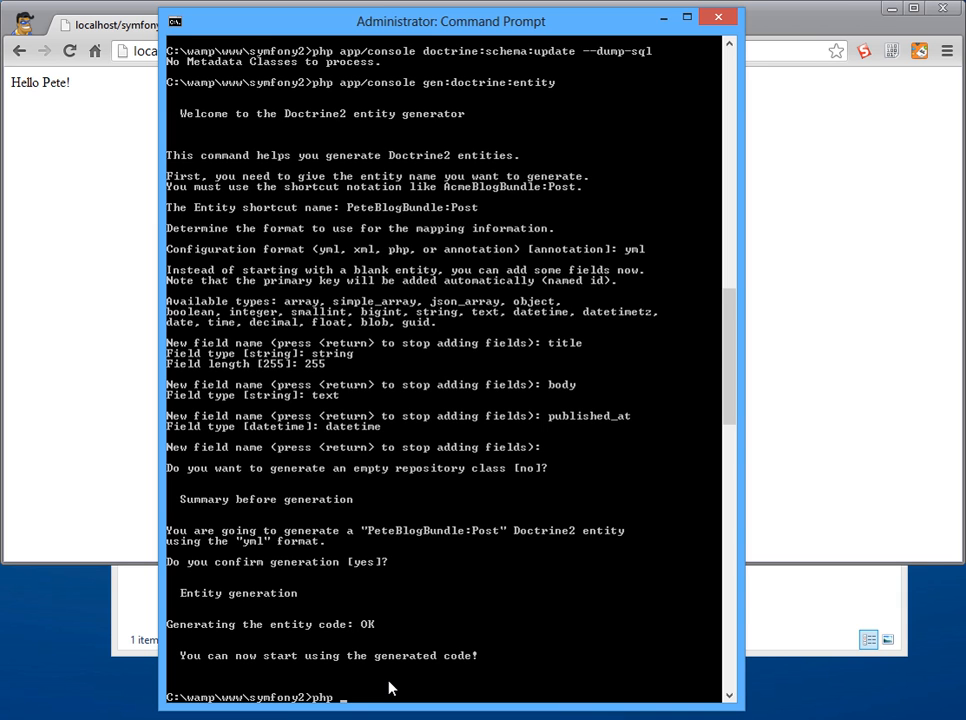
pyautogui.write('app/console')
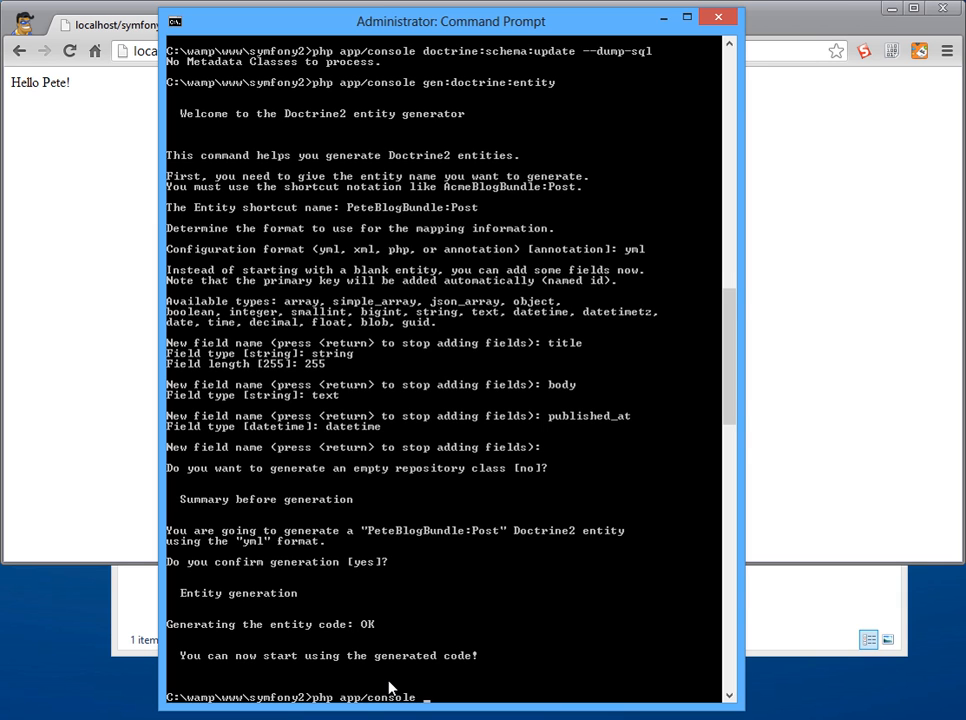
pyautogui.write('doctrine:')
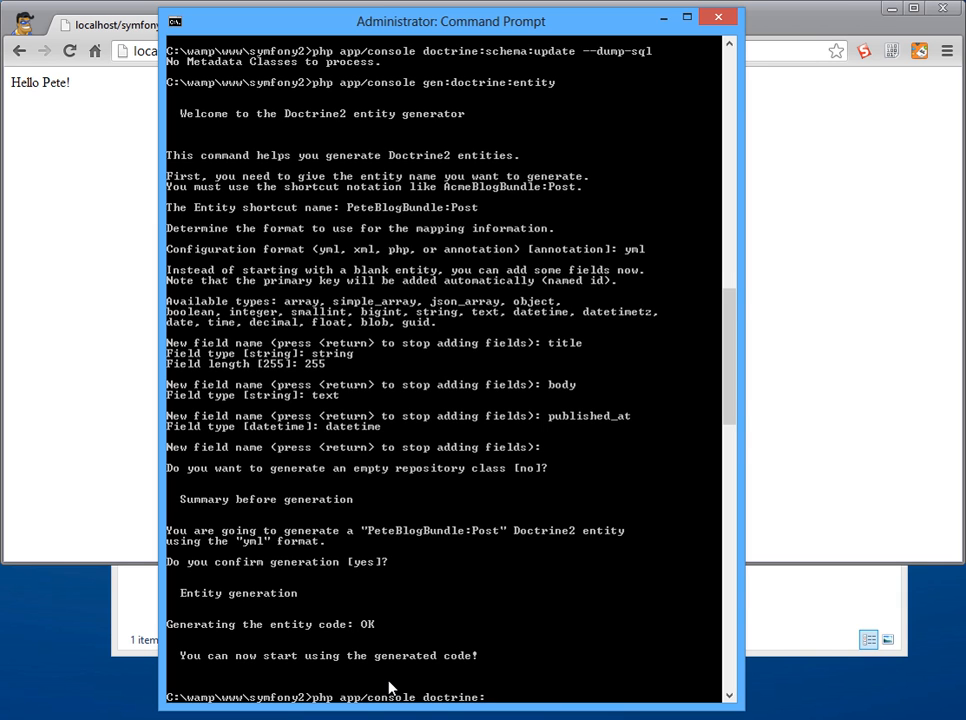
pyautogui.write('schema:update')
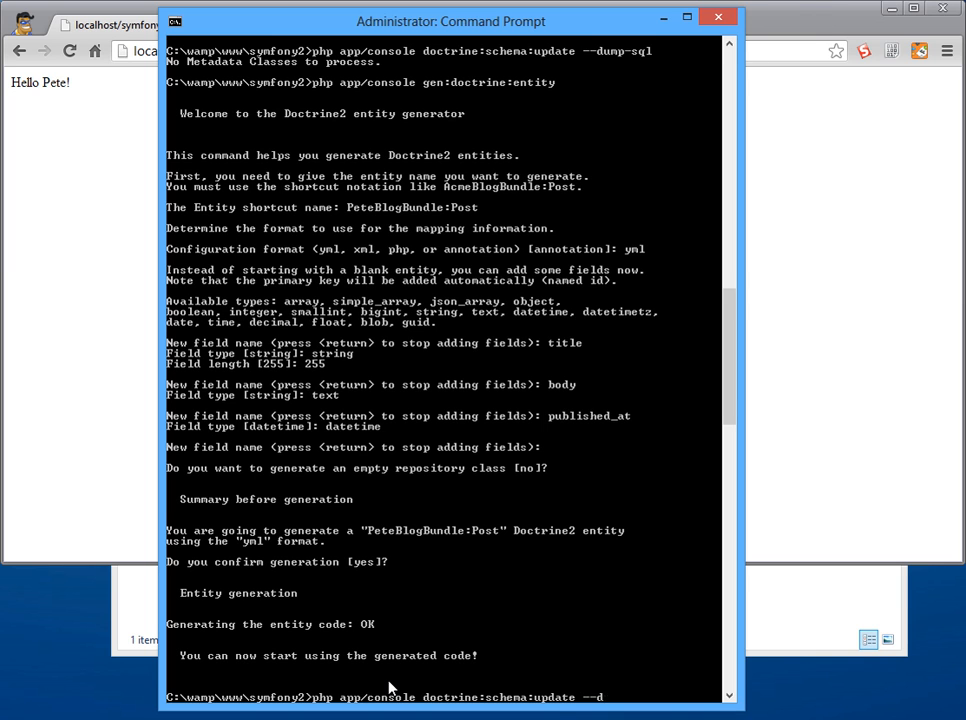
pyautogui.write('--dump-sql')
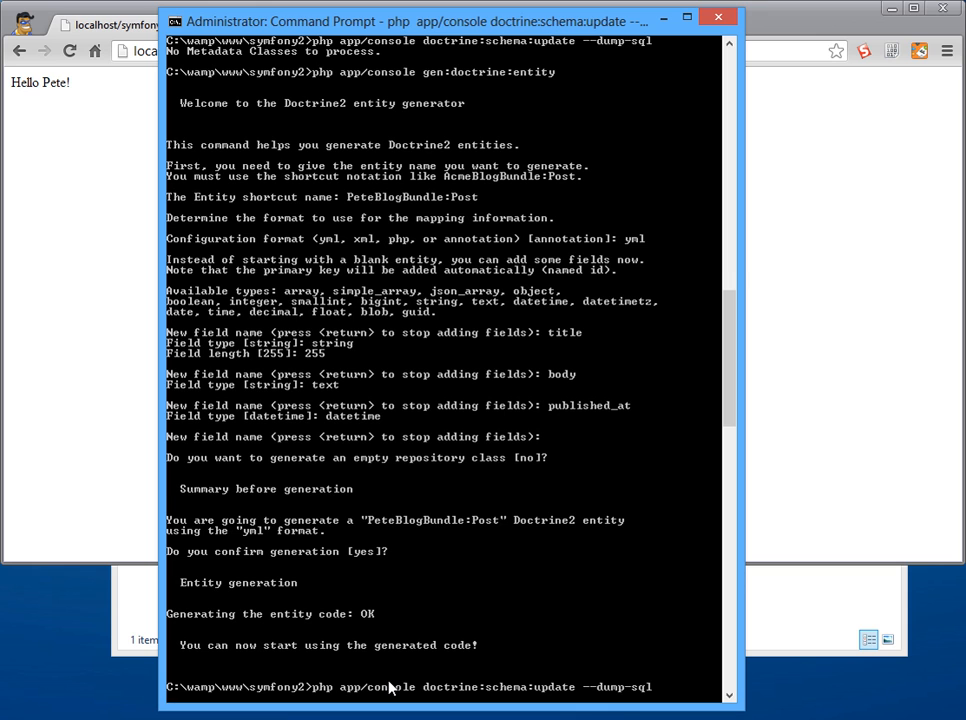
pyautogui.press('Return')
pyautogui.write('php')
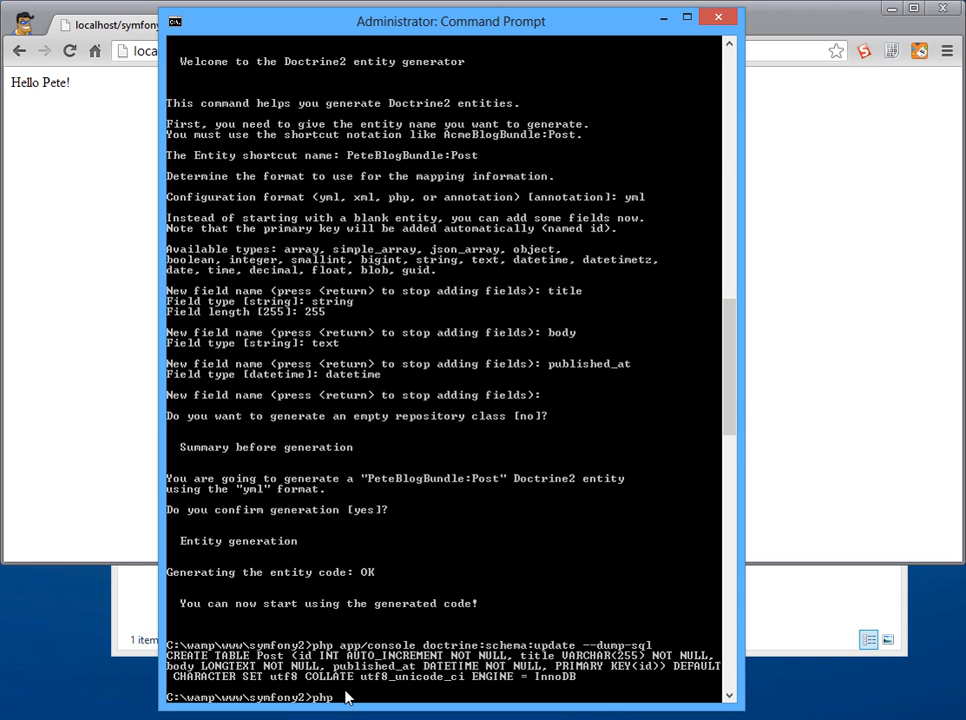
# Step: Run doctrine:schema:update --force to create the Post table
pyautogui.write('app/con')
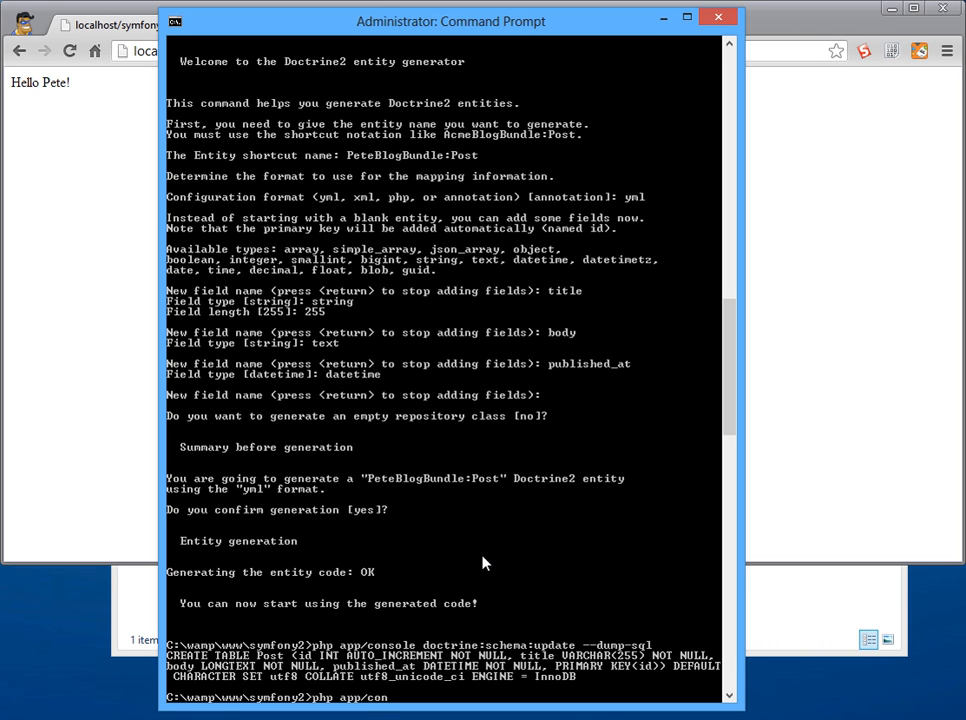
pyautogui.write('sole')
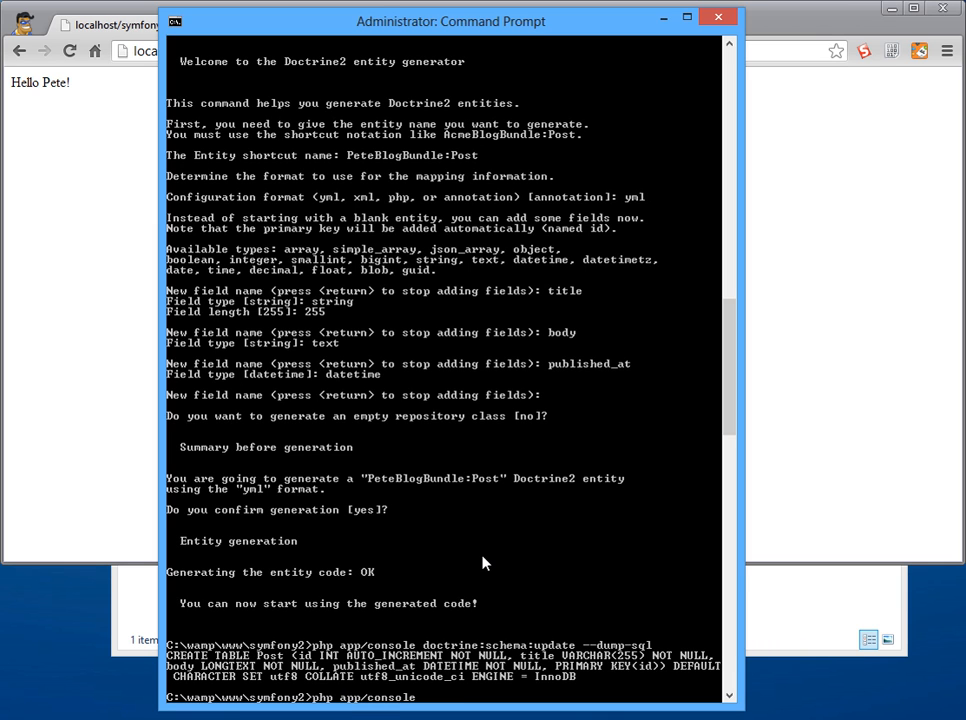
pyautogui.write('doctrine:')
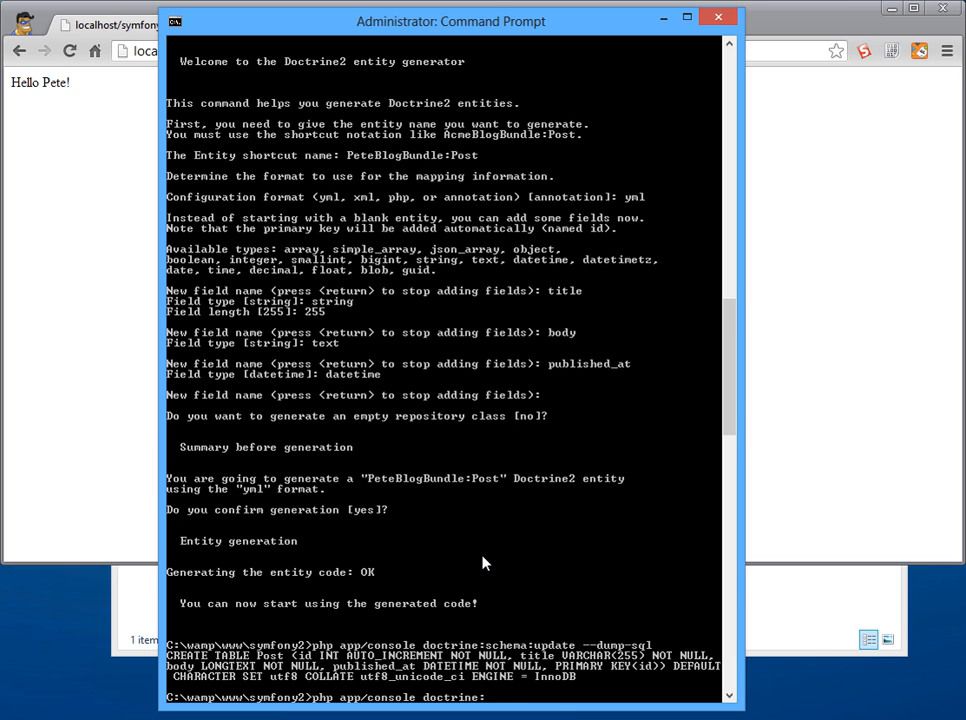
pyautogui.write('schema:update --force')
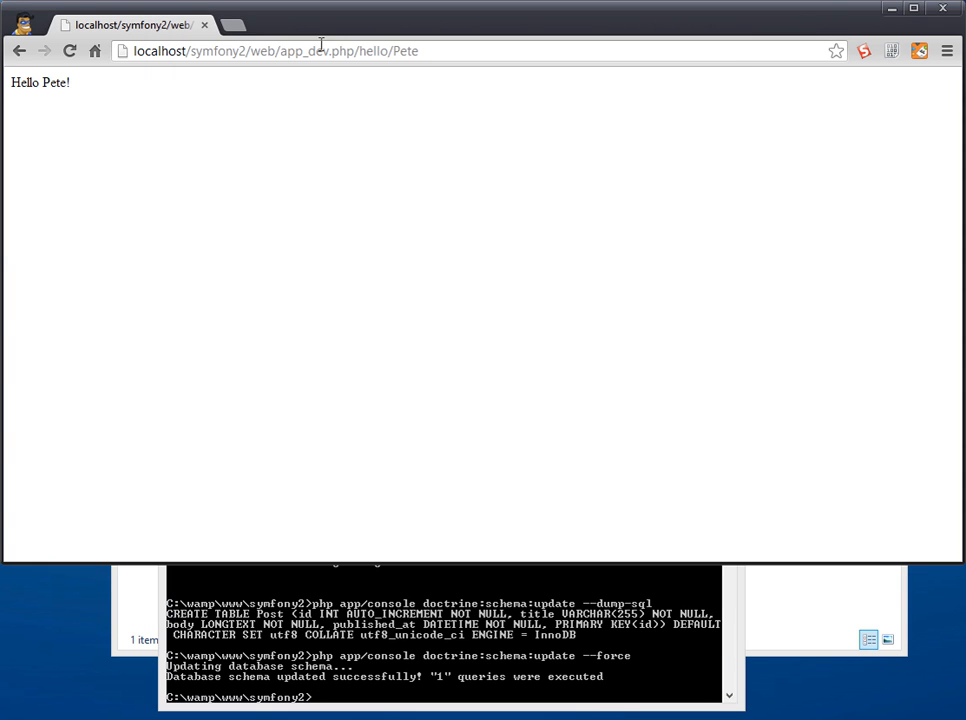
# Step: Check the post table's columns in phpMyAdmin's symfony2 database, then return to the console
pyautogui.click(232, 24)
pyautogui.write('localhost/phpmyadmin/')
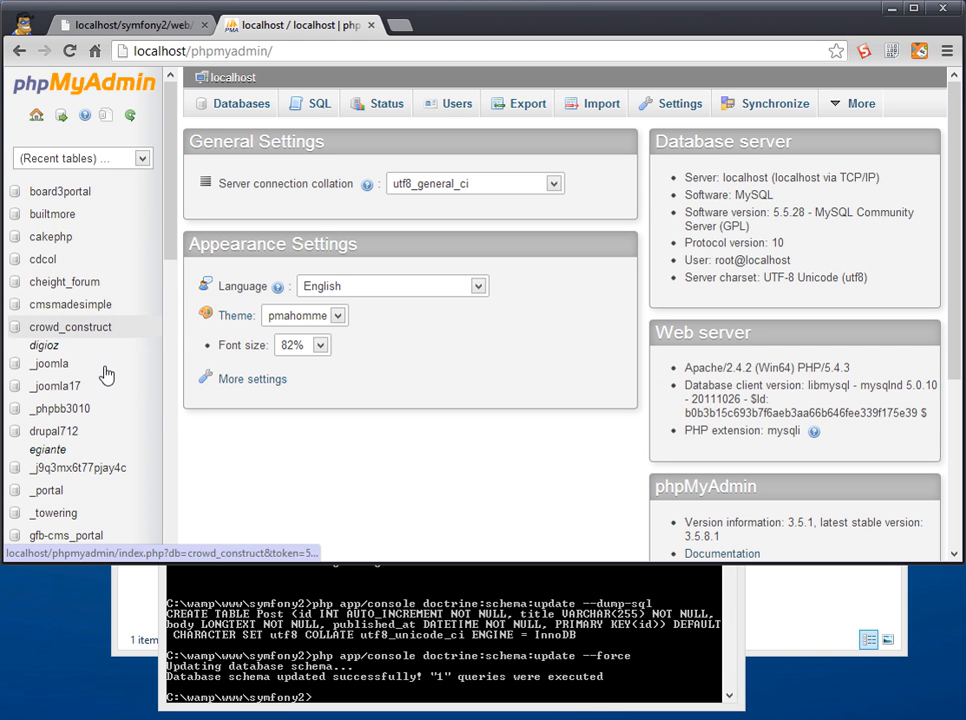
pyautogui.scroll(-3)
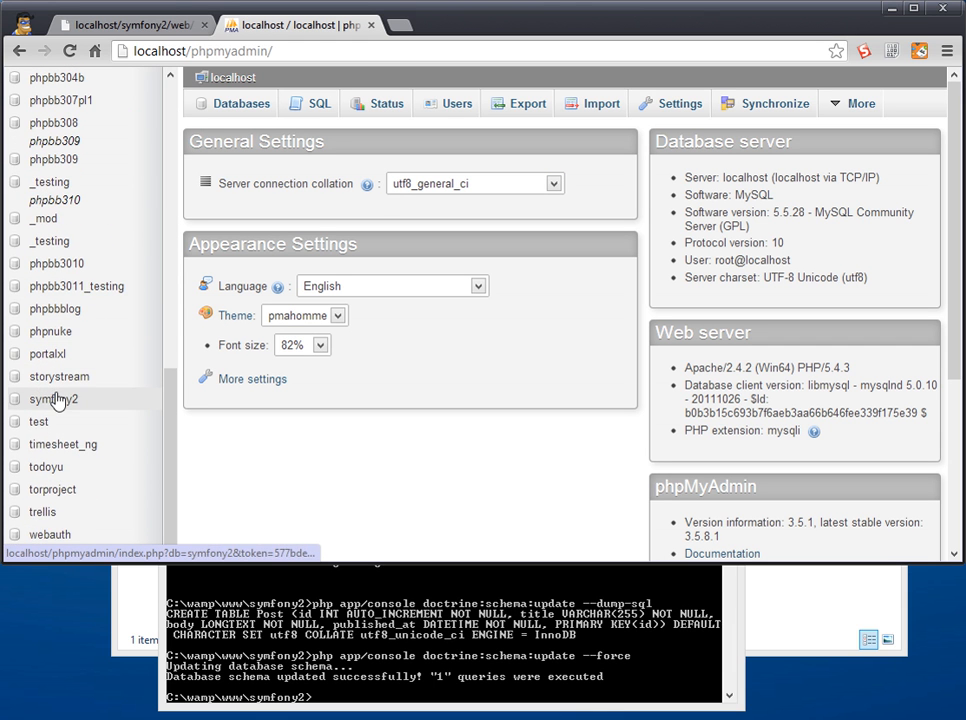
pyautogui.click(52, 400)
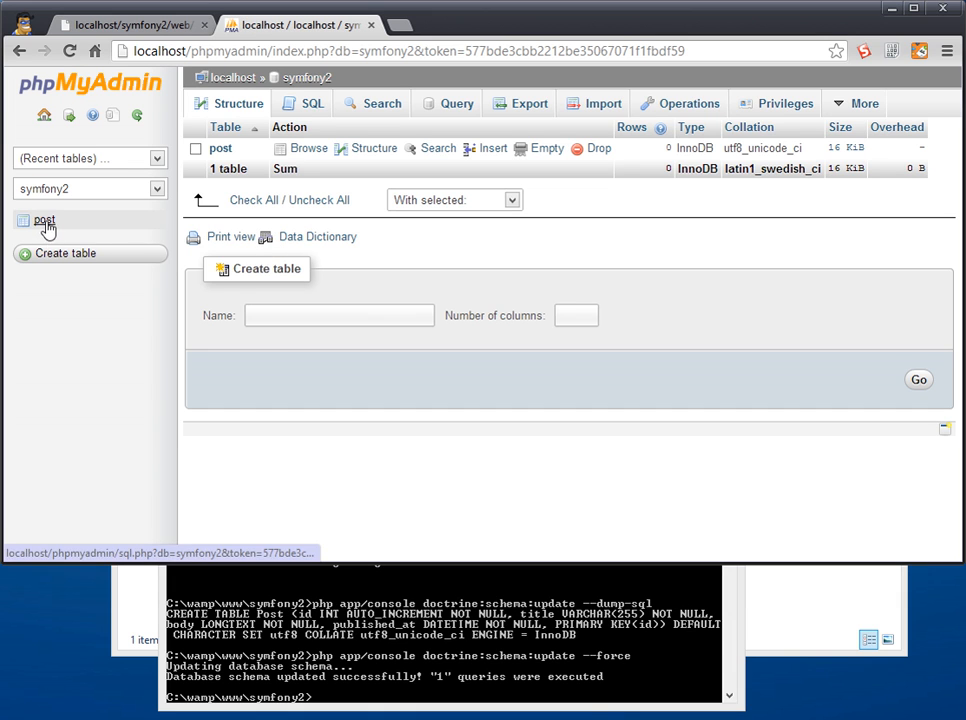
pyautogui.click(44, 220)
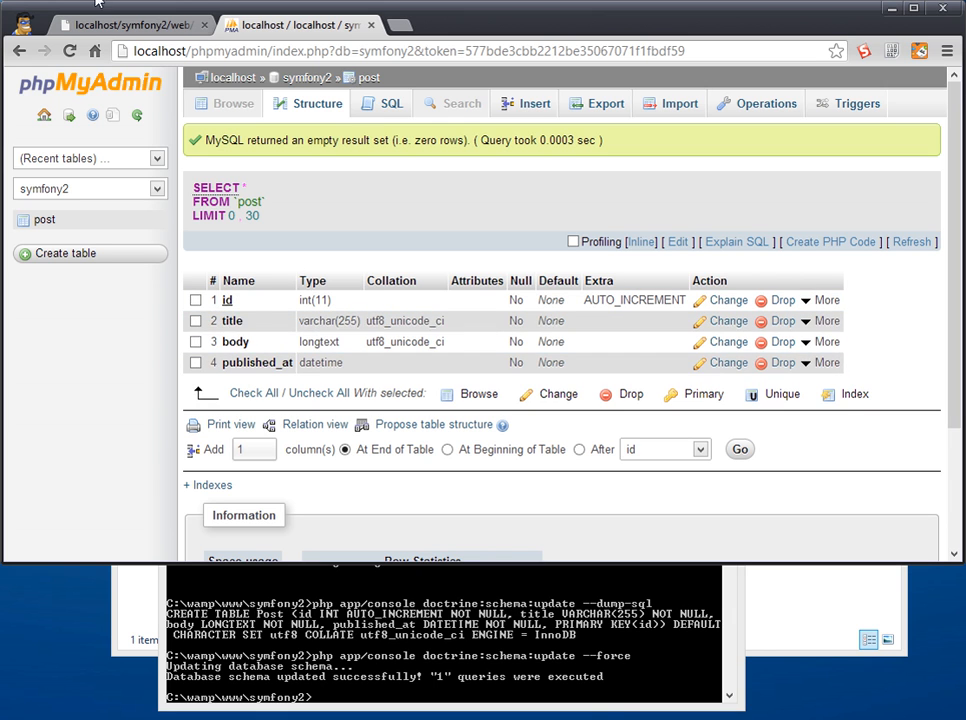
pyautogui.click(300, 24)
pyautogui.write('php app/console')
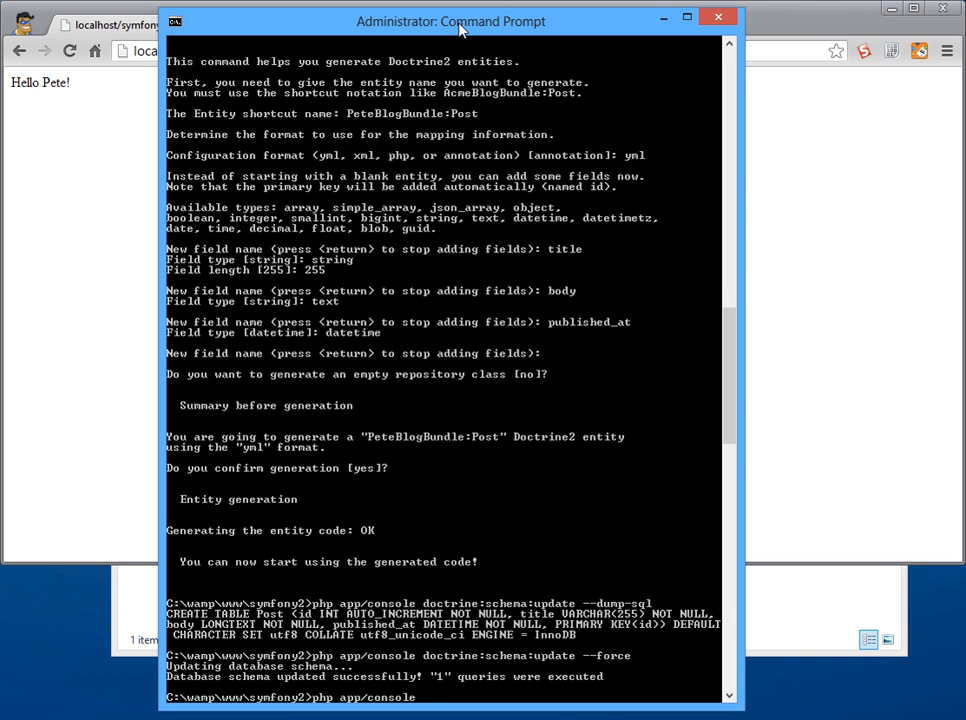
# Step: Run doctrine:generate:crud for the PeteBlogBundle:Post entity
pyautogui.write('doctrine:generate:crud')
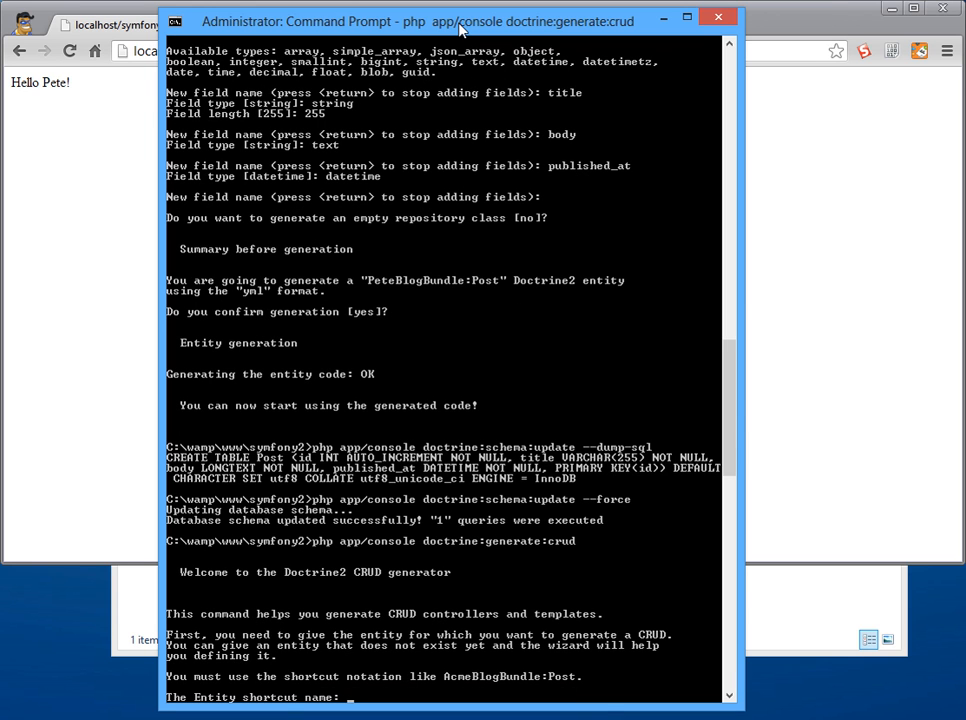
pyautogui.write('Pete')
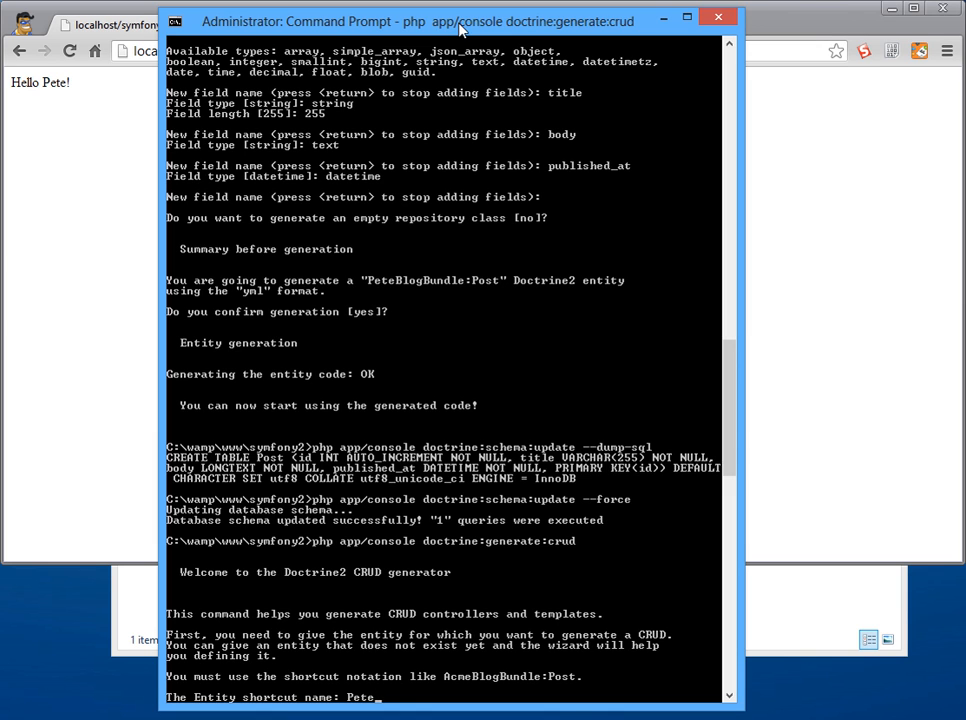
pyautogui.write('BlogB')
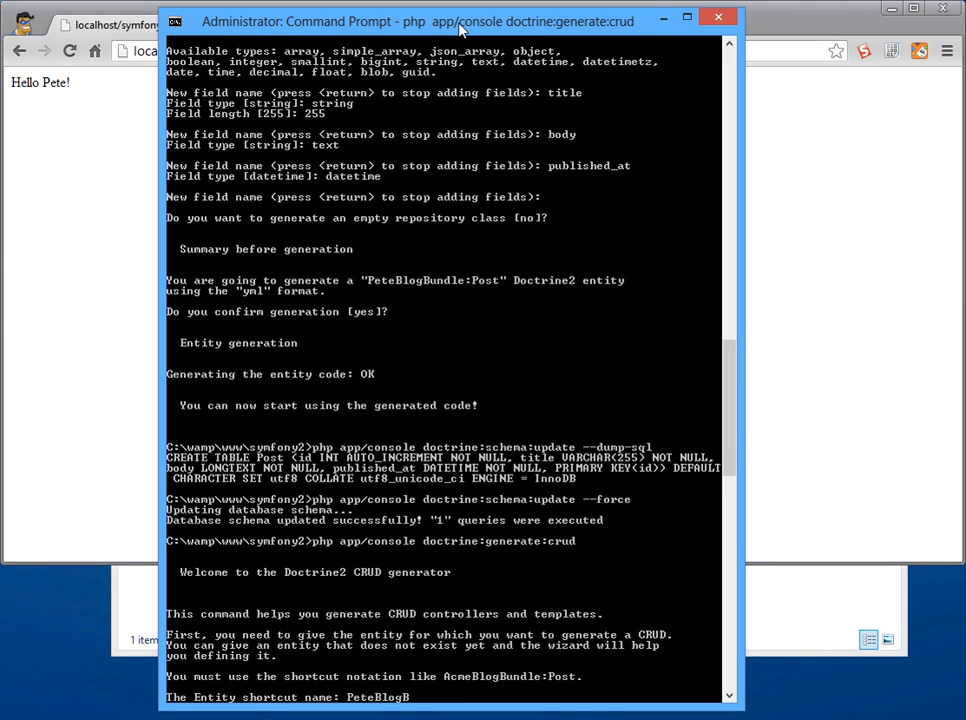
pyautogui.write('Bundle:')
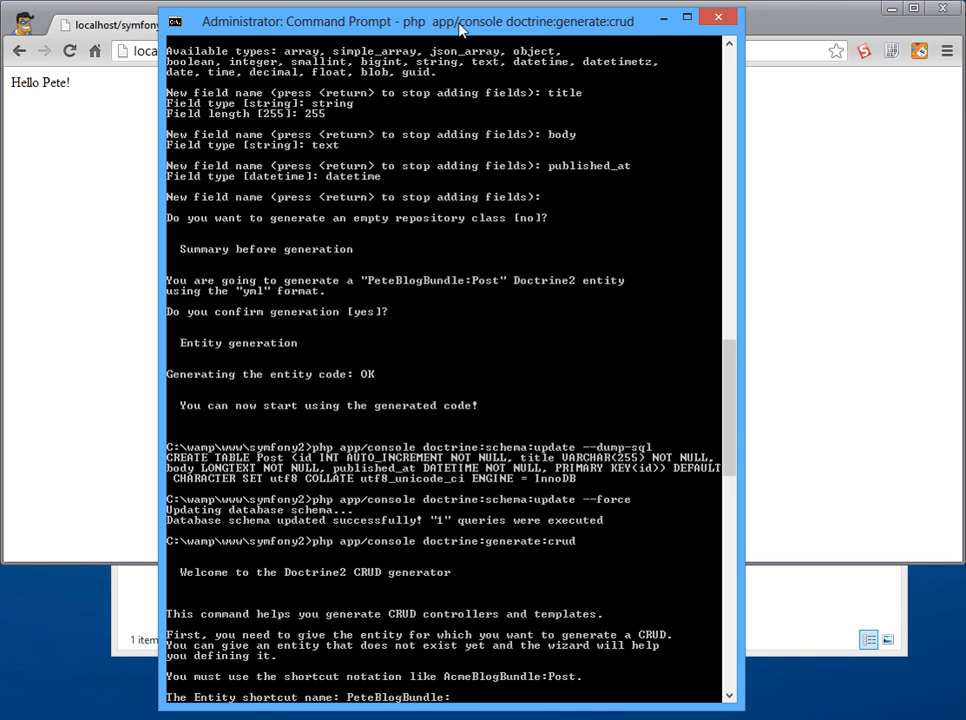
pyautogui.write('Post')
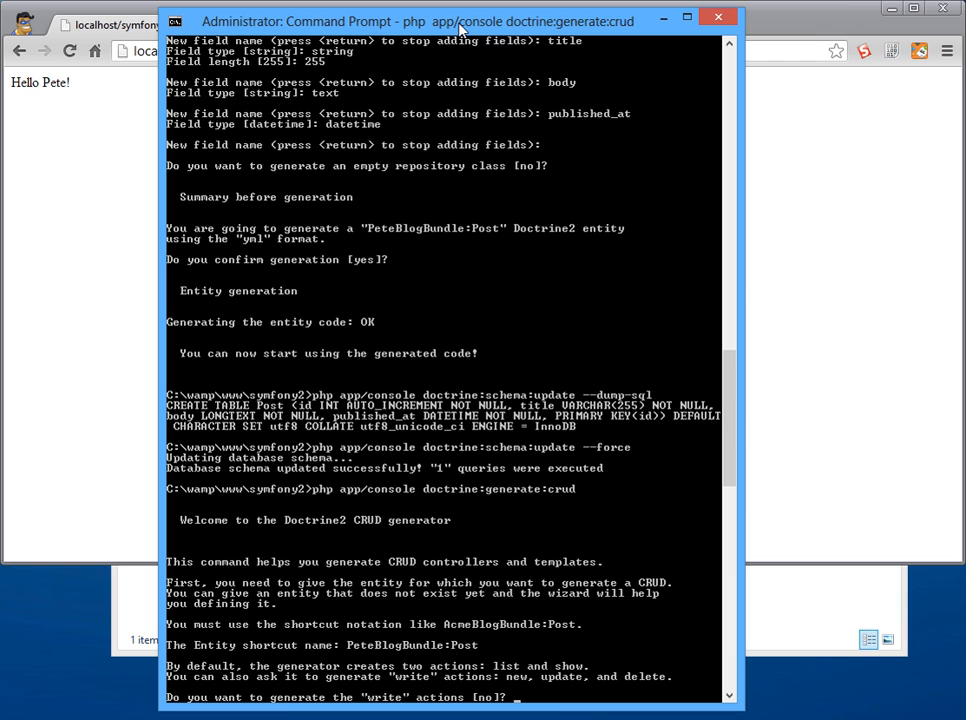
# Step: Choose write actions, yml format and the /post prefix, and confirm generation
pyautogui.write('yes')
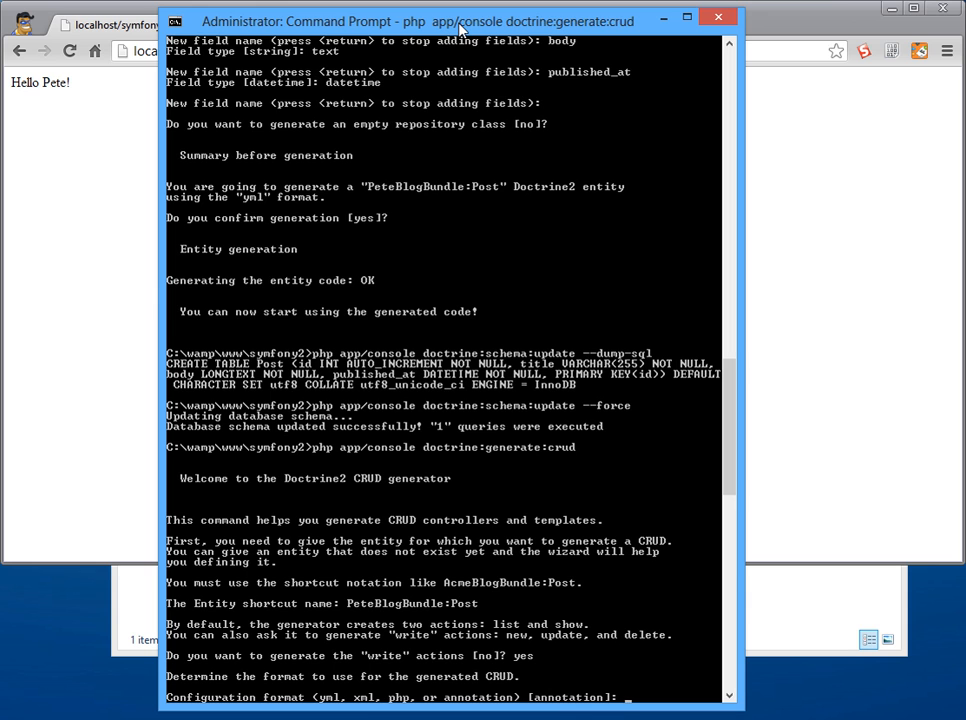
pyautogui.write('yml')
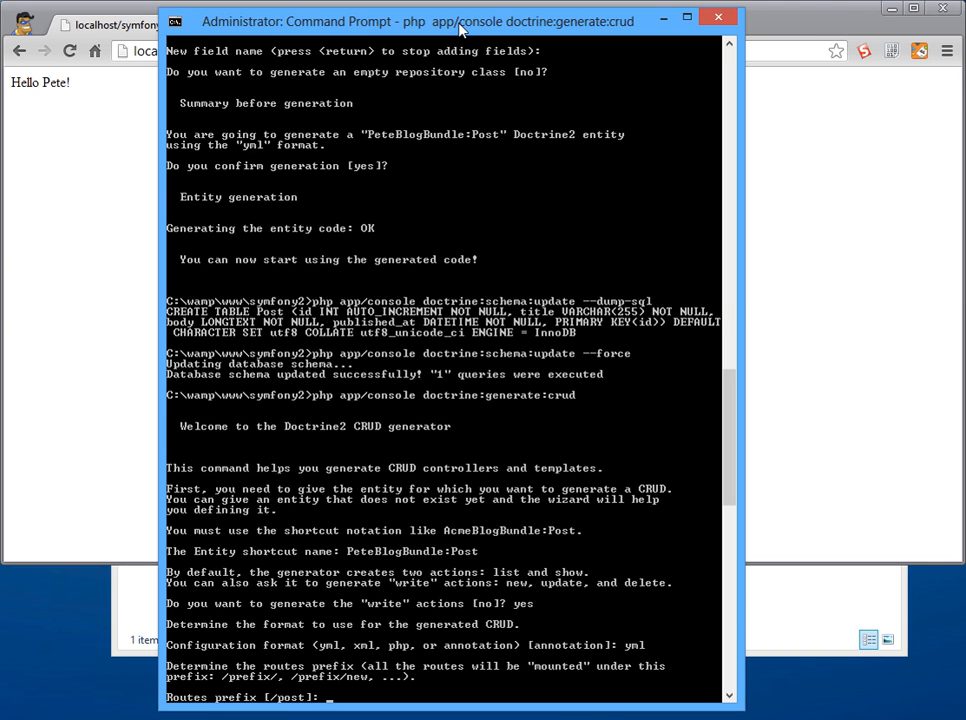
pyautogui.press('enter')
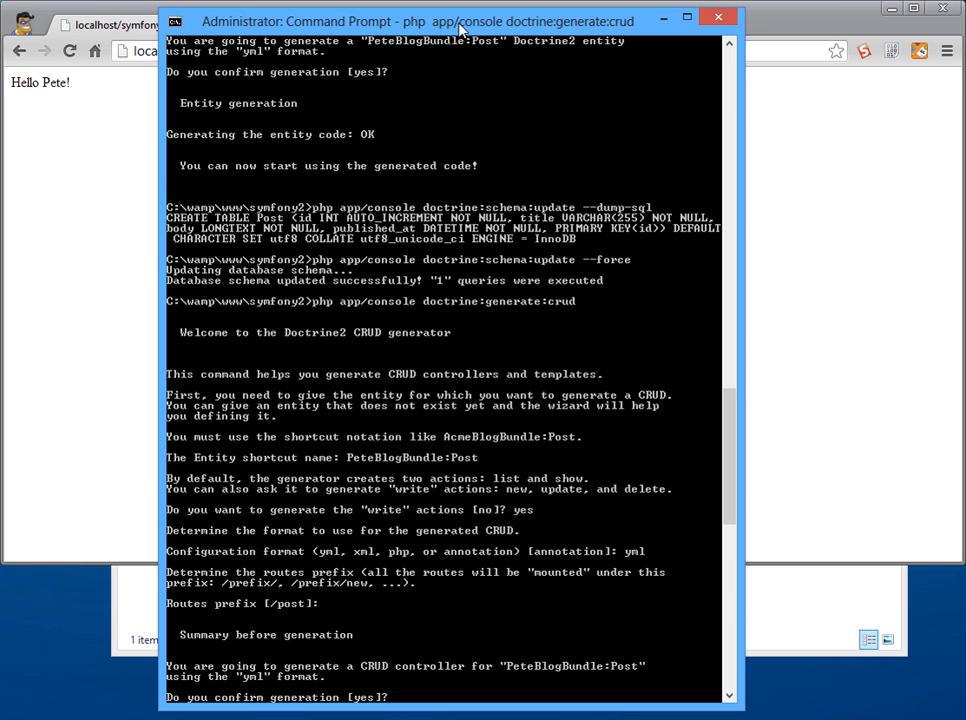
pyautogui.press('enter')
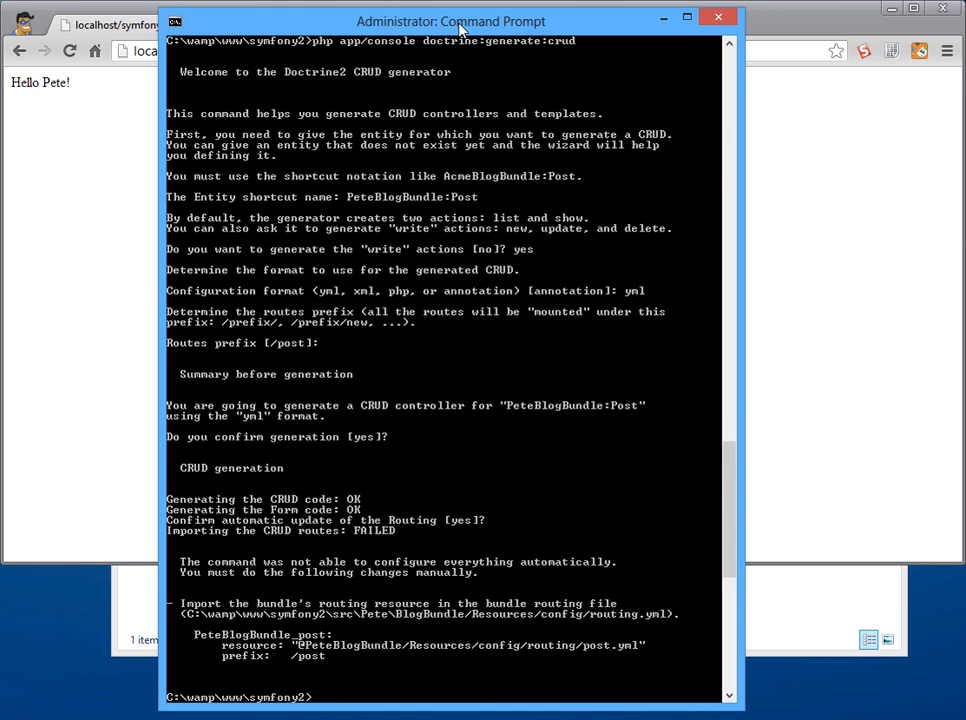
pyautogui.moveTo(400, 568)
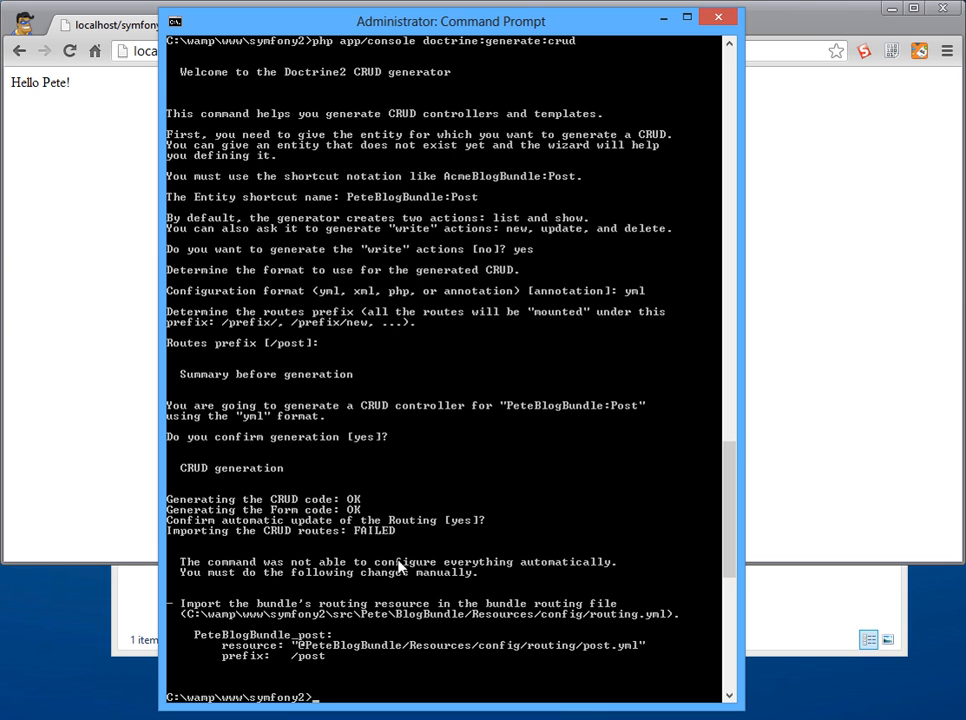
pyautogui.moveTo(268, 136)
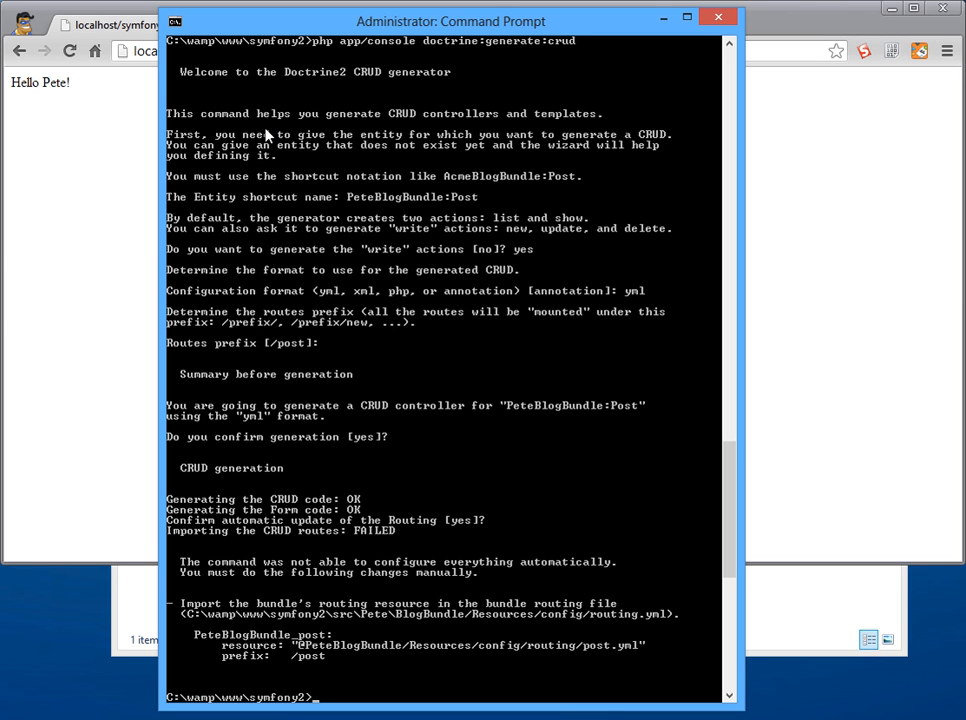
pyautogui.moveTo(470, 640)
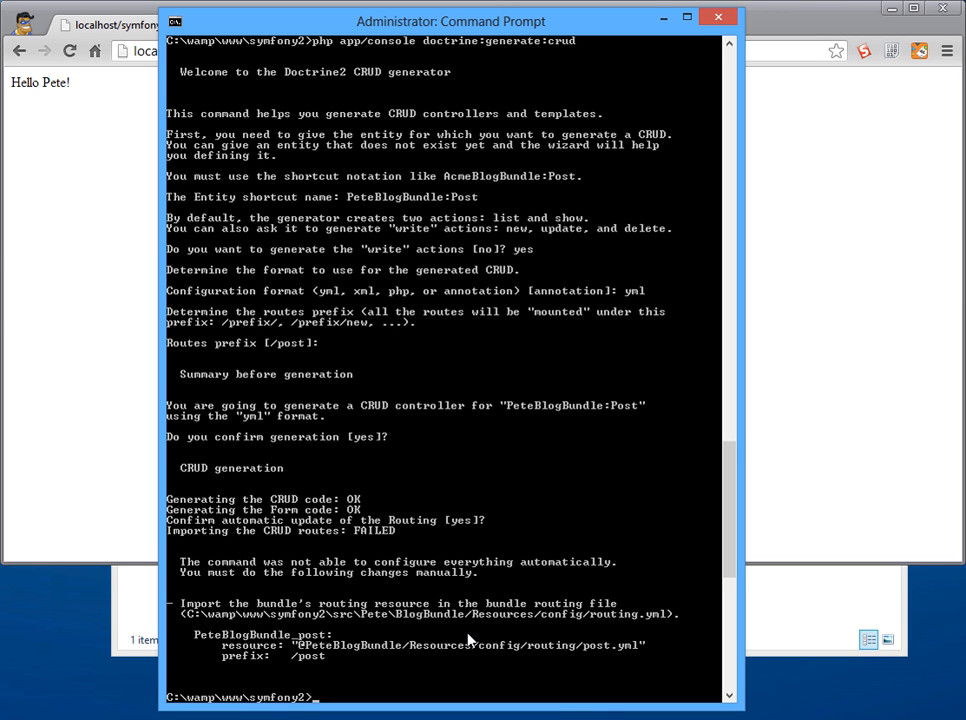
pyautogui.moveTo(614, 630)
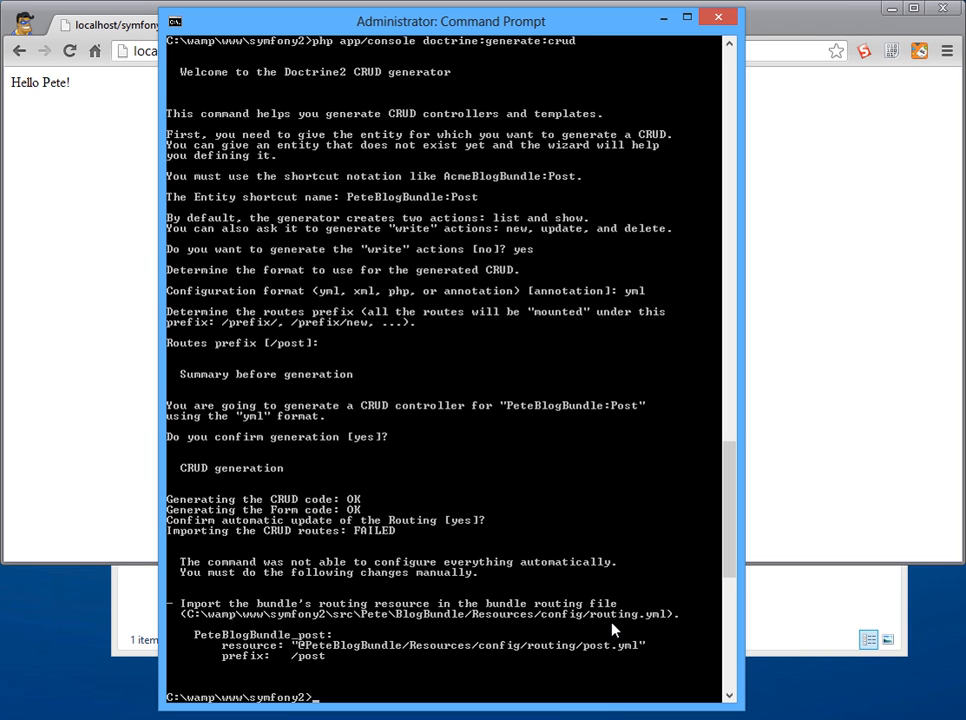
pyautogui.moveTo(628, 620)
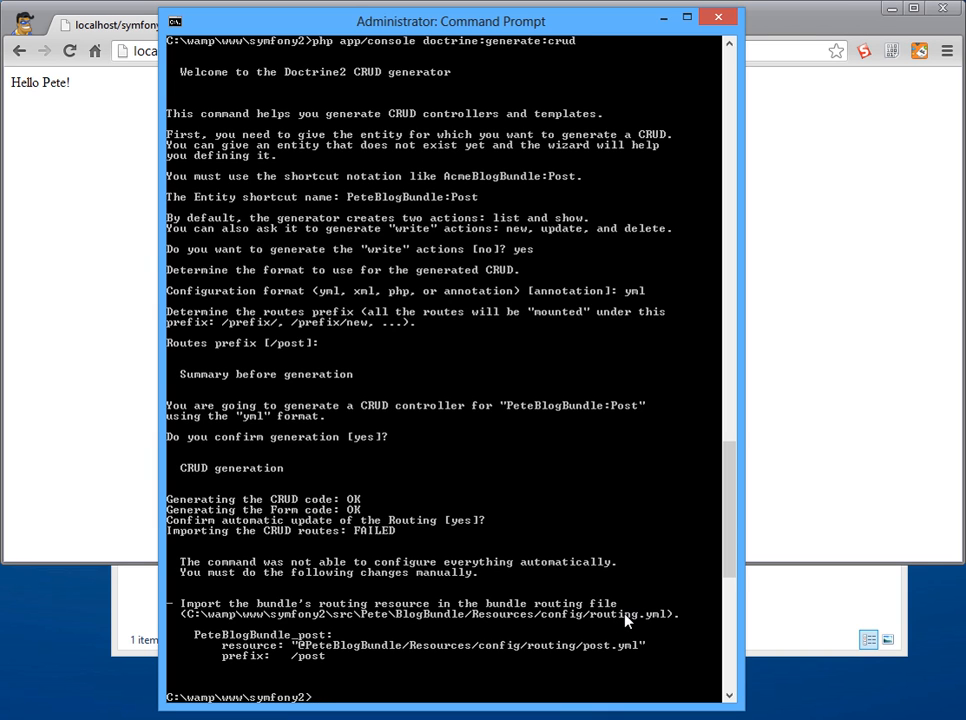
pyautogui.moveTo(544, 622)
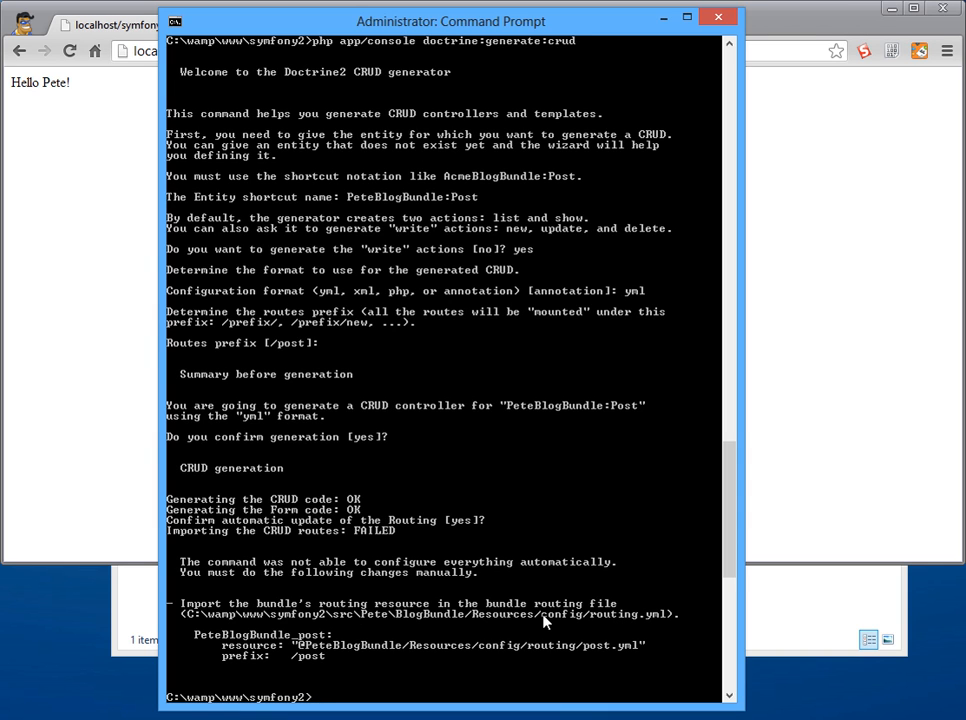
pyautogui.moveTo(340, 662)
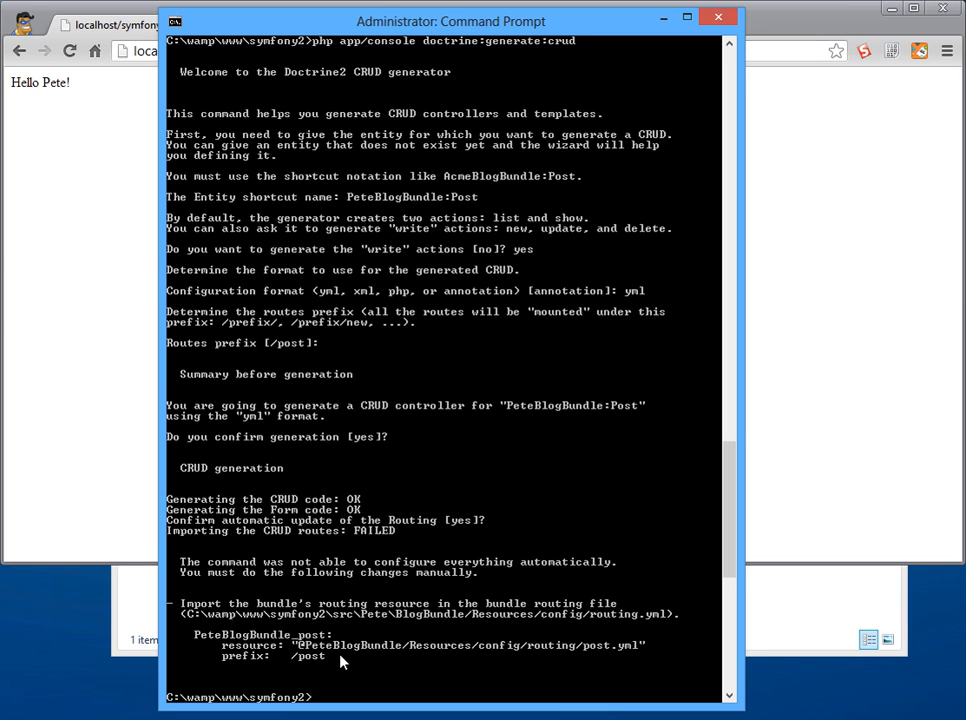
pyautogui.moveTo(168, 640)
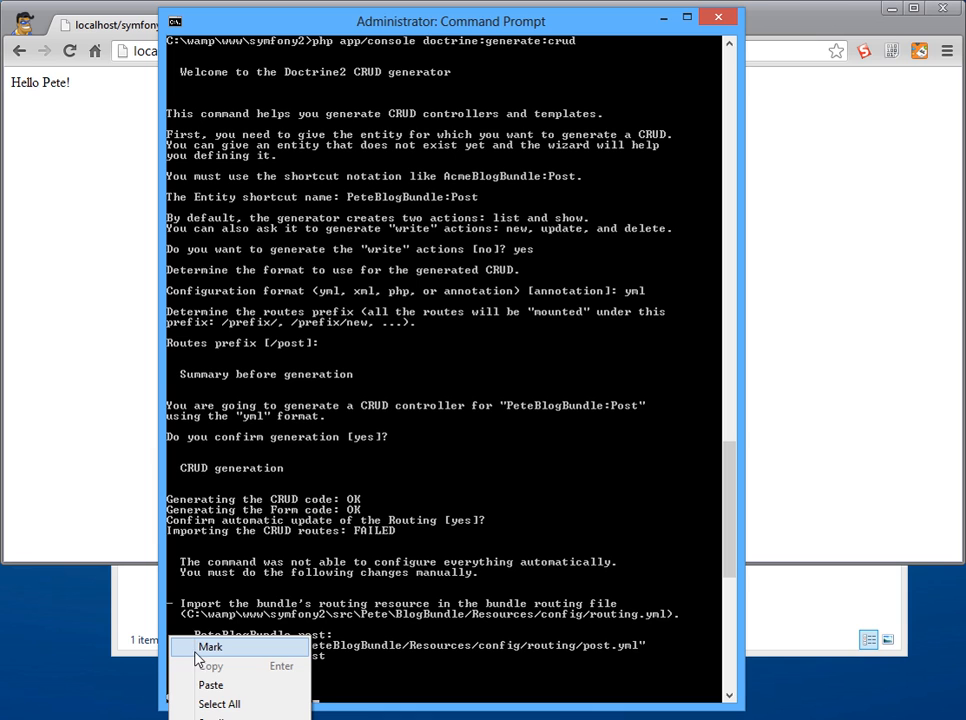
# Step: Mark and copy the suggested PeteBlogBundle_post routing lines from the console
pyautogui.click(210, 646)
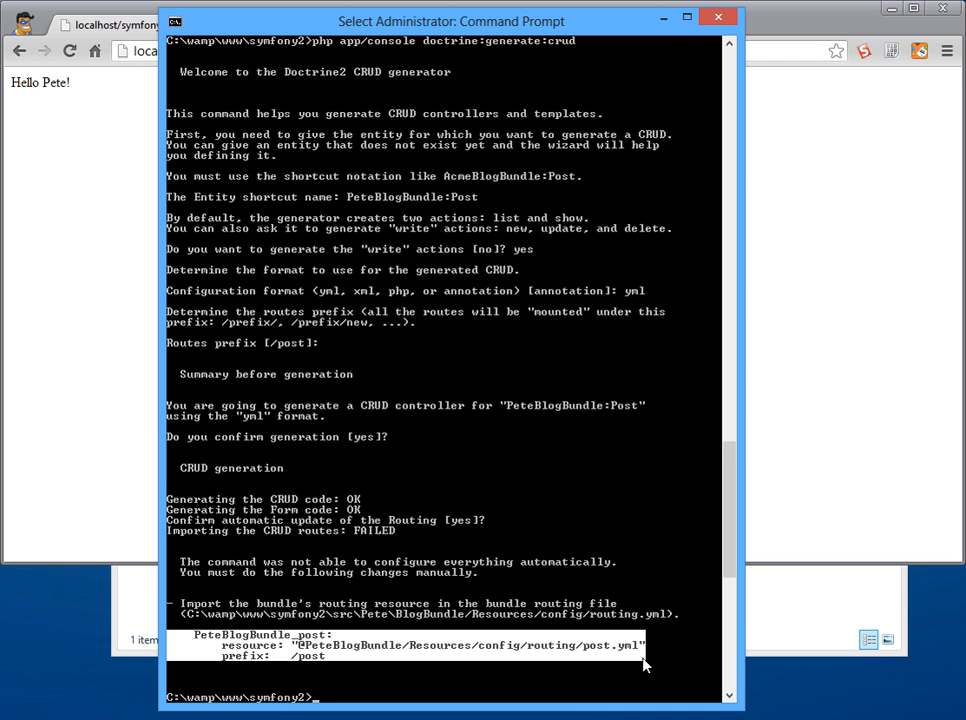
pyautogui.rightClick(644, 664)
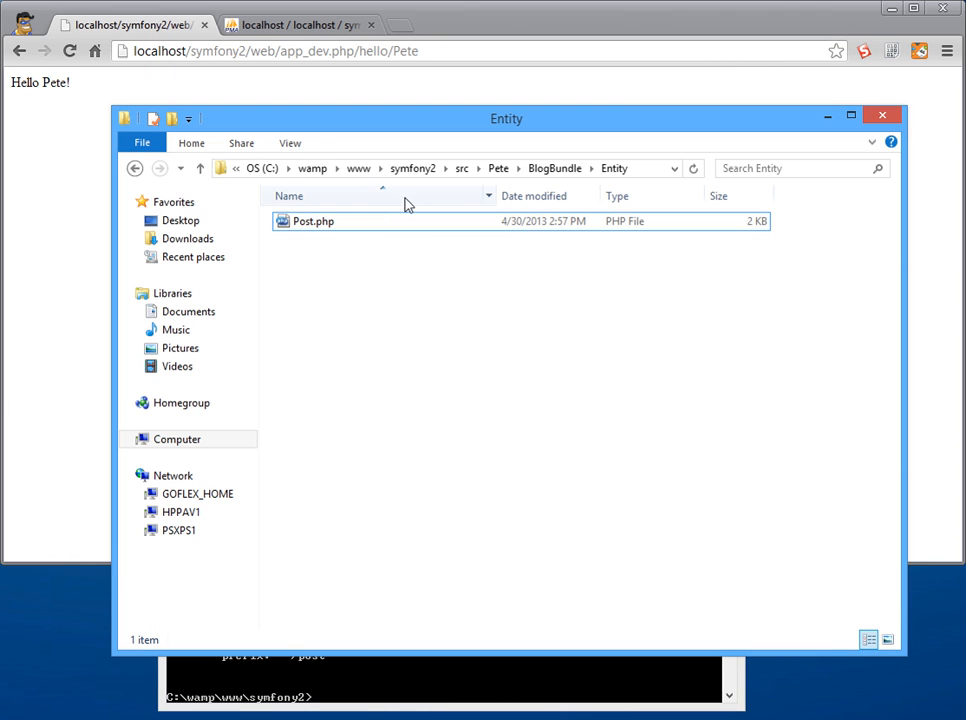
# Step: Browse to BlogBundle\Resources\config and open routing.yml for editing
pyautogui.click(498, 168)
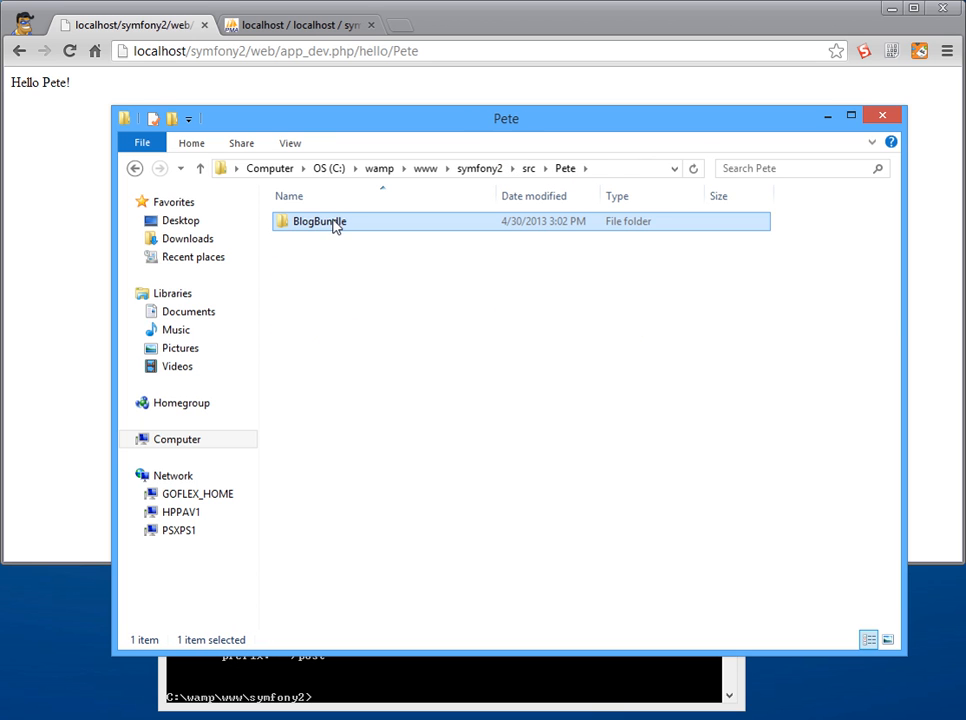
pyautogui.doubleClick(320, 220)
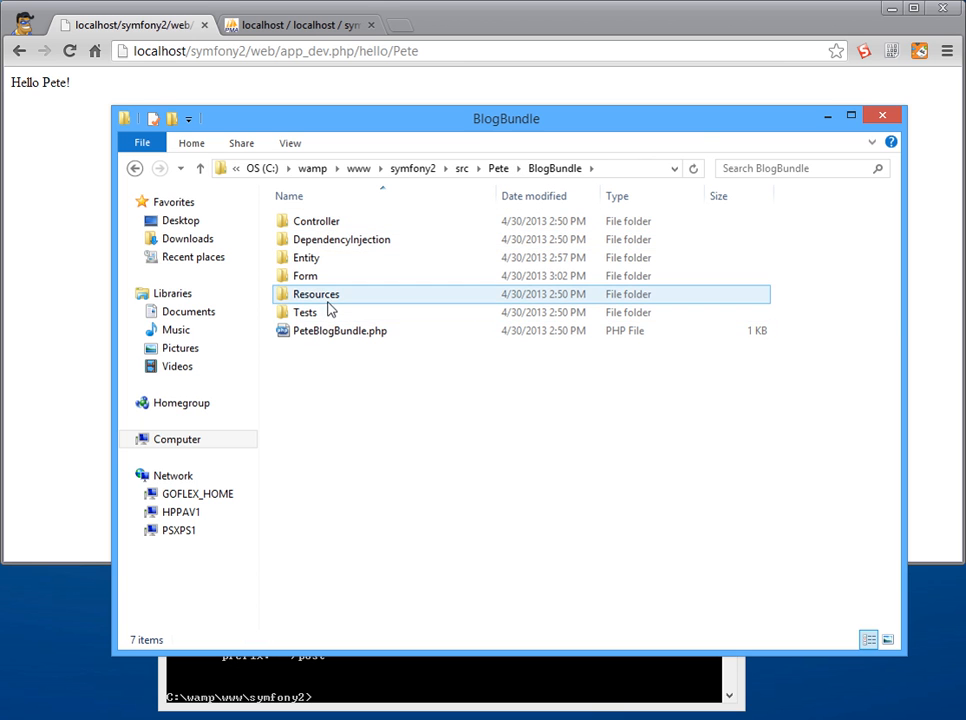
pyautogui.doubleClick(316, 292)
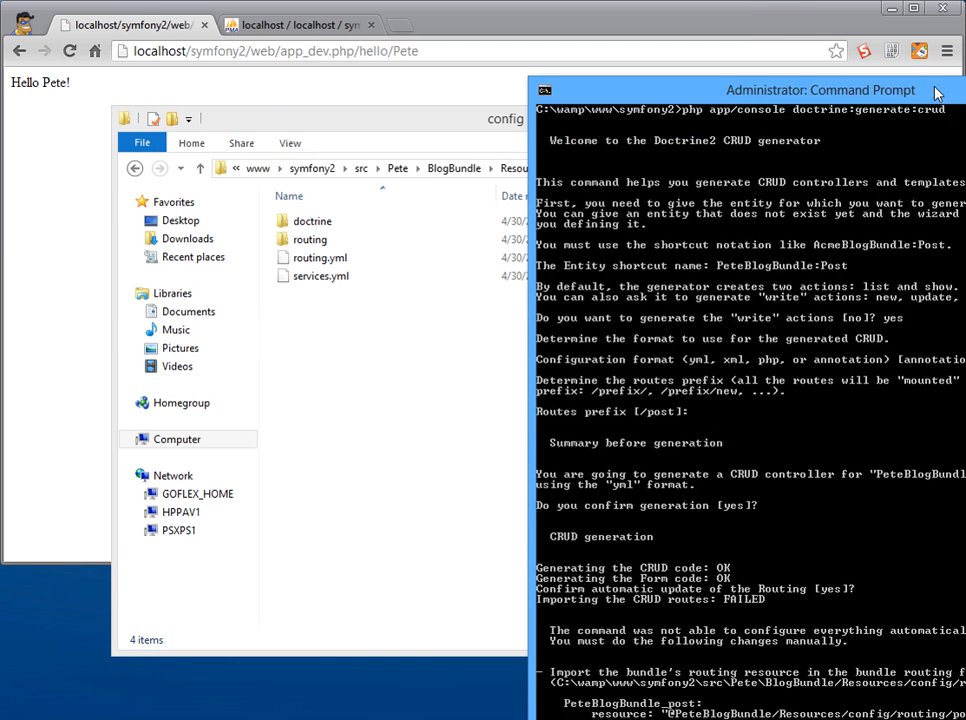
pyautogui.moveTo(820, 90); pyautogui.dragTo(736, 160)
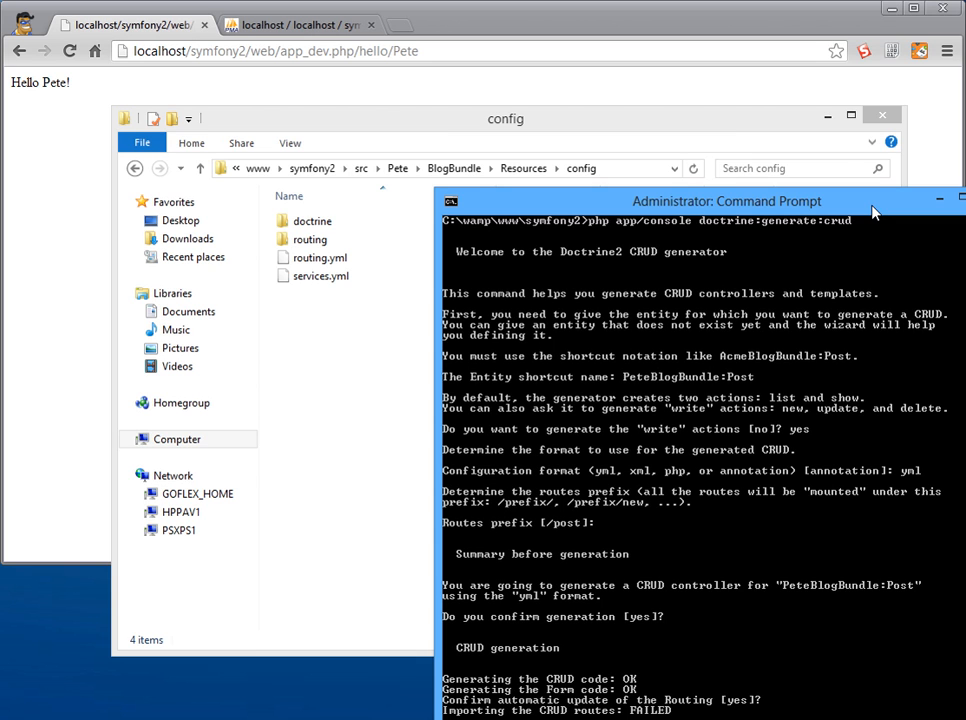
pyautogui.click(320, 258)
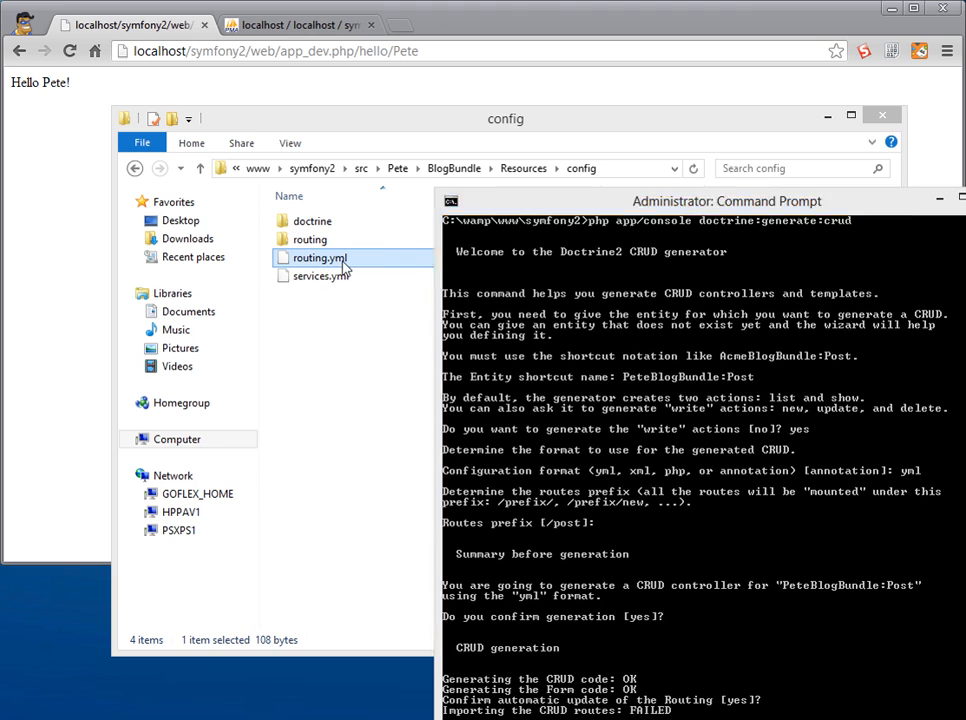
pyautogui.doubleClick(320, 258)
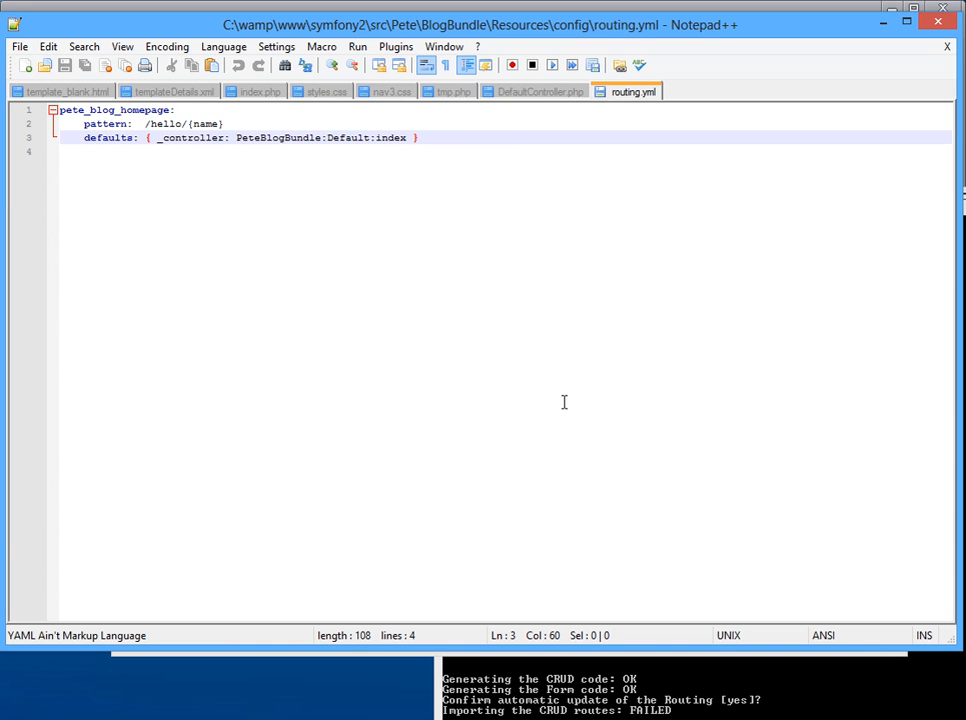
# Step: Add a PeteBlogBundle_post: route entry below the pete_blog_homepage route in routing.yml
pyautogui.press('enter')
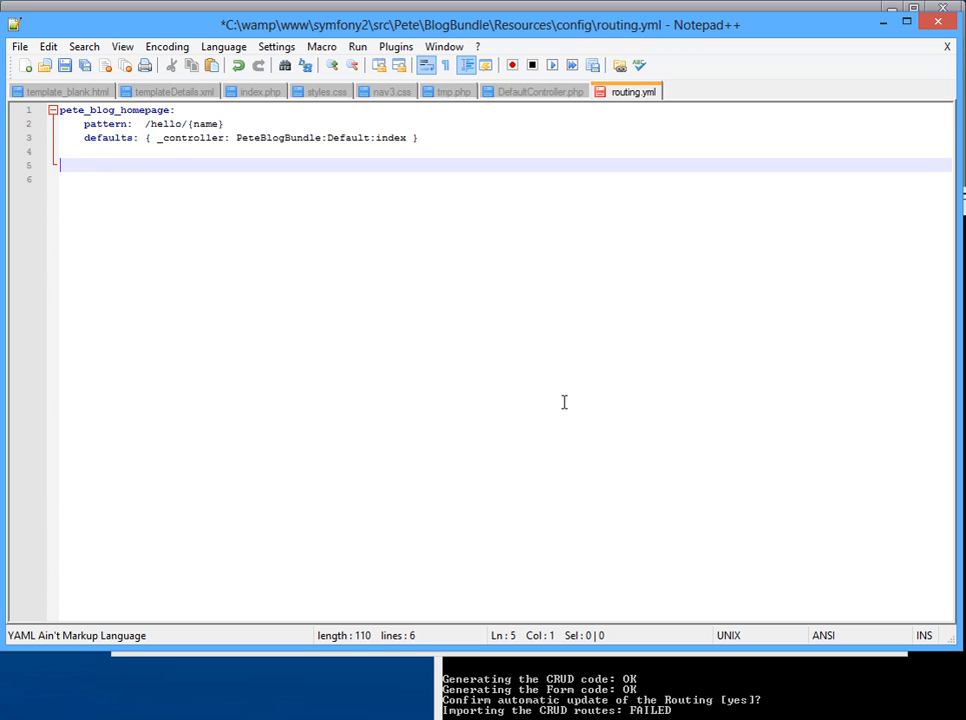
pyautogui.write('PeteBlogBundle_post:')
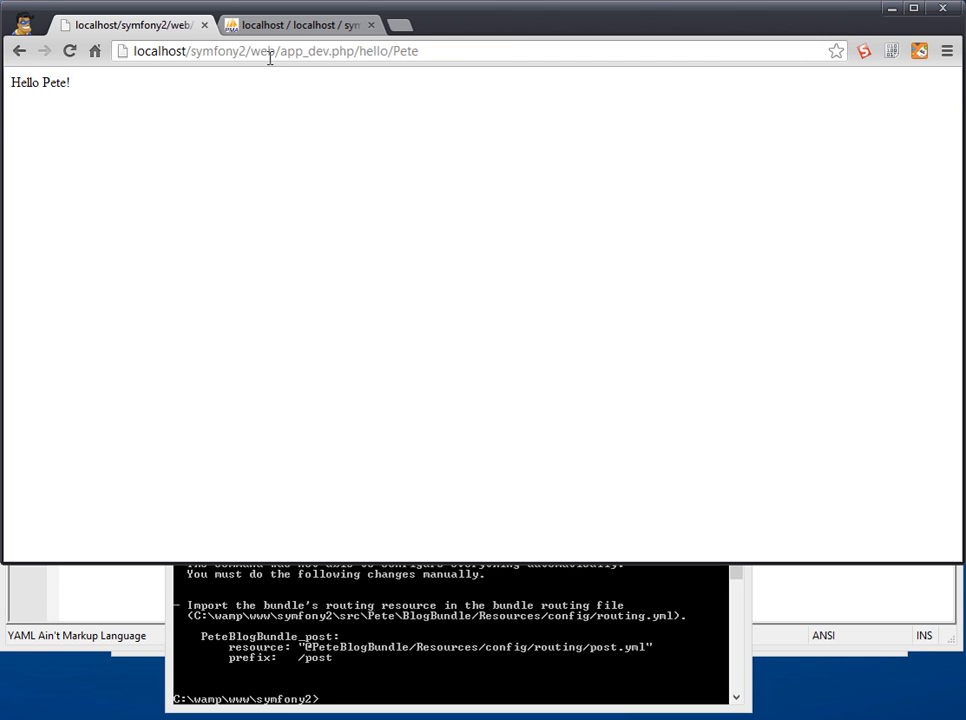
# Step: Replace hello/Pete in the address with post to load the empty Post list at app_dev.php/post/
pyautogui.doubleClick(388, 52)
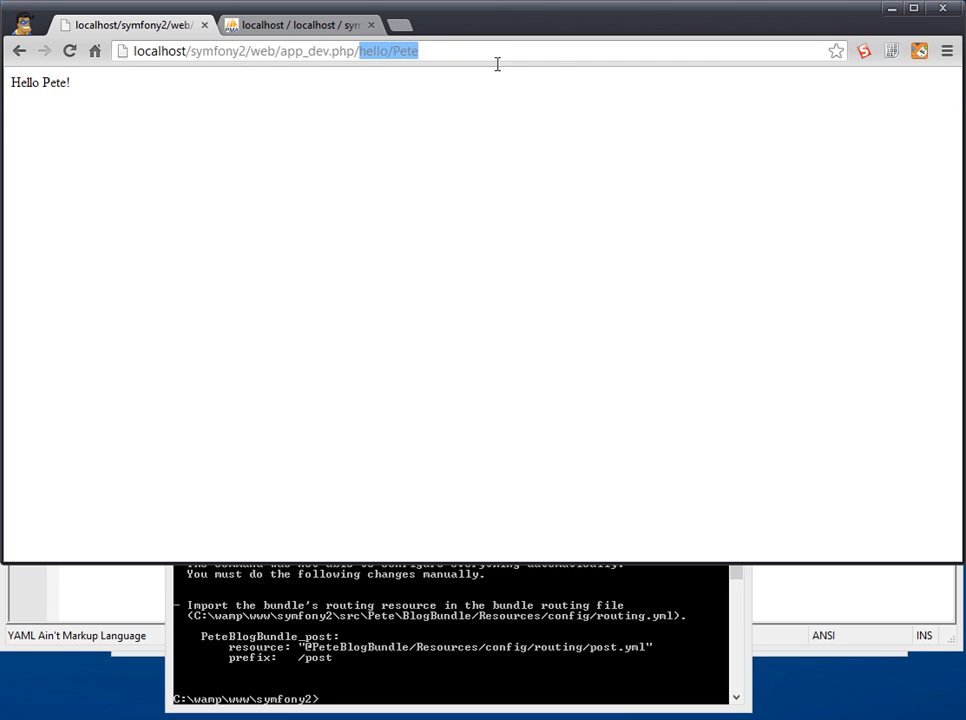
pyautogui.moveTo(532, 84)
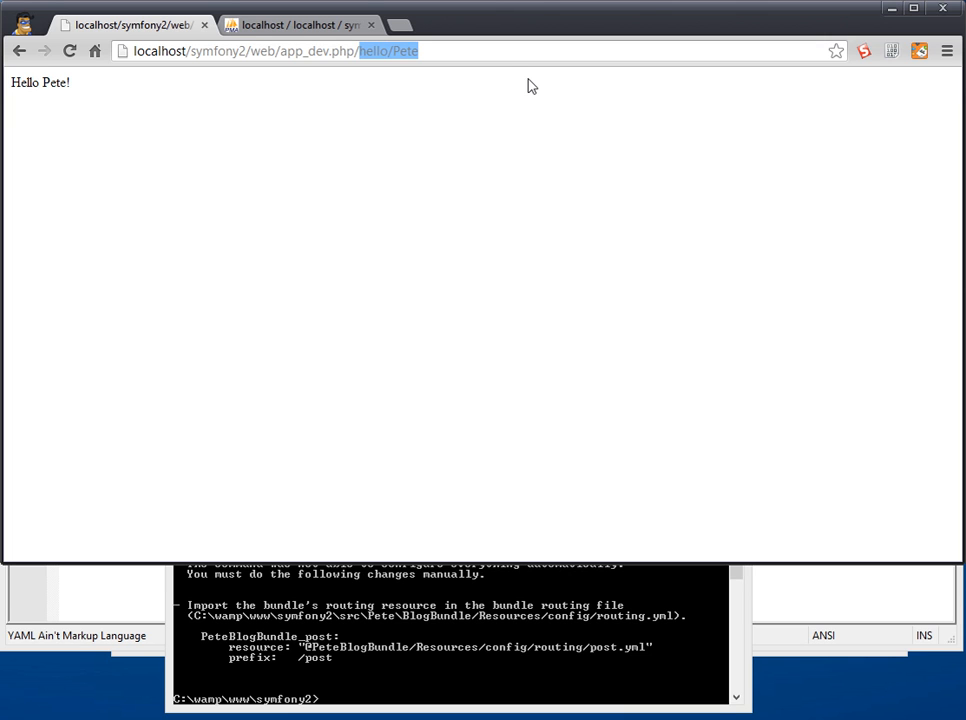
pyautogui.write('post')
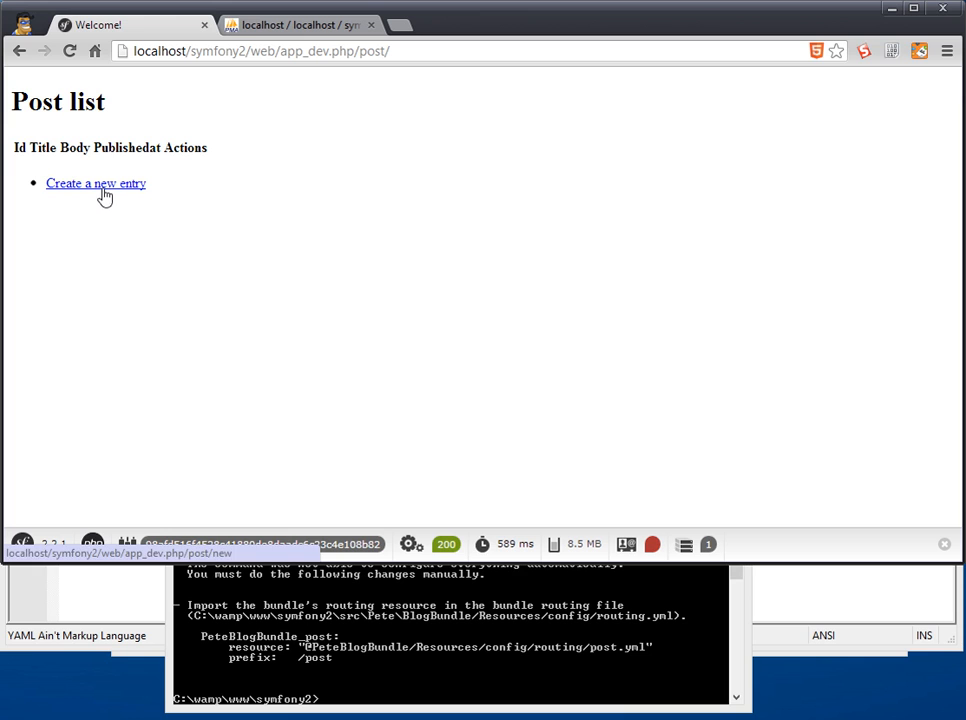
pyautogui.moveTo(254, 216)
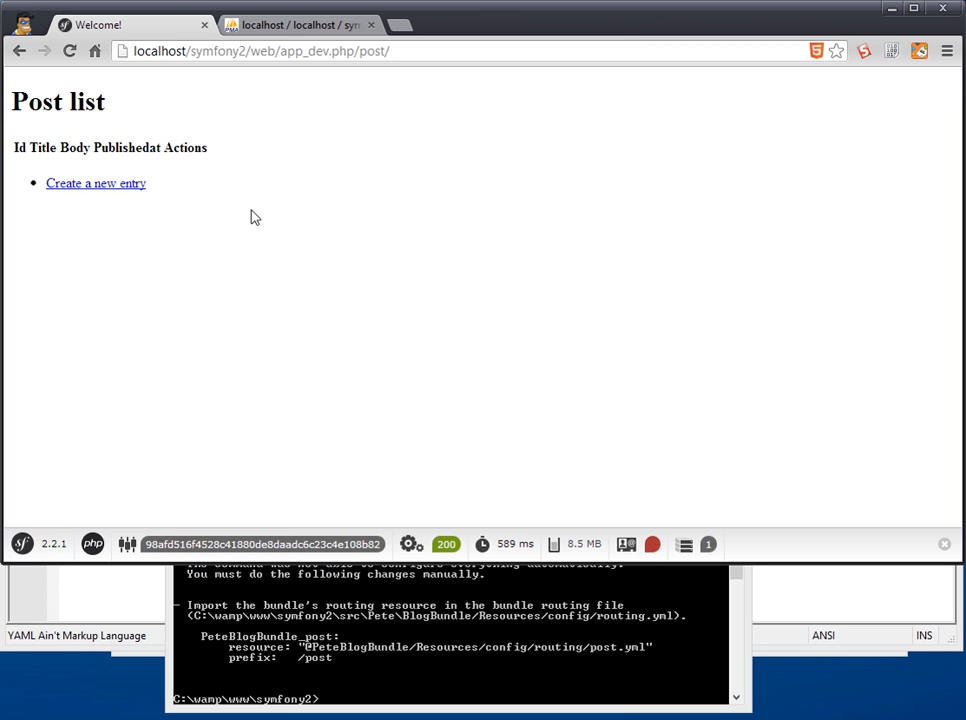
pyautogui.moveTo(110, 134)
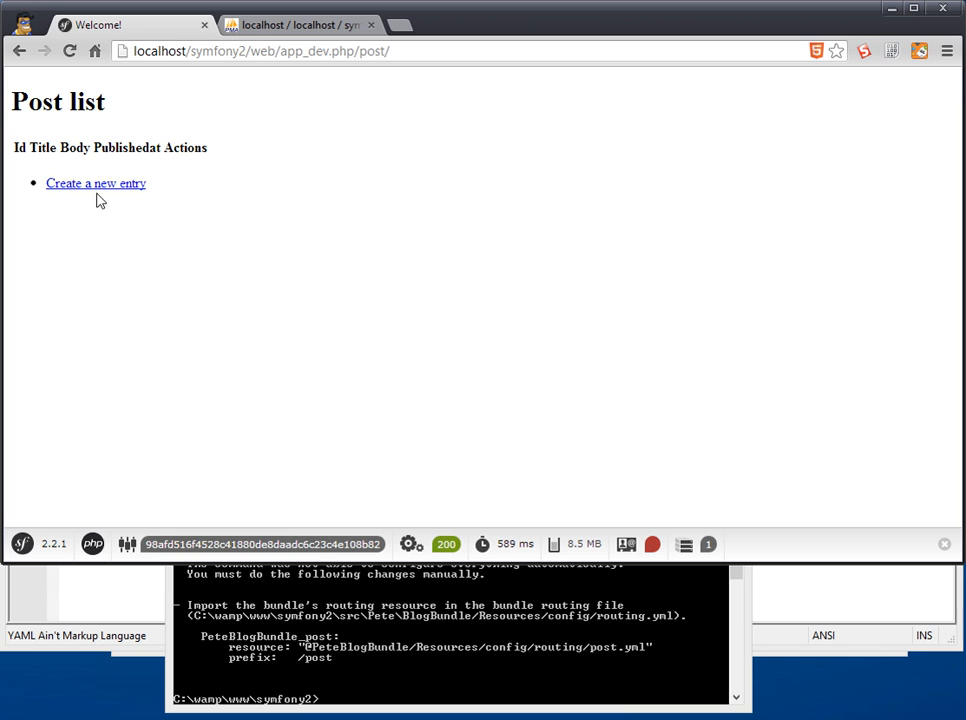
pyautogui.moveTo(96, 184)
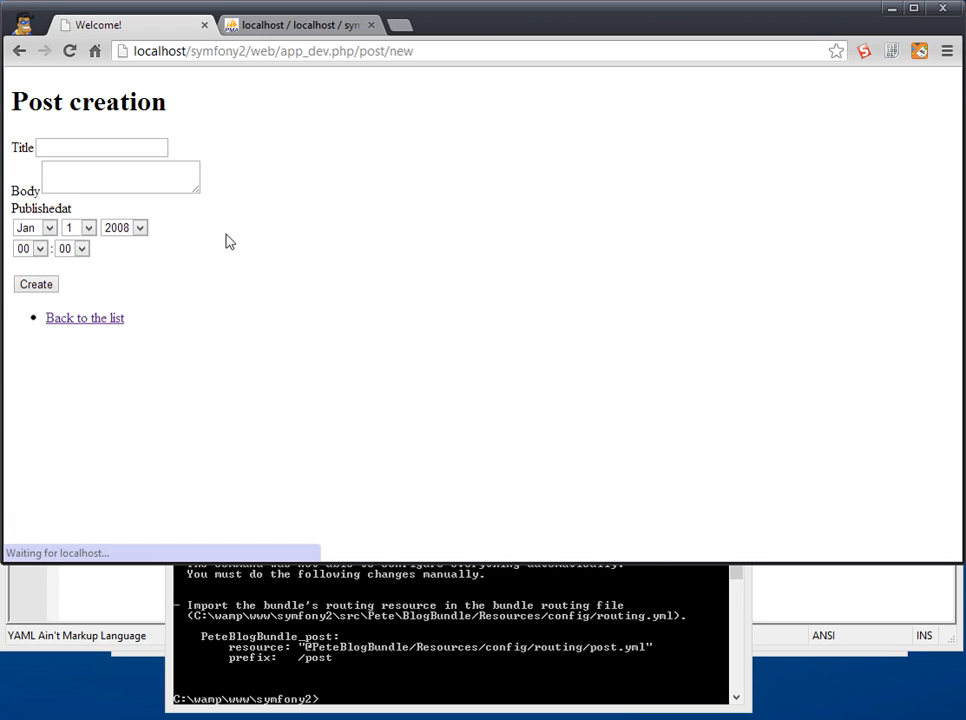
# Step: Fill the new post with title 'Blog Entry 1' and its body text
pyautogui.click(100, 148)
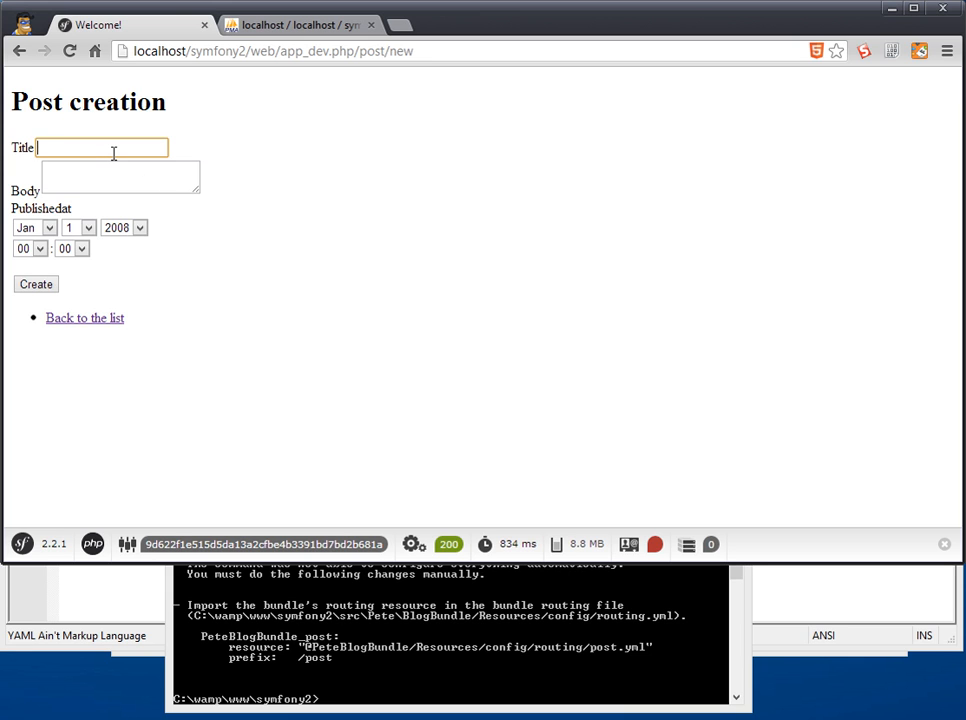
pyautogui.write('Blog Entry 1')
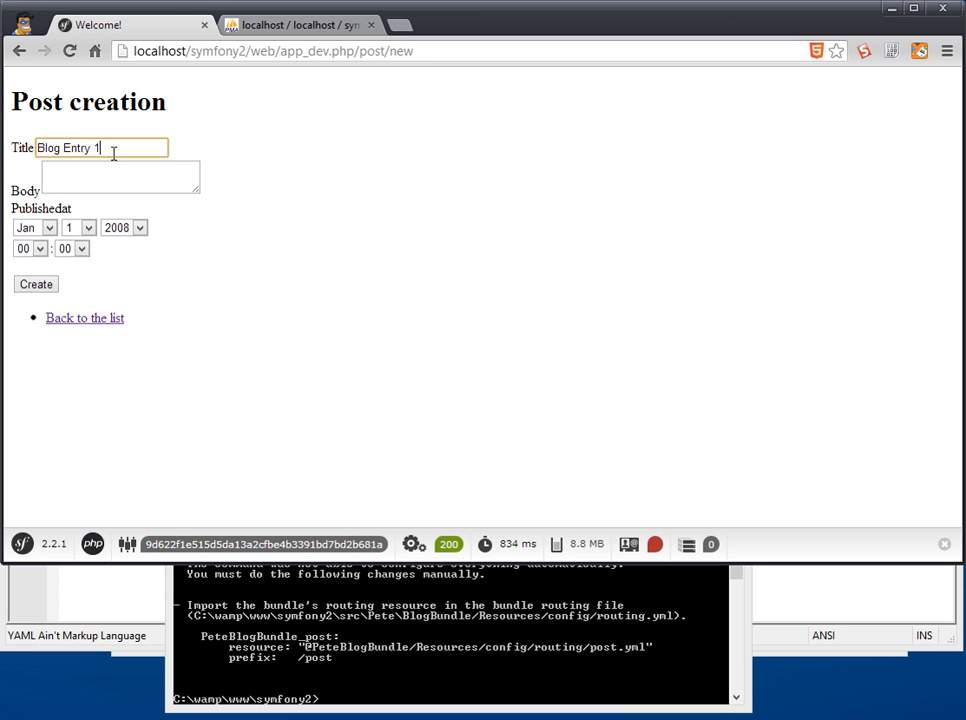
pyautogui.click(120, 176)
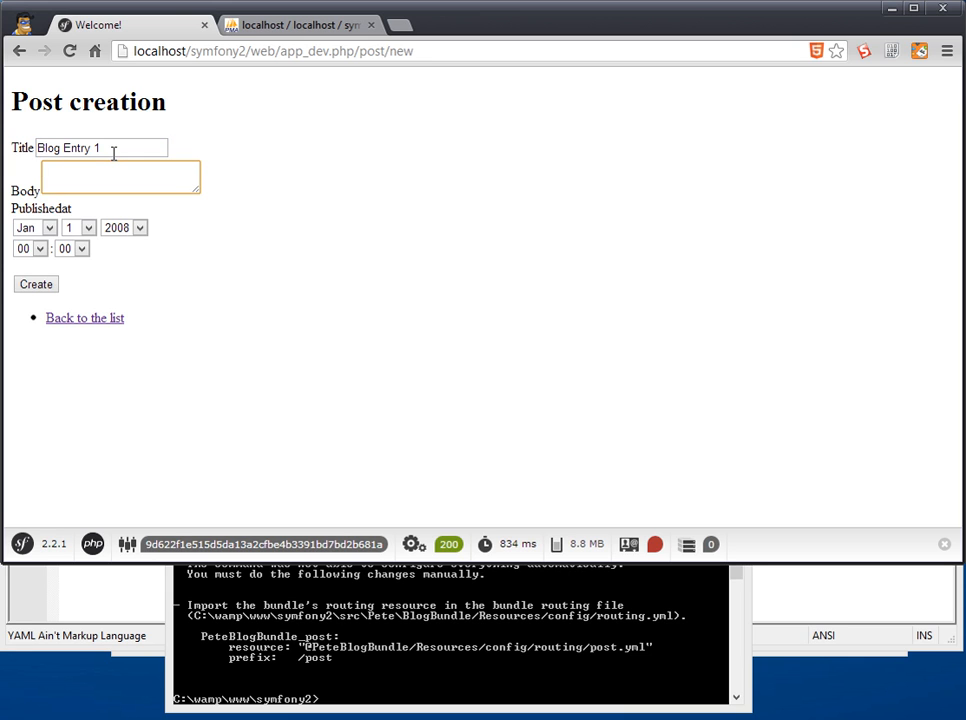
pyautogui.write('This is the body of blog en')
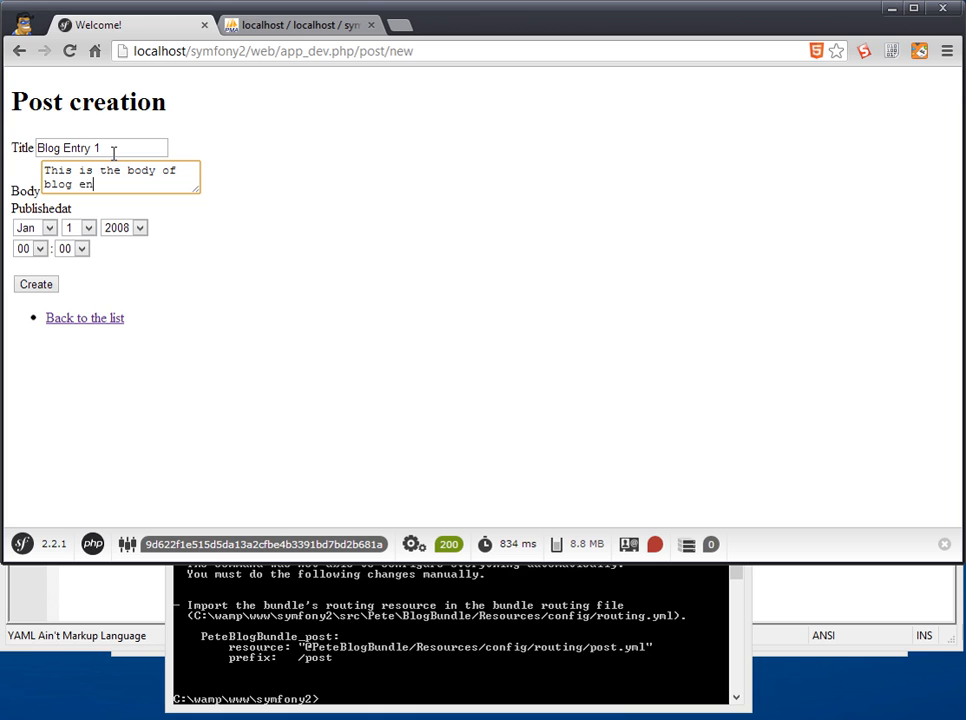
pyautogui.write('try 1')
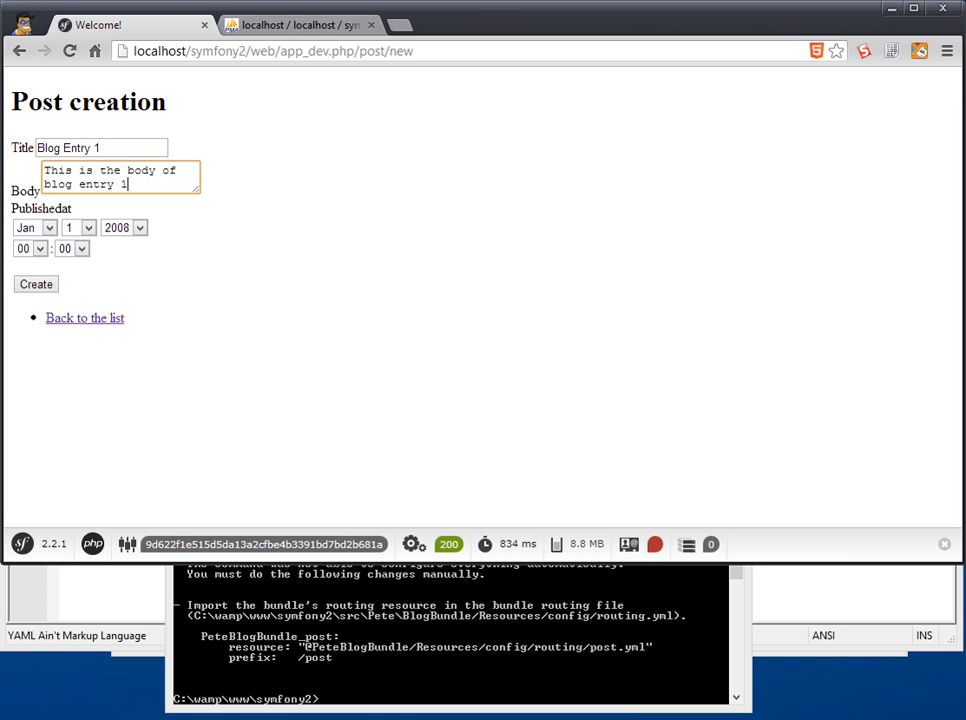
# Step: Set the publish date to April 30, 2013 03:04 and create the post
pyautogui.click(36, 228)
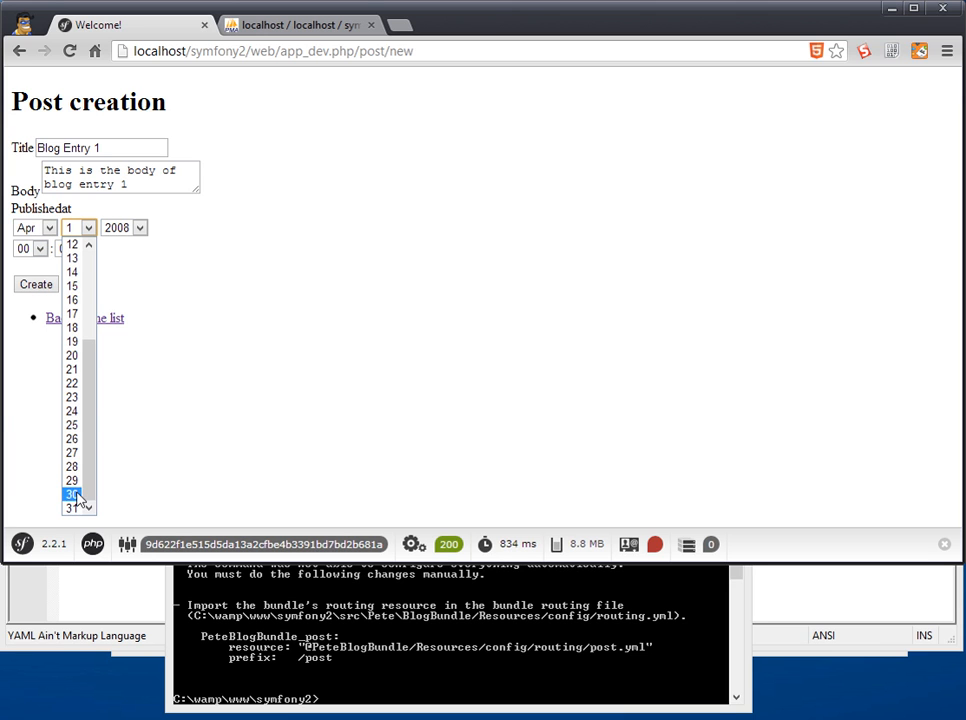
pyautogui.click(122, 228)
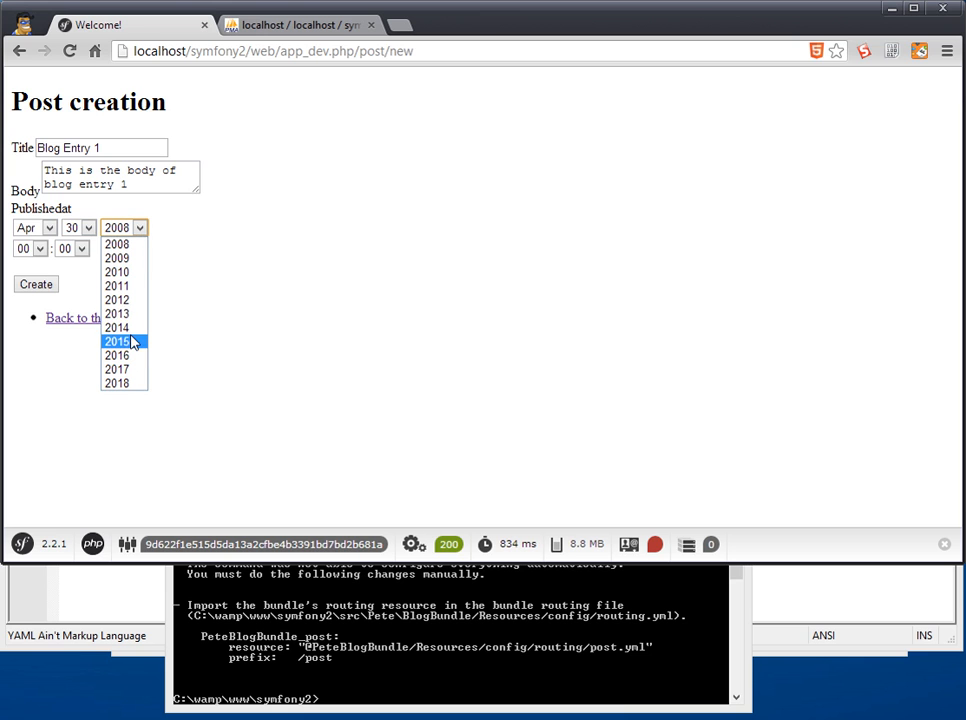
pyautogui.click(116, 312)
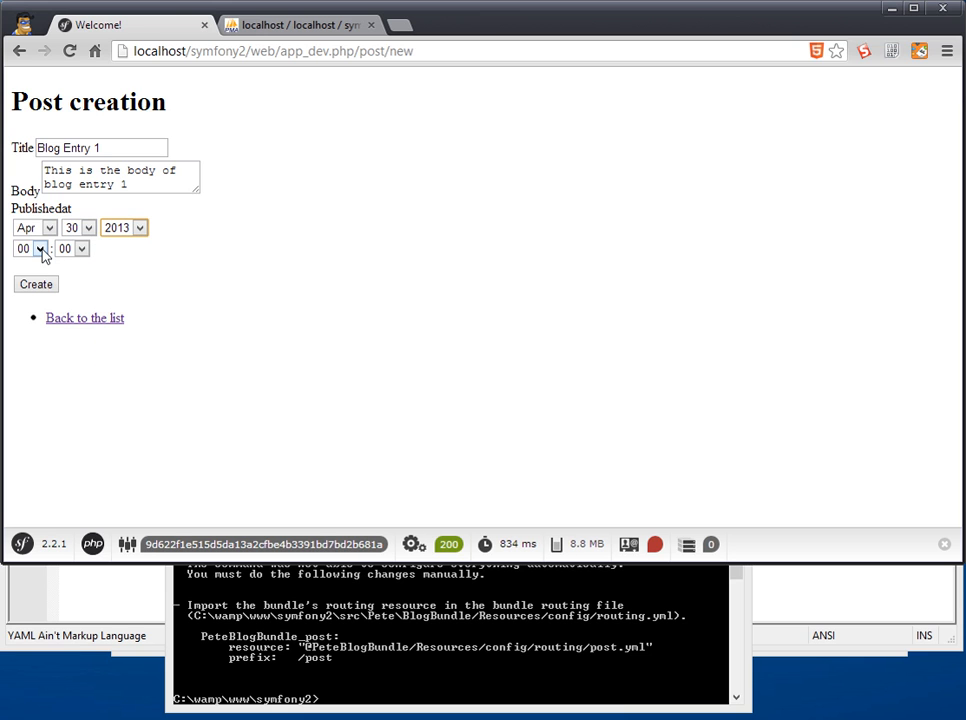
pyautogui.click(30, 248)
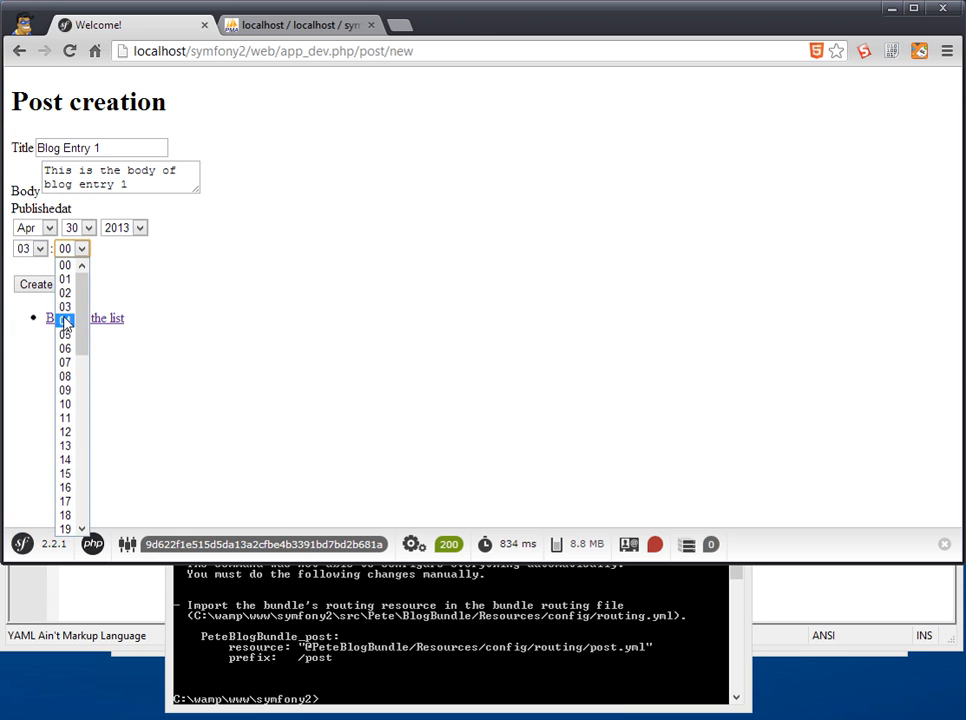
pyautogui.click(64, 320)
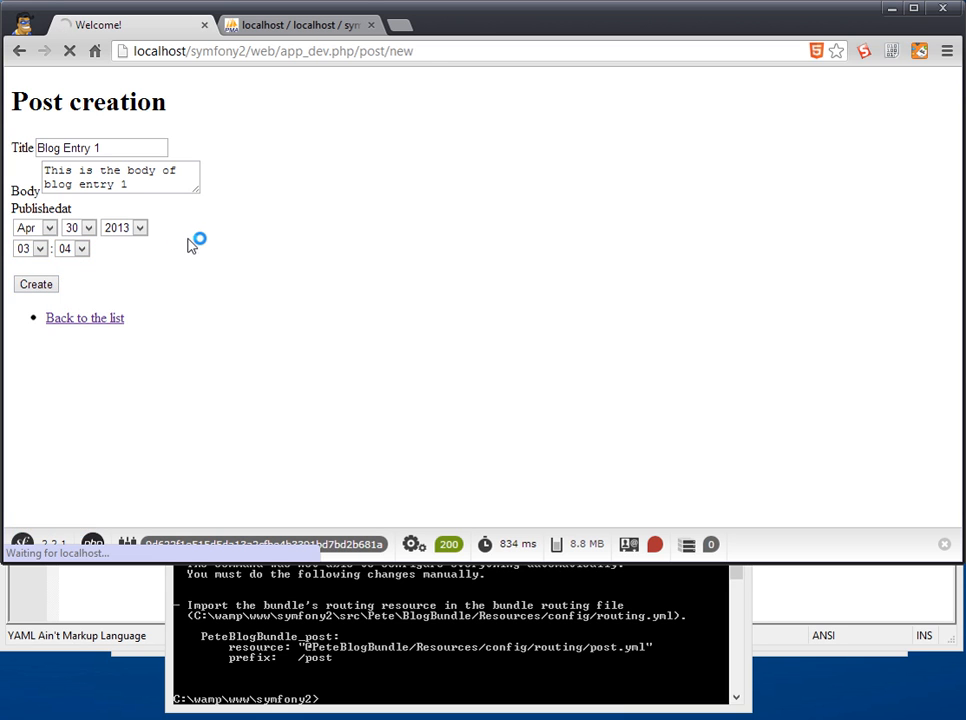
pyautogui.click(36, 284)
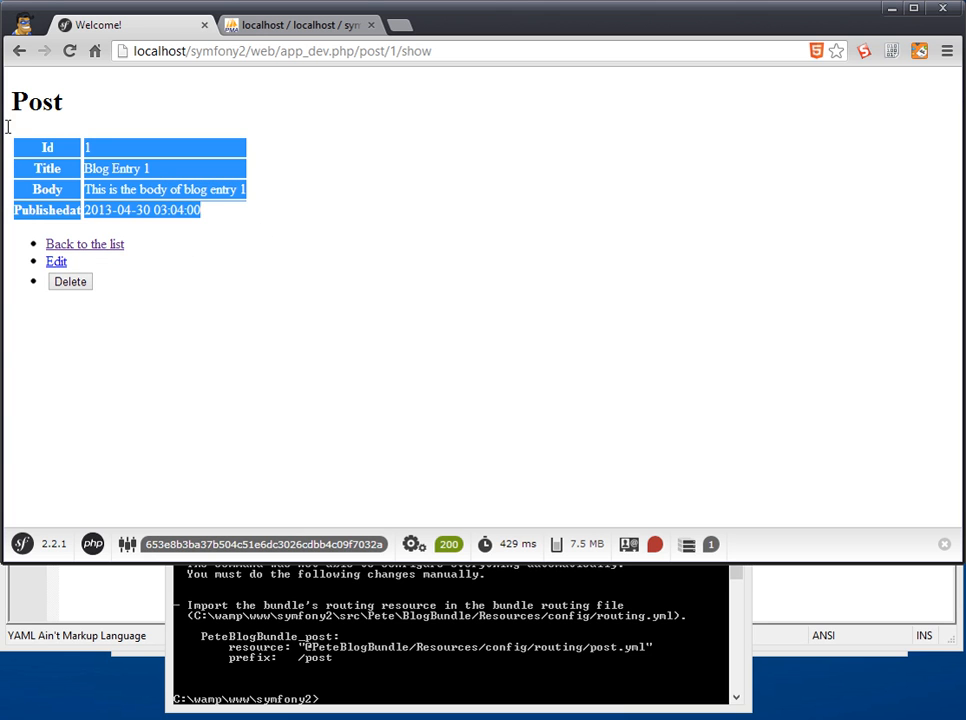
# Step: Return from the post details to the list, visit Blog Entry 1's edit form, and come back to the list
pyautogui.click(92, 148)
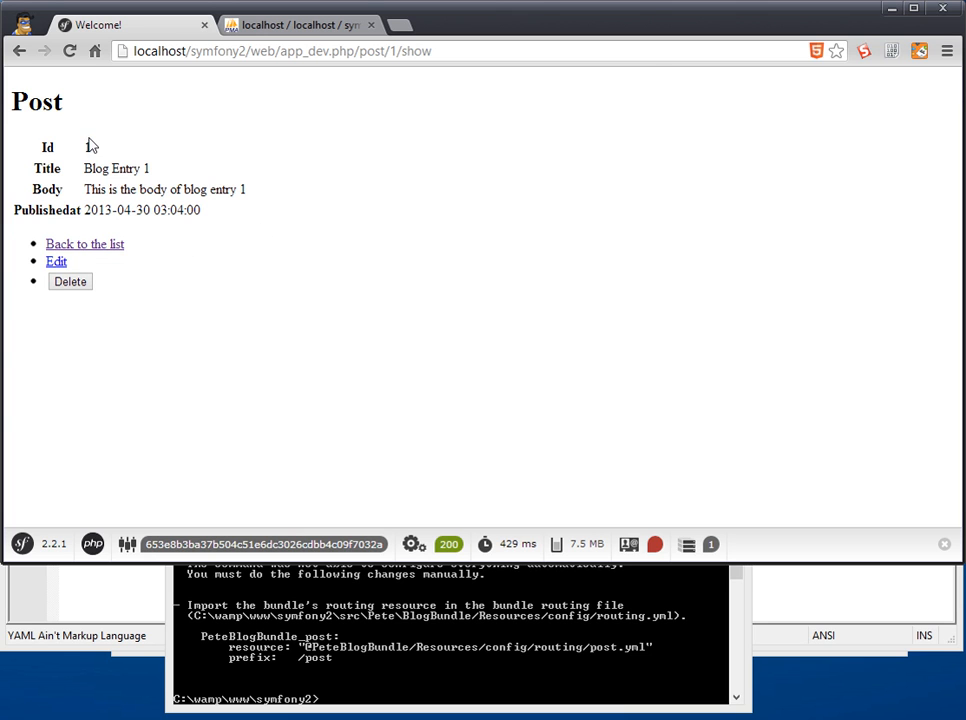
pyautogui.moveTo(312, 108)
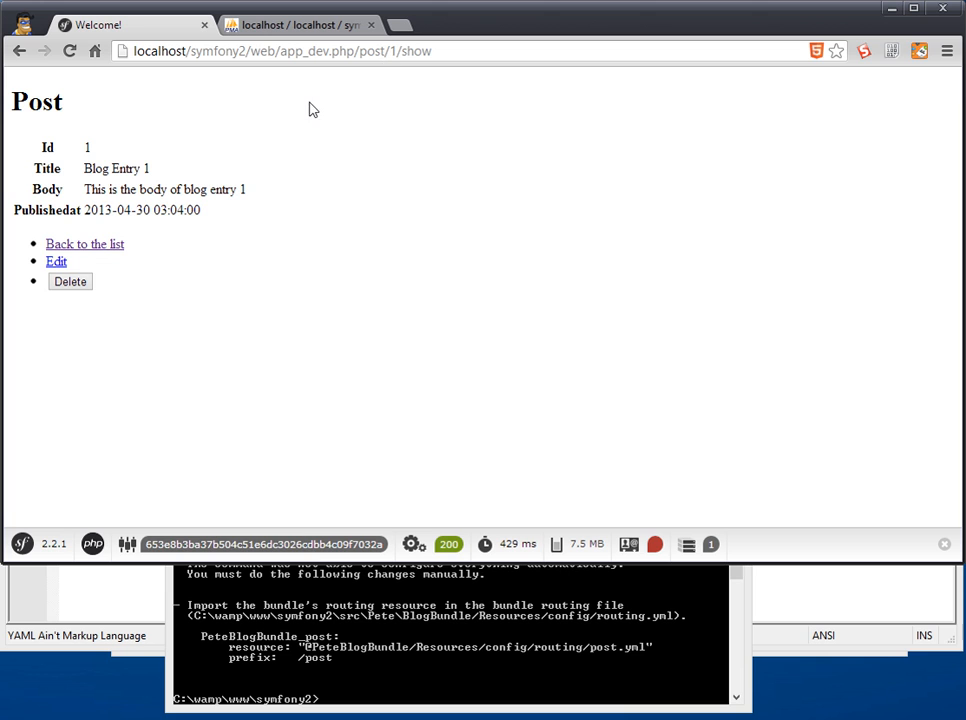
pyautogui.click(84, 244)
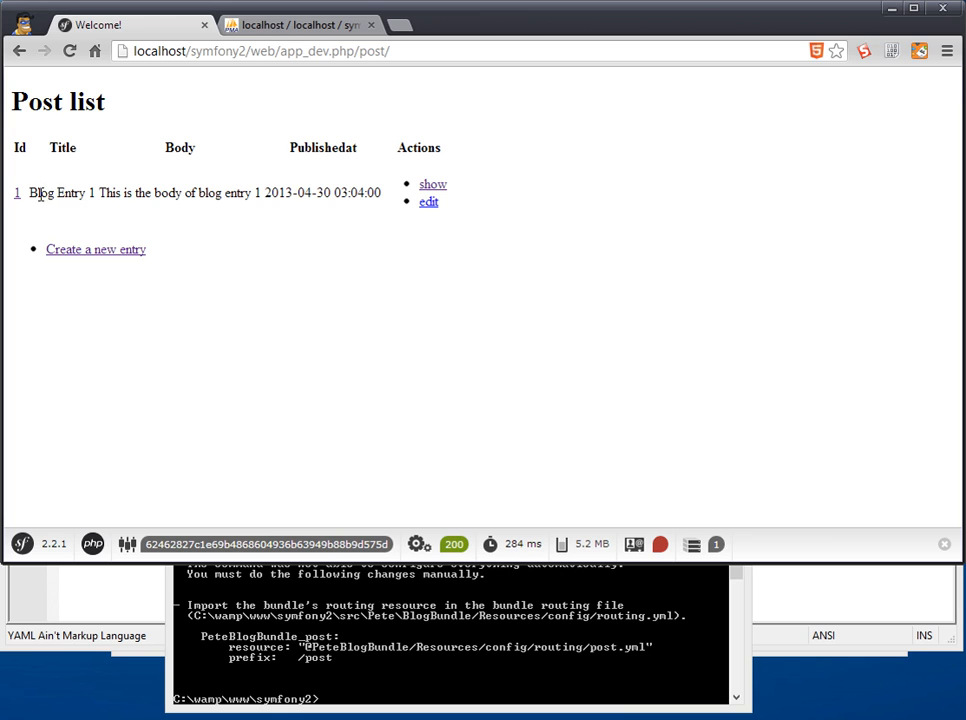
pyautogui.moveTo(460, 276)
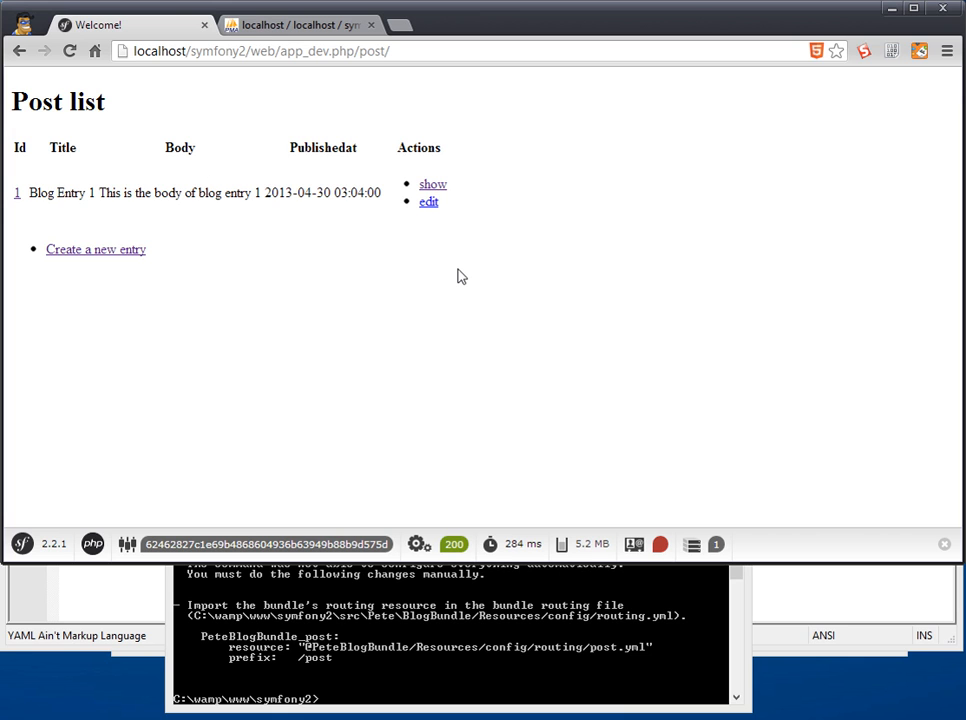
pyautogui.moveTo(428, 200)
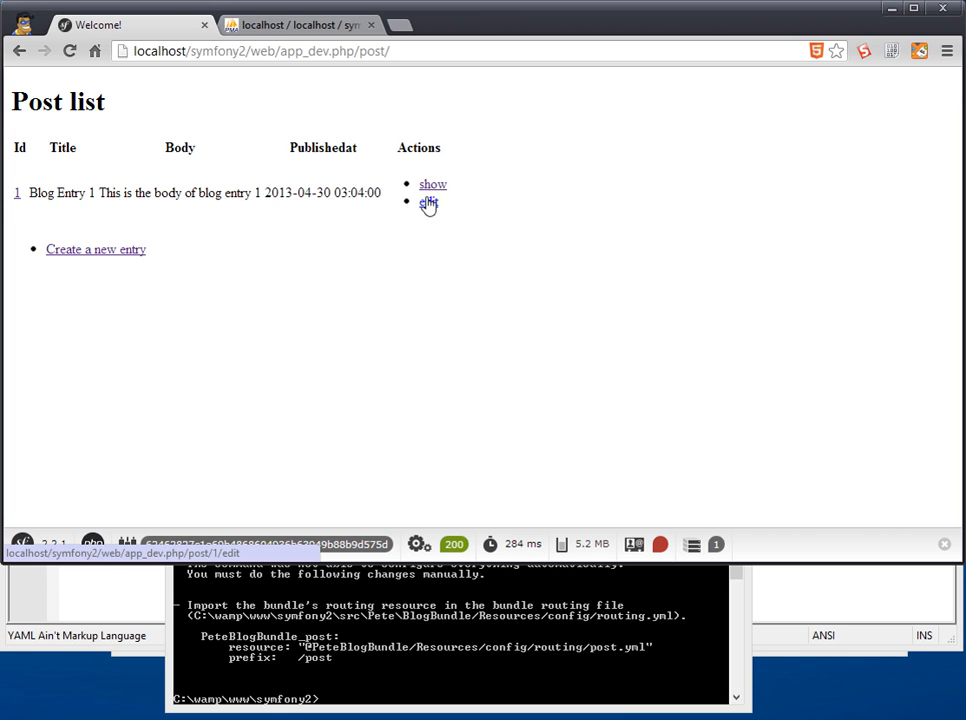
pyautogui.click(428, 204)
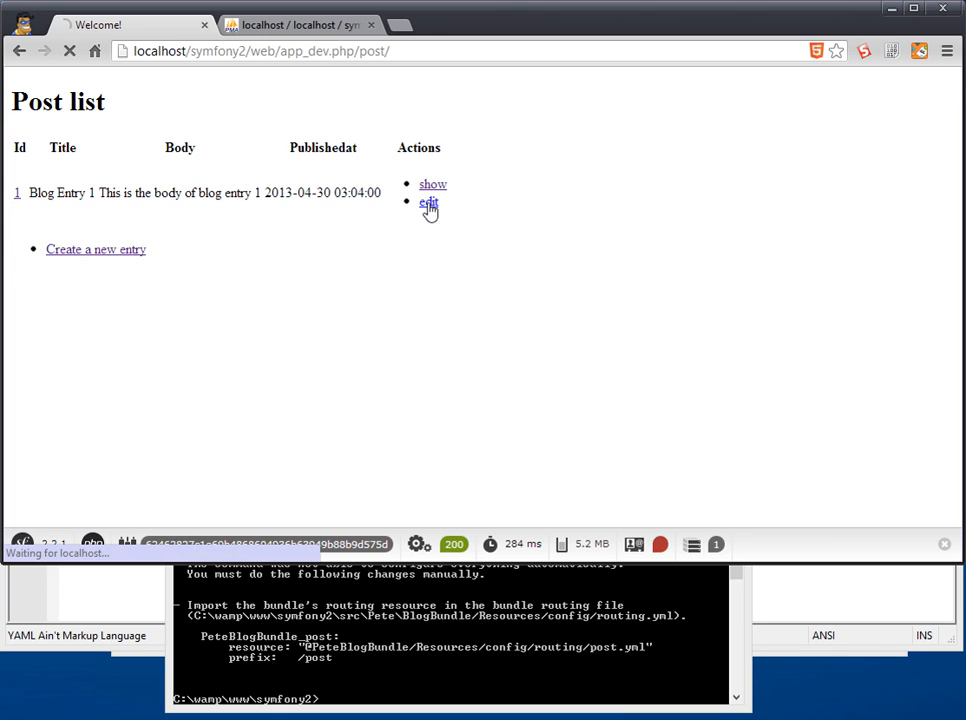
pyautogui.click(428, 204)
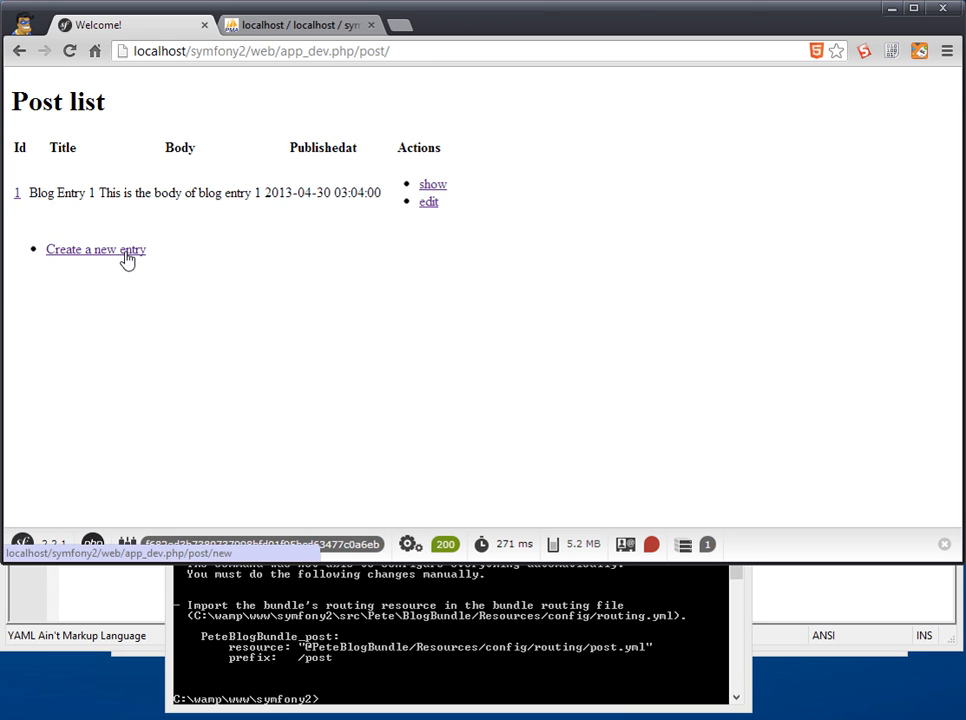
# Step: Create a new test post titled 'Junk Post' with a short body
pyautogui.click(96, 248)
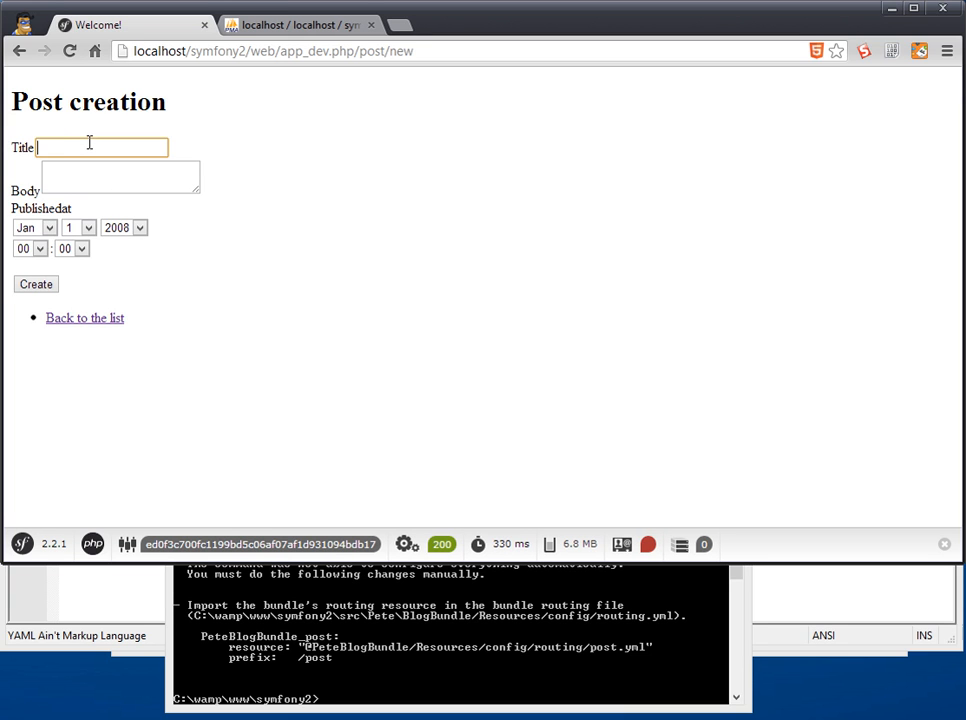
pyautogui.write('Junk')
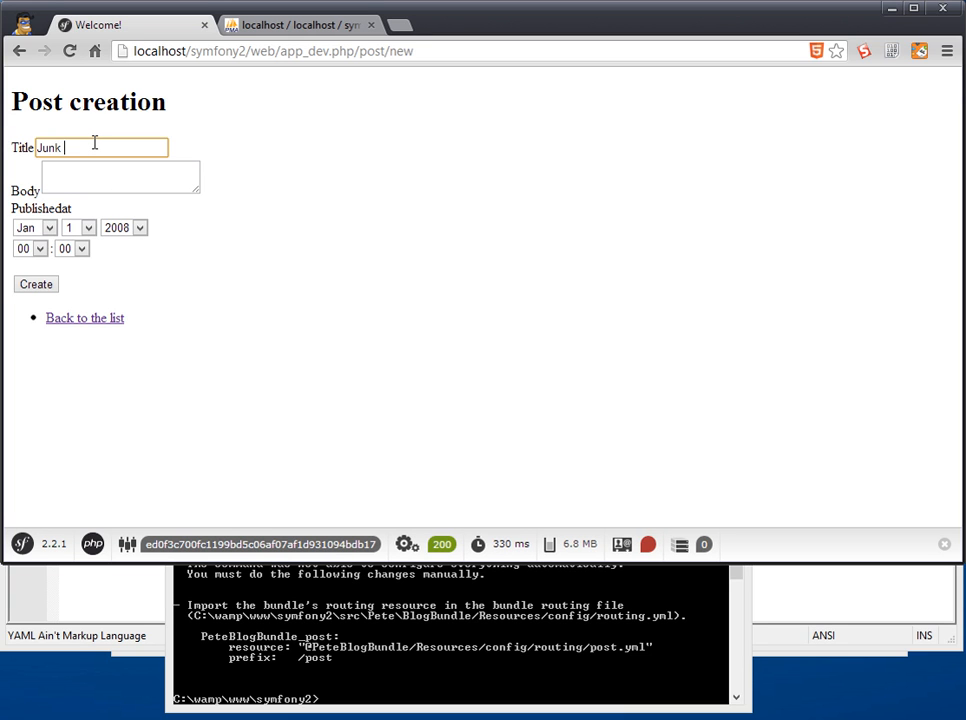
pyautogui.write('Junk Post body')
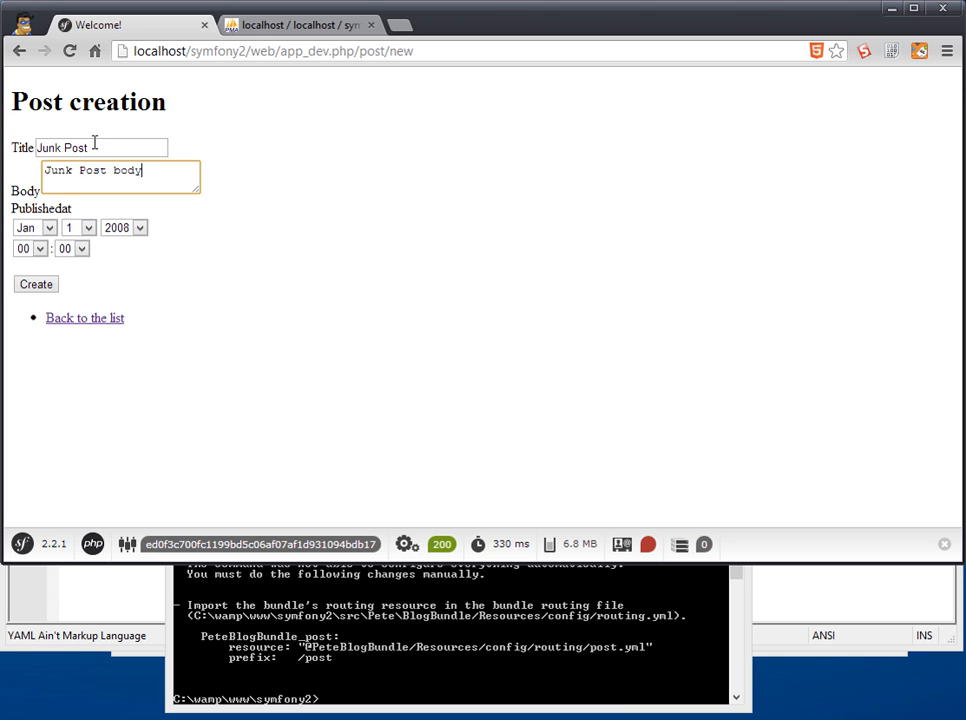
pyautogui.click(36, 284)
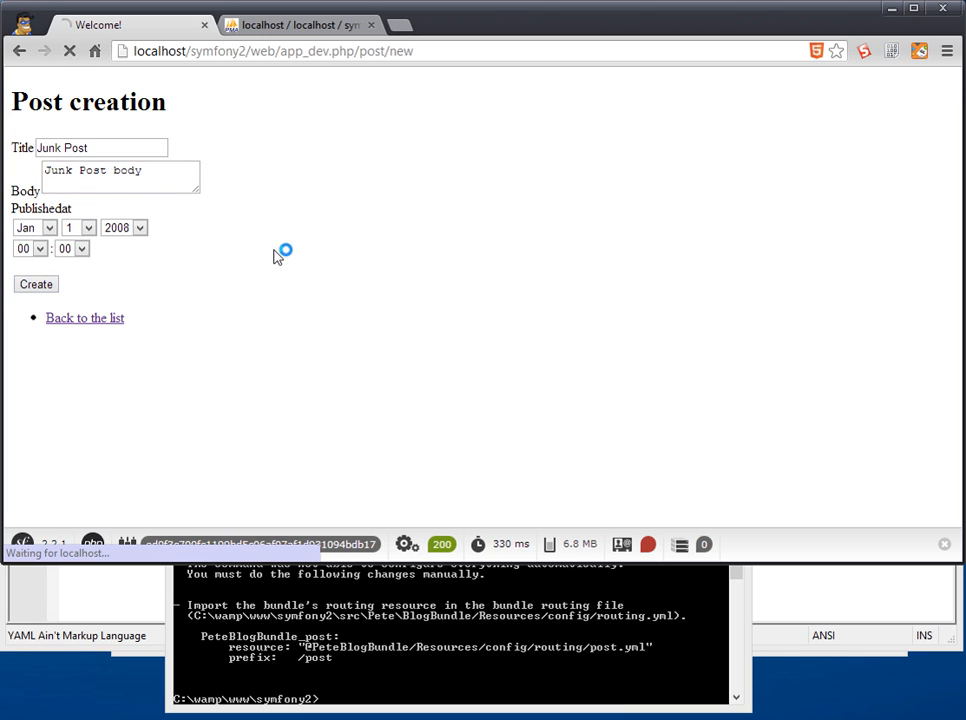
pyautogui.click(36, 284)
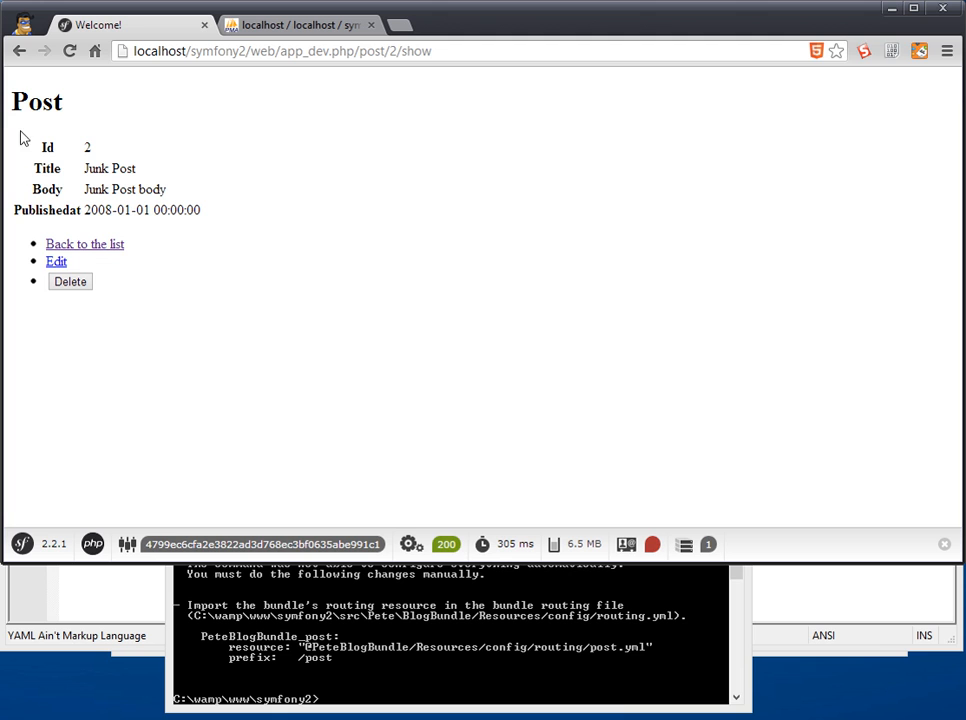
# Step: Back on the list, show the Junk Post and delete it, leaving only Blog Entry 1
pyautogui.click(84, 244)
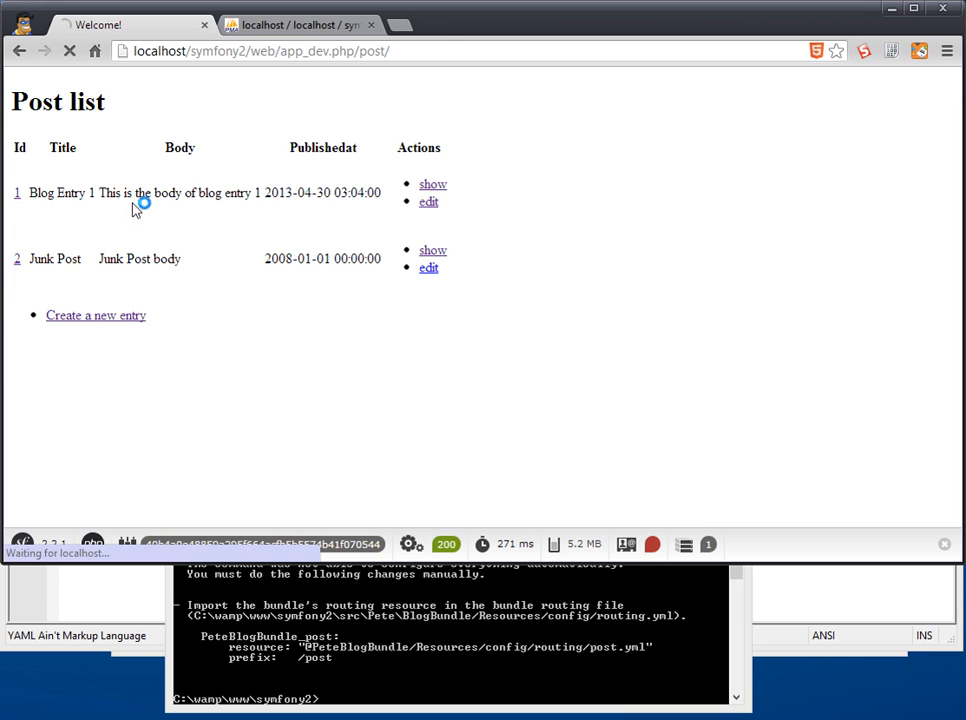
pyautogui.click(432, 250)
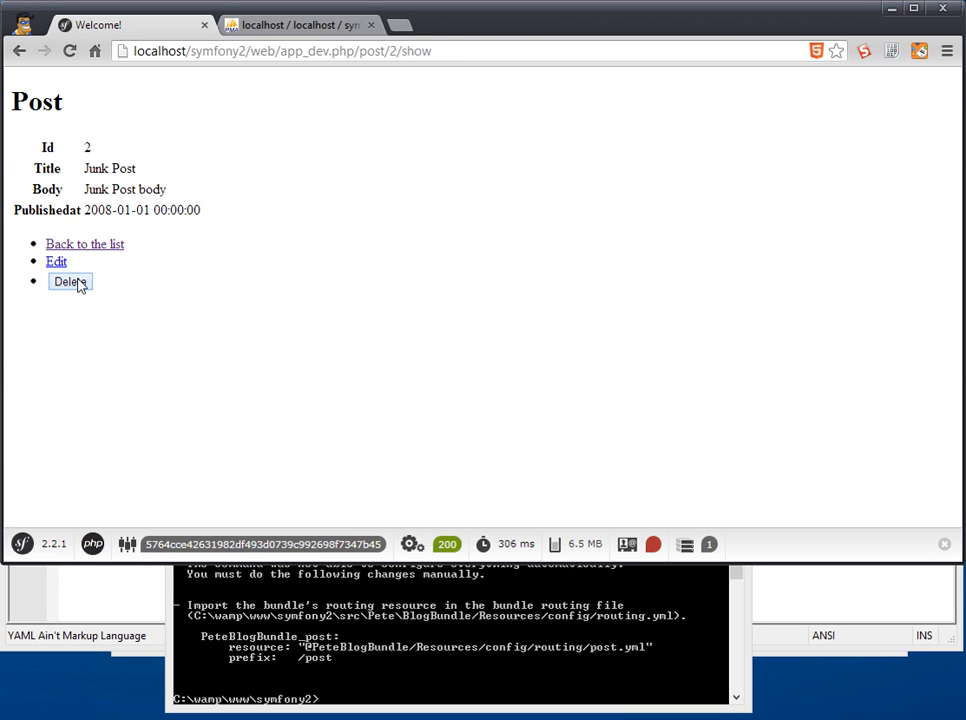
pyautogui.click(68, 280)
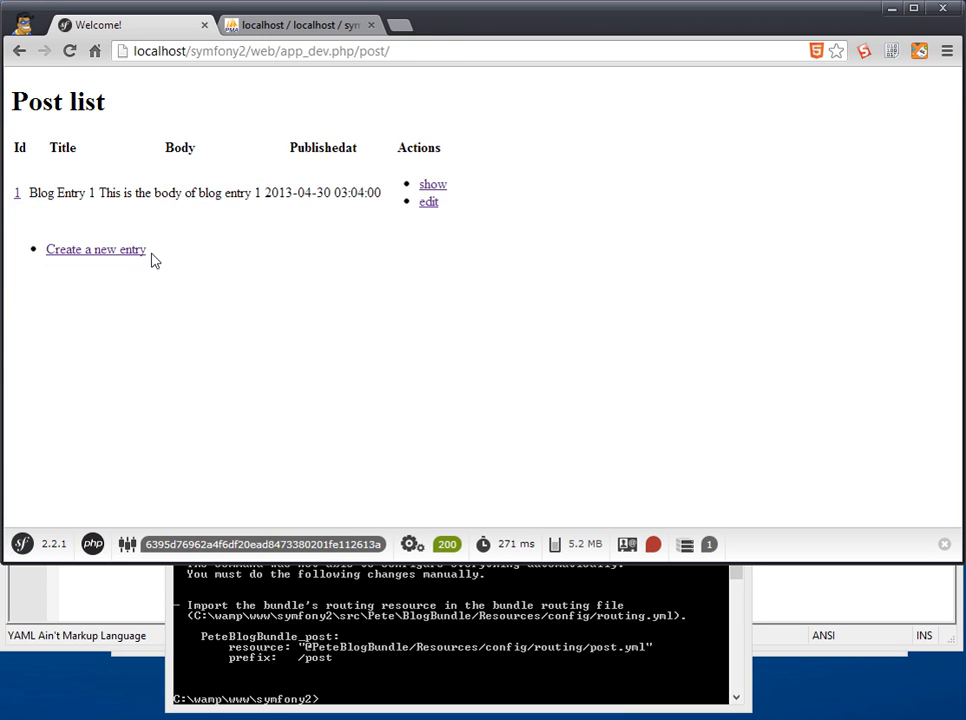
pyautogui.moveTo(240, 352)
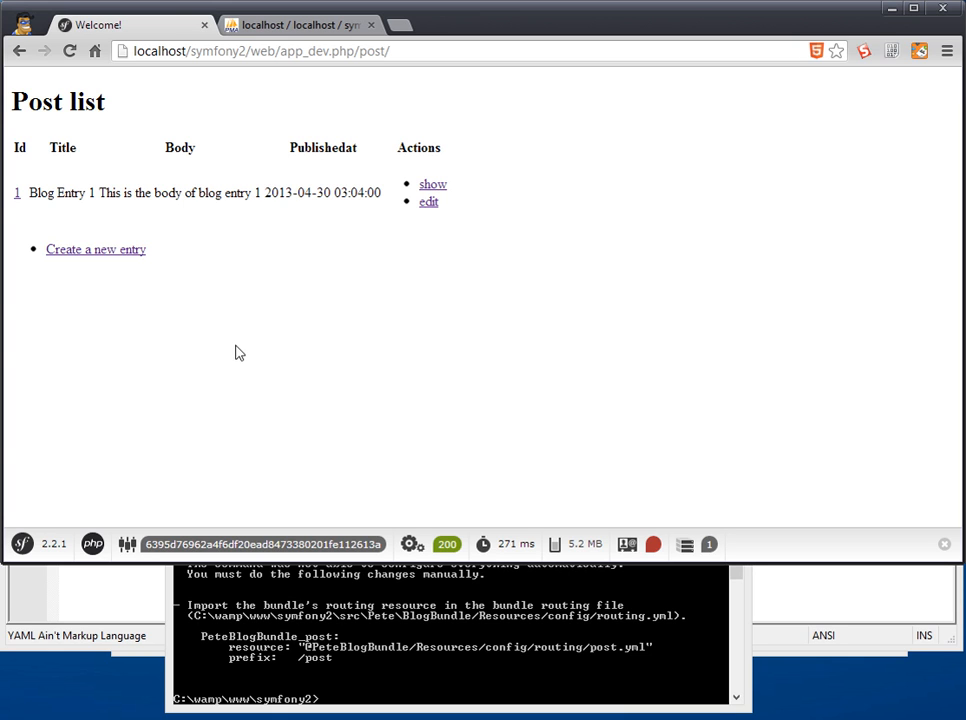
pyautogui.moveTo(248, 348)
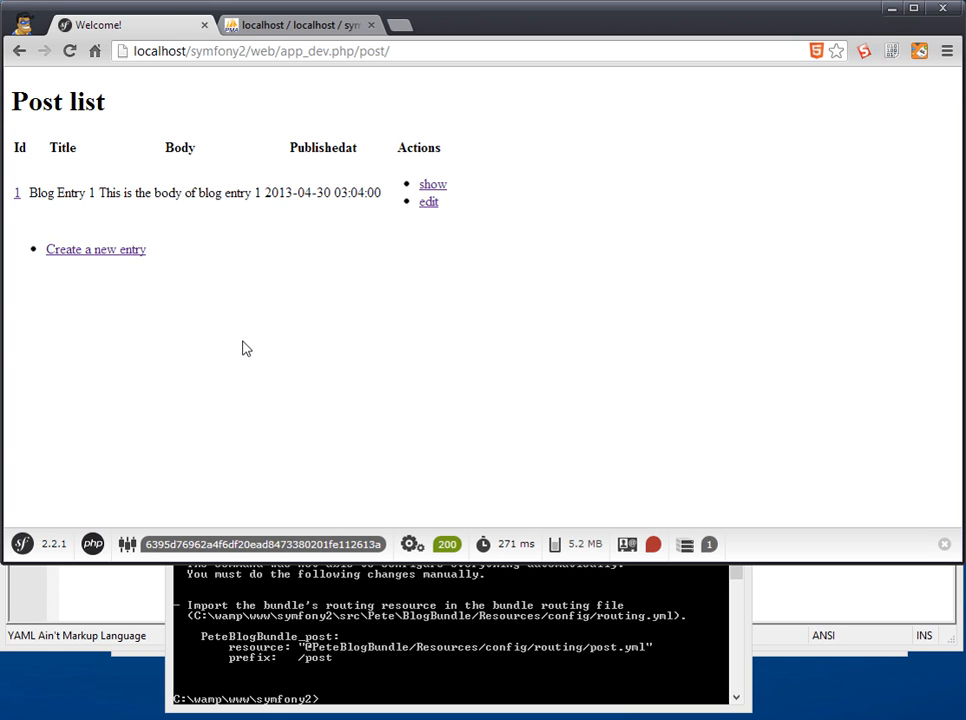
pyautogui.moveTo(224, 272)
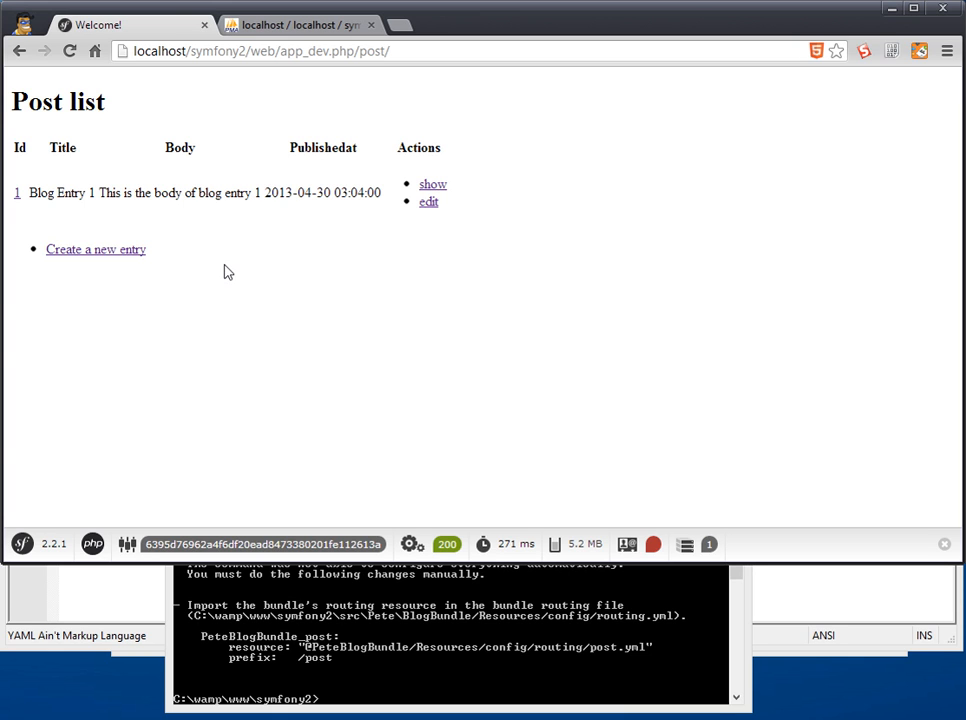
pyautogui.moveTo(332, 328)
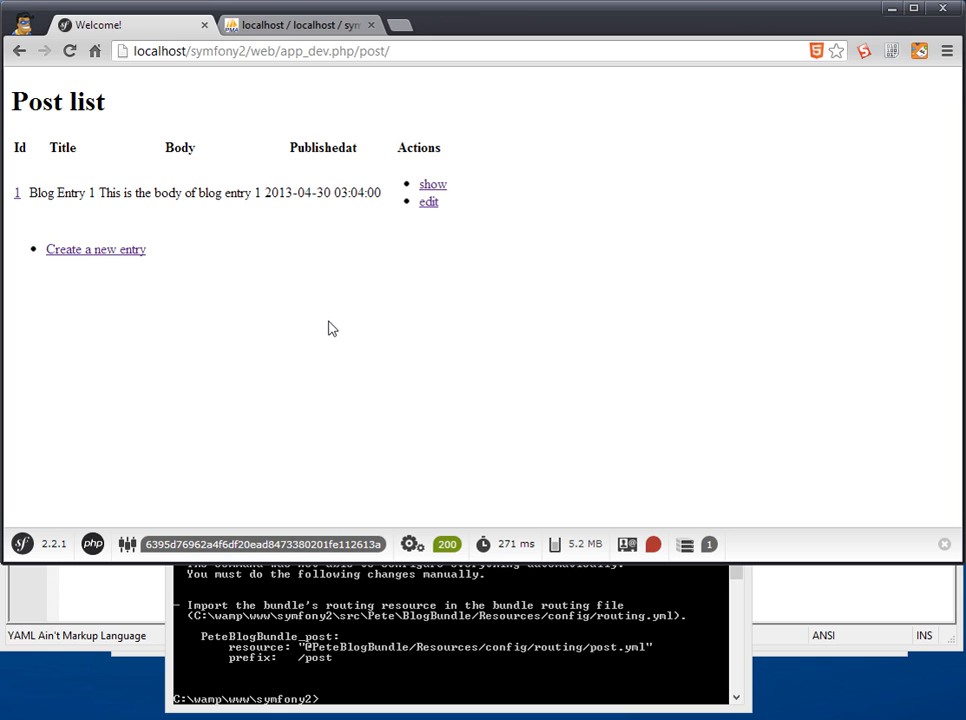
pyautogui.moveTo(304, 300)
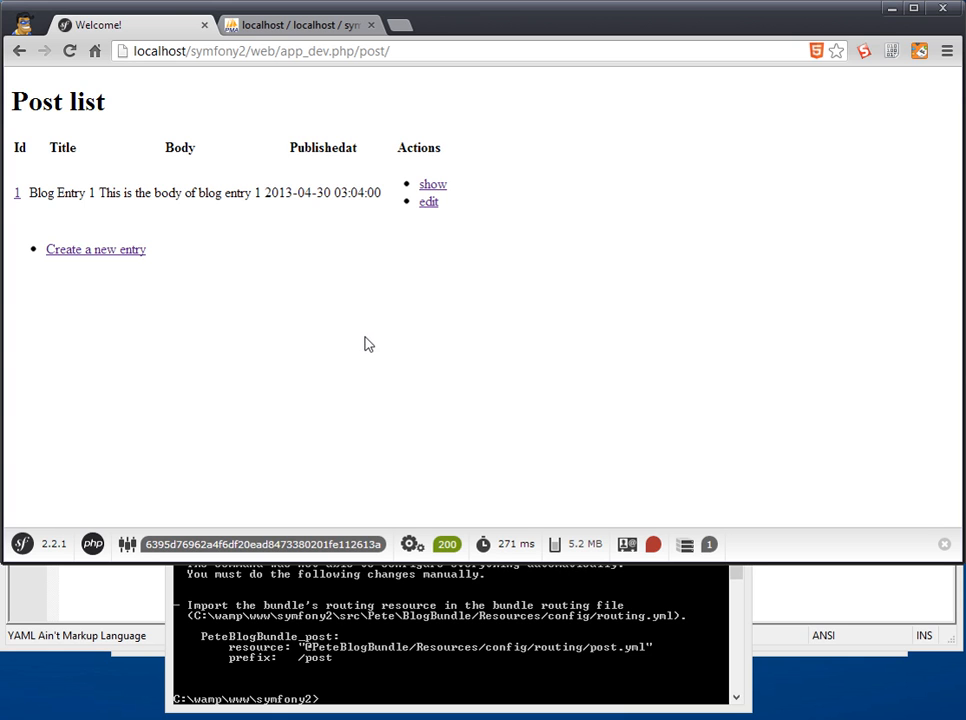
pyautogui.moveTo(364, 348)
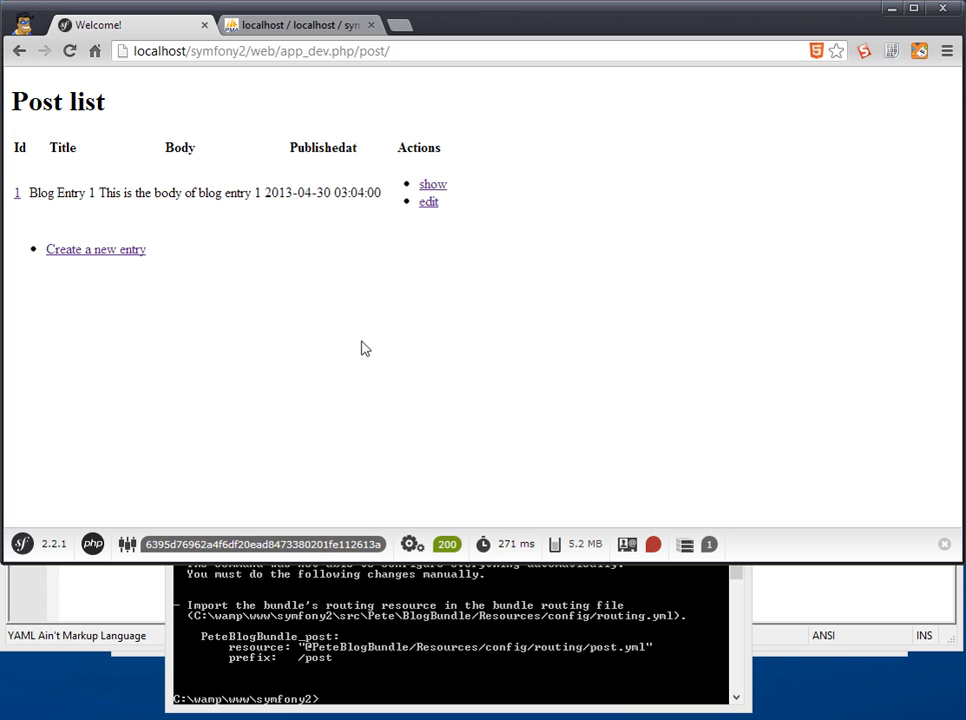